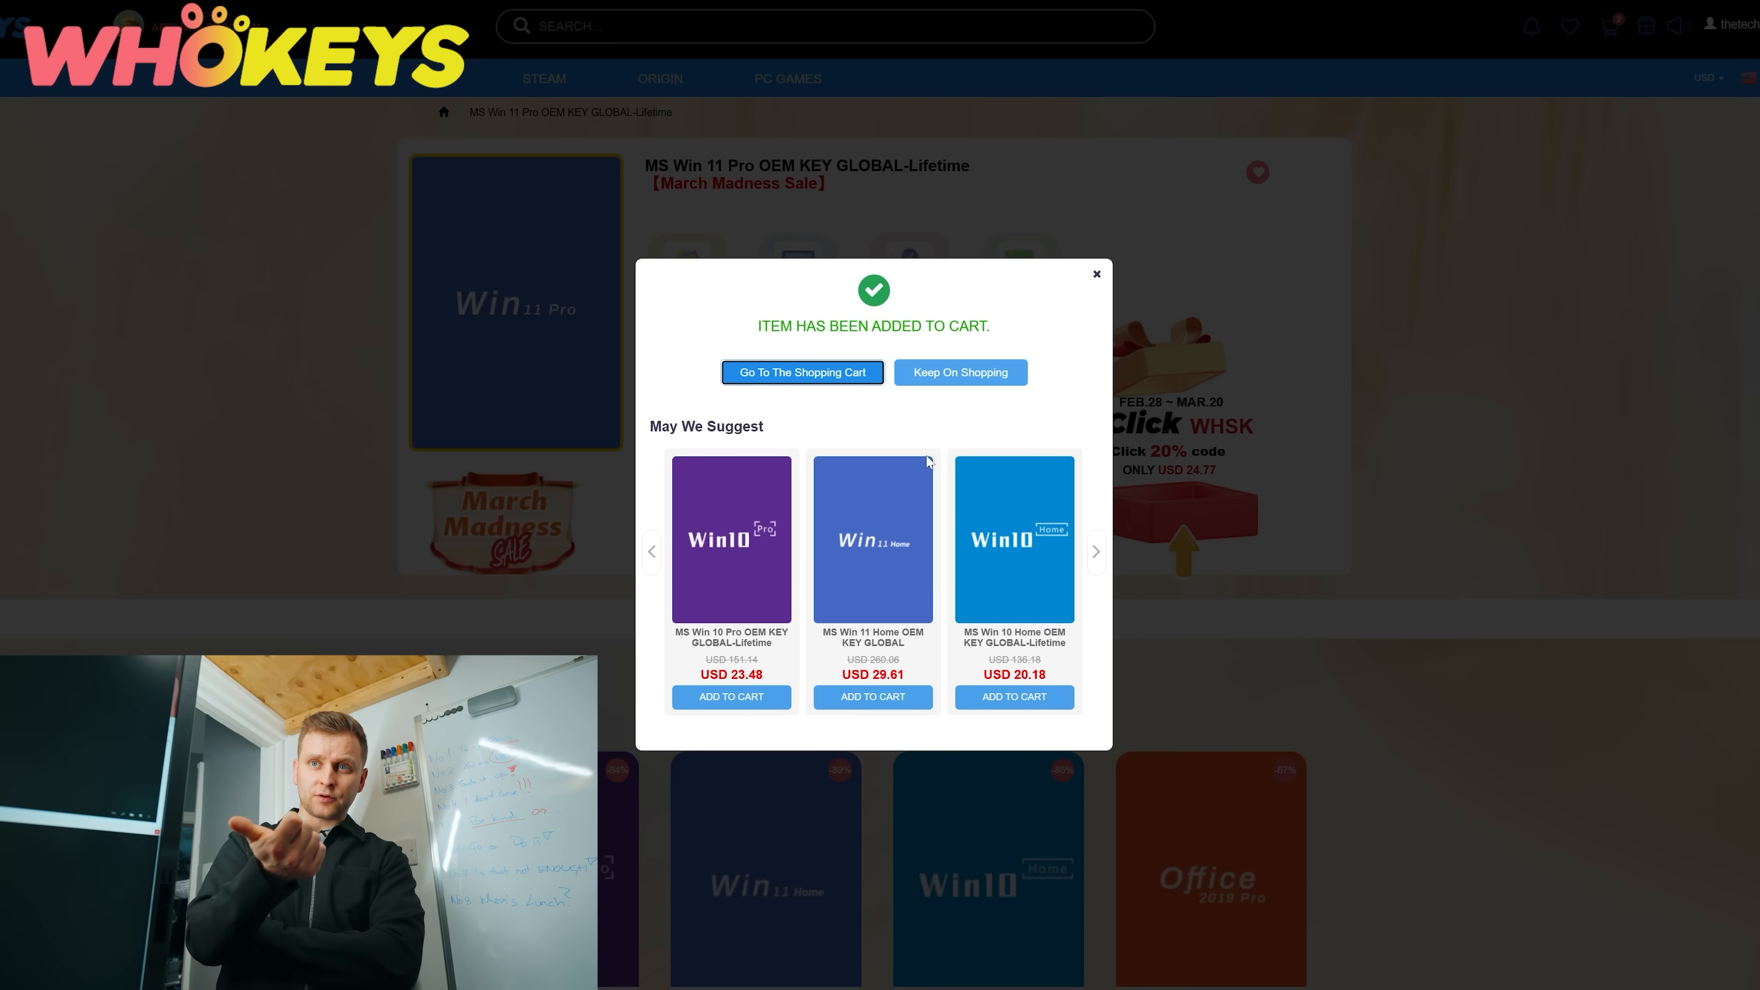
# Check out the Windows 11 Pro key with a payment method and confirm the entered product key
pyautogui.click(801, 371)
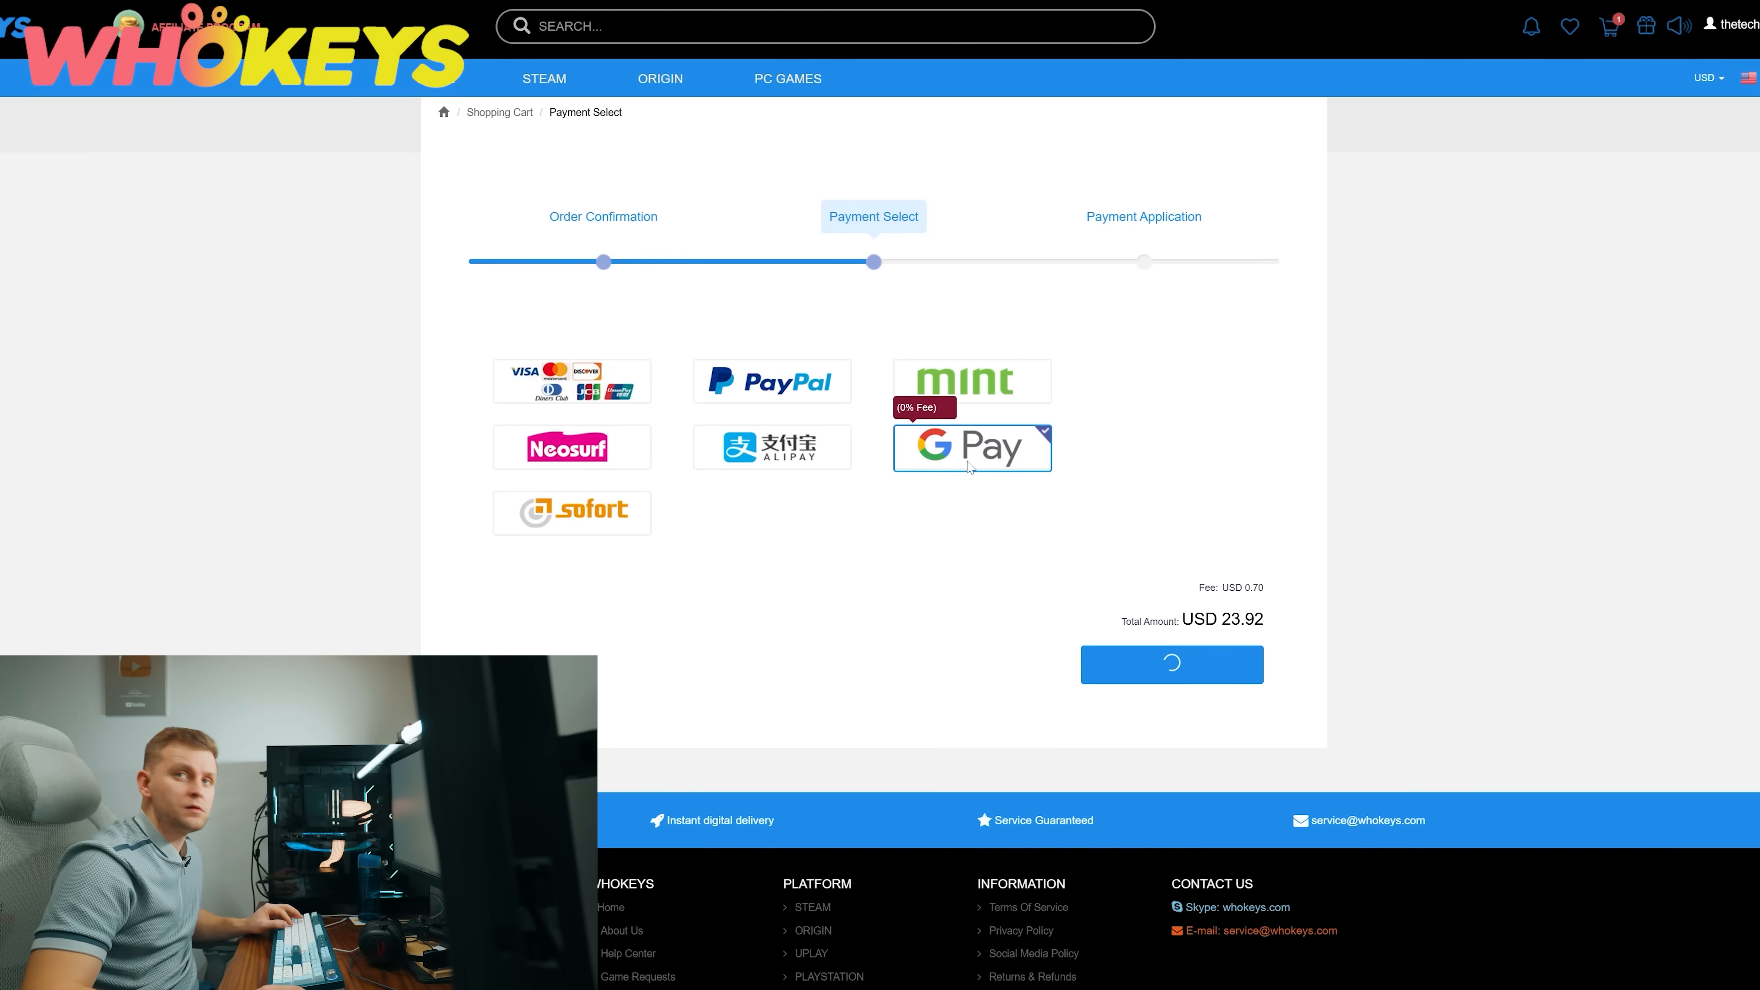
pyautogui.click(1171, 664)
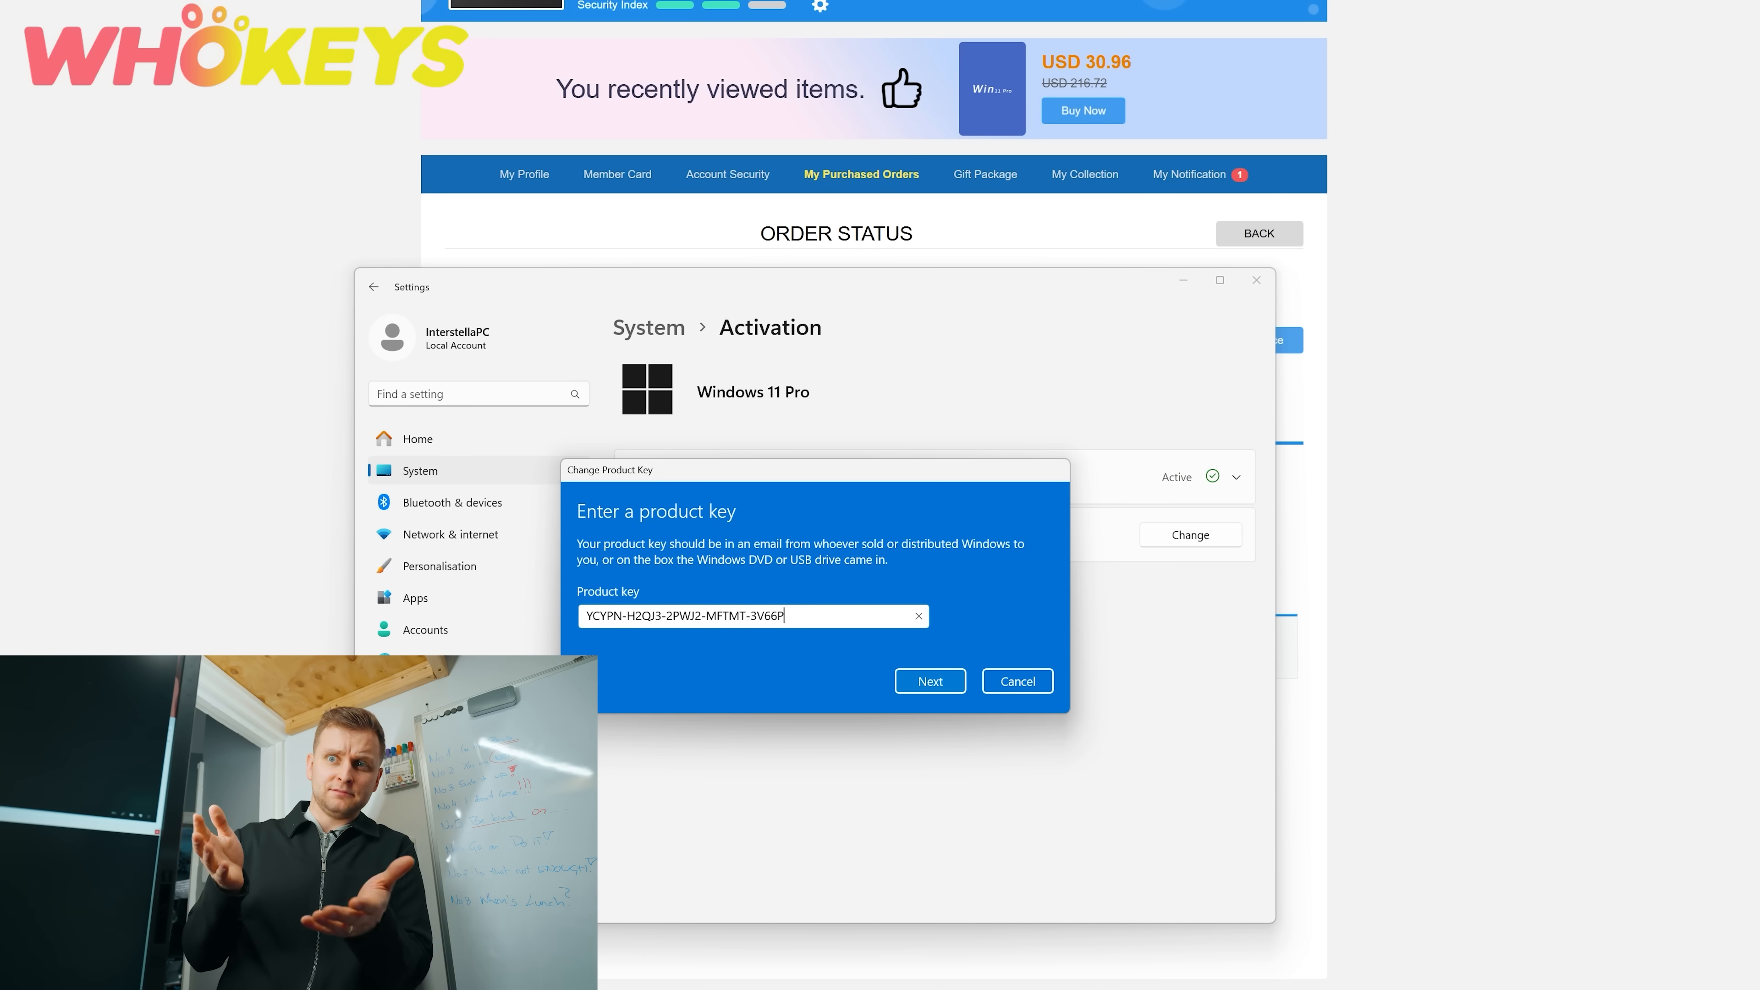
pyautogui.click(444, 565)
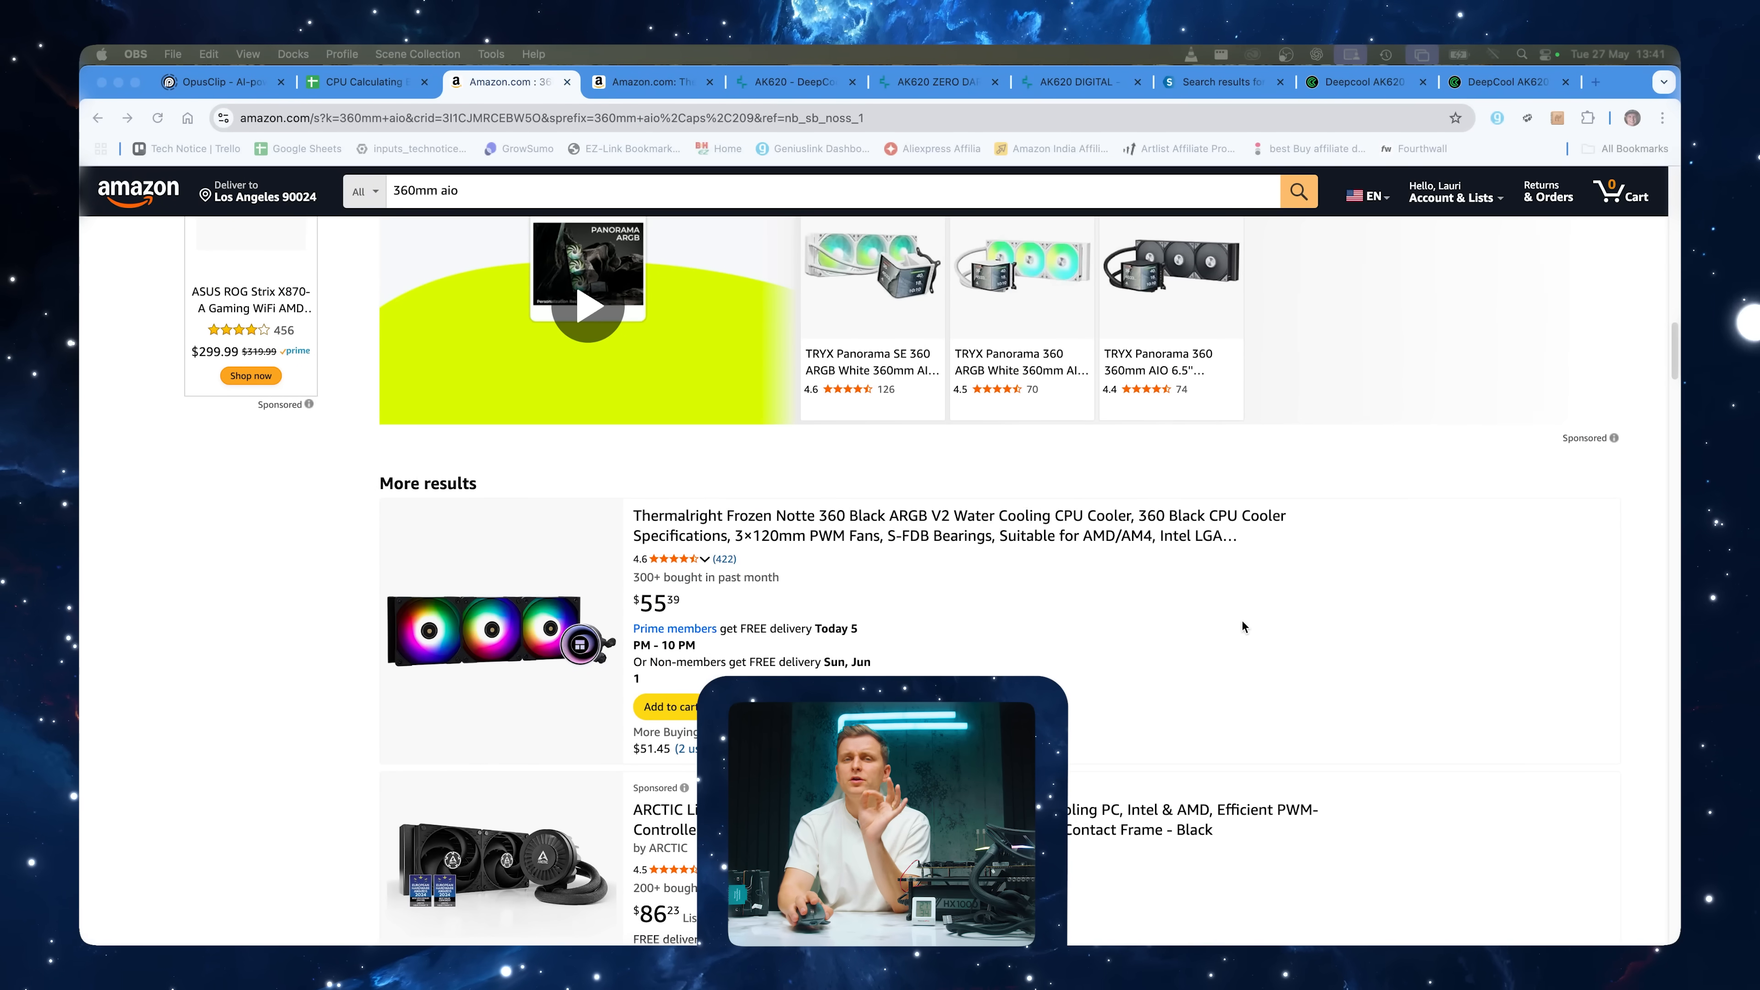
pyautogui.scroll(-3)
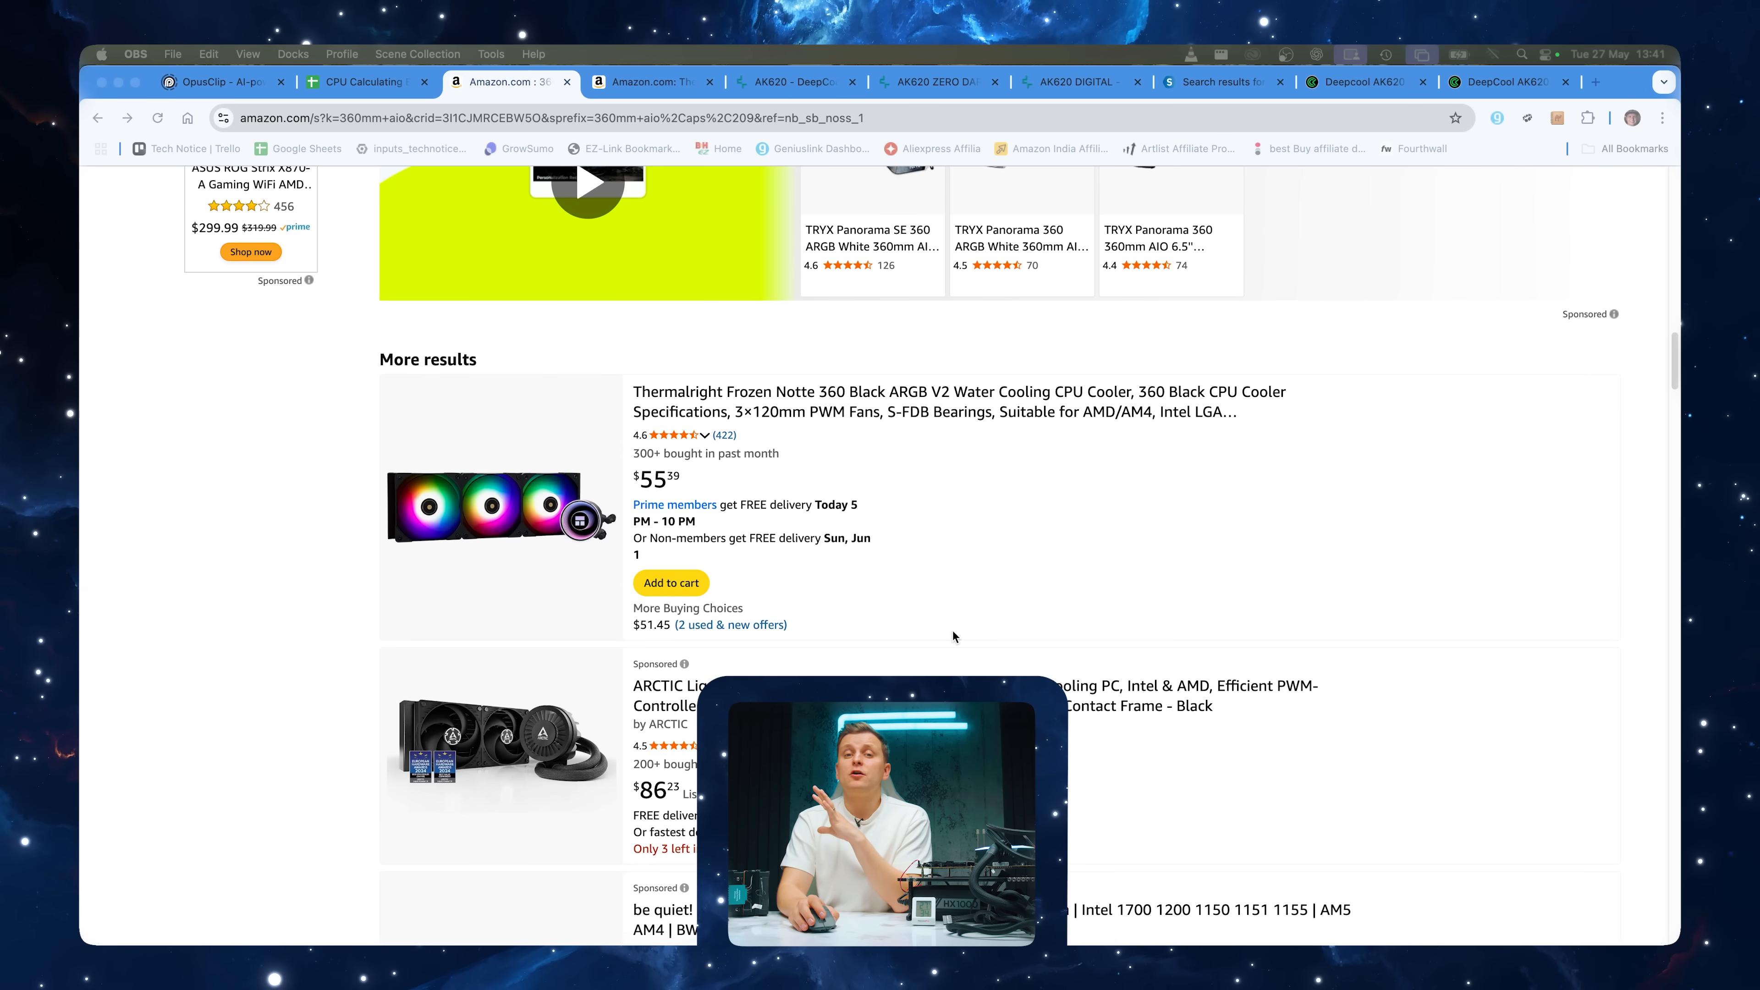
pyautogui.scroll(3)
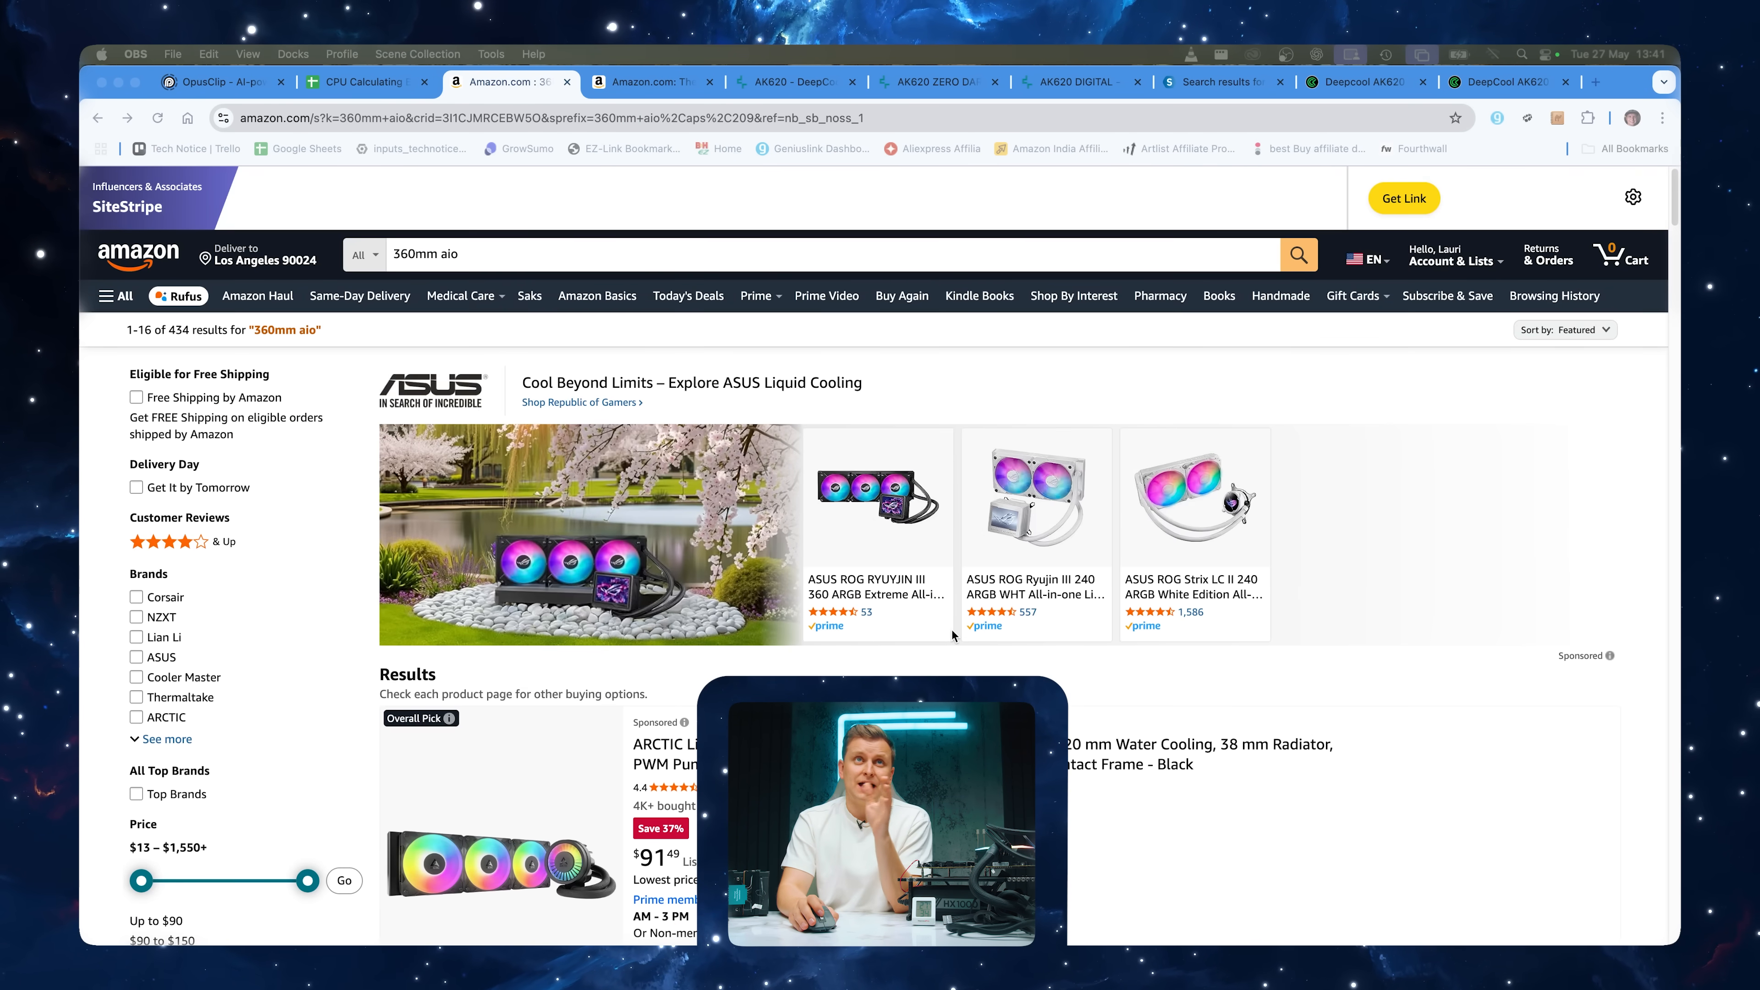
pyautogui.scroll(-3)
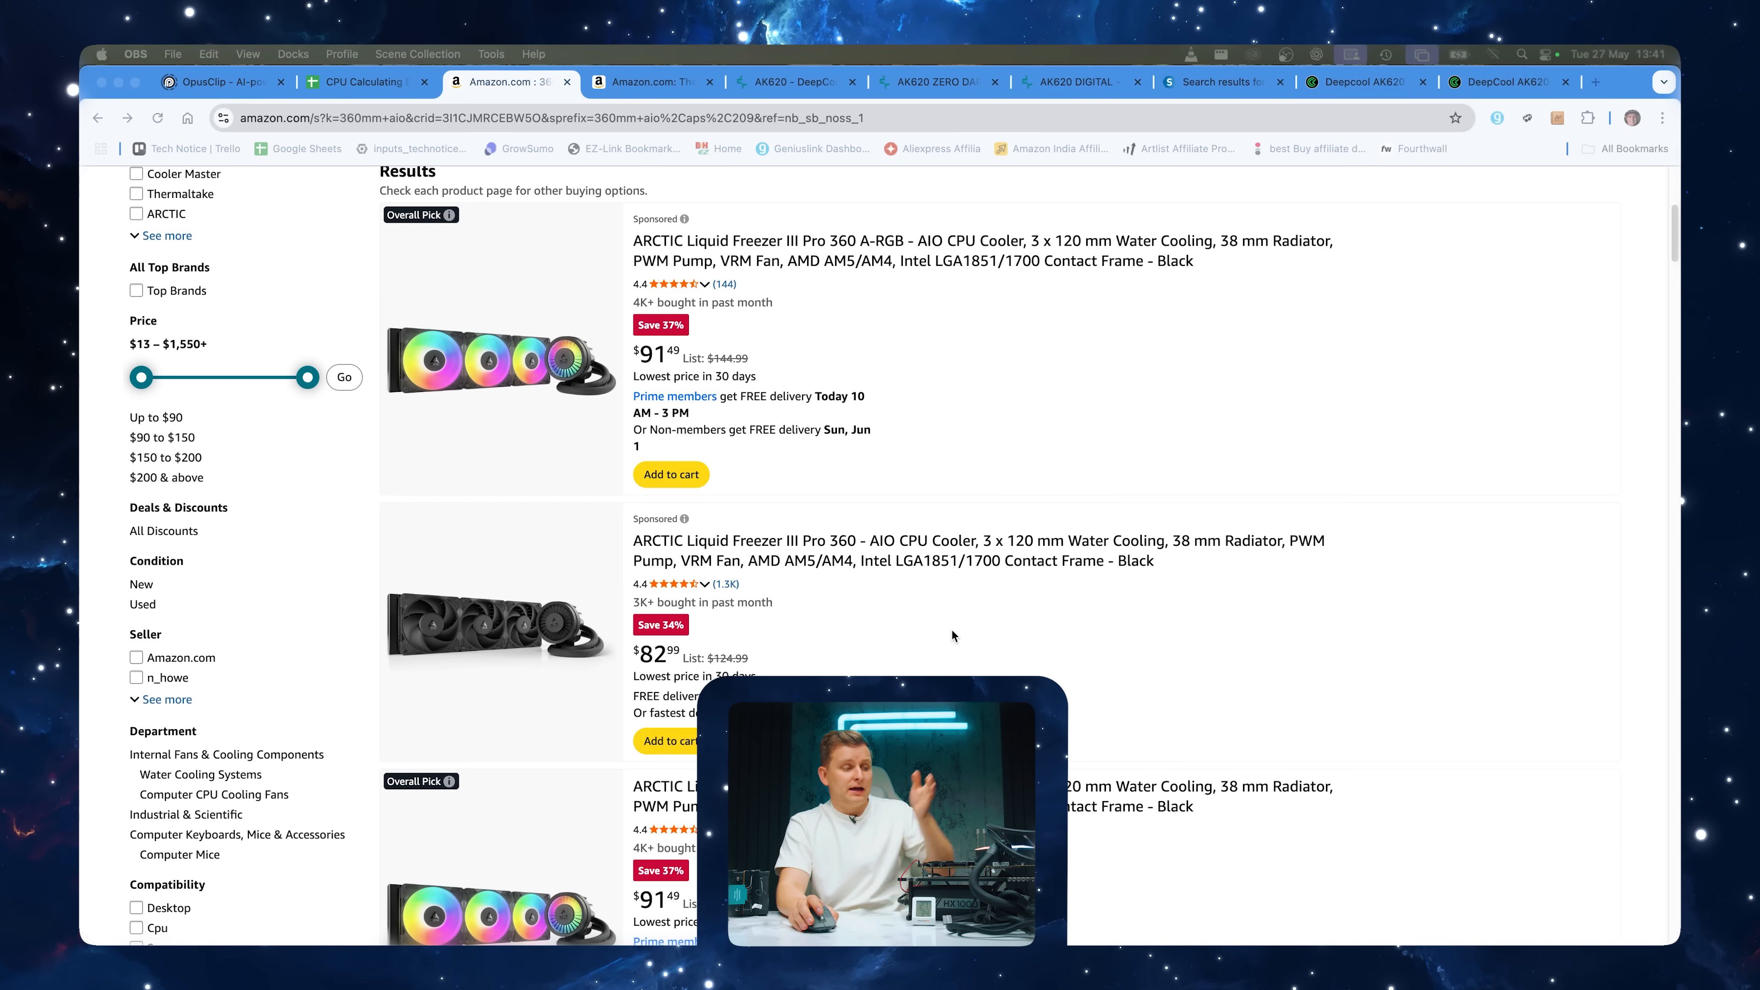
pyautogui.scroll(3)
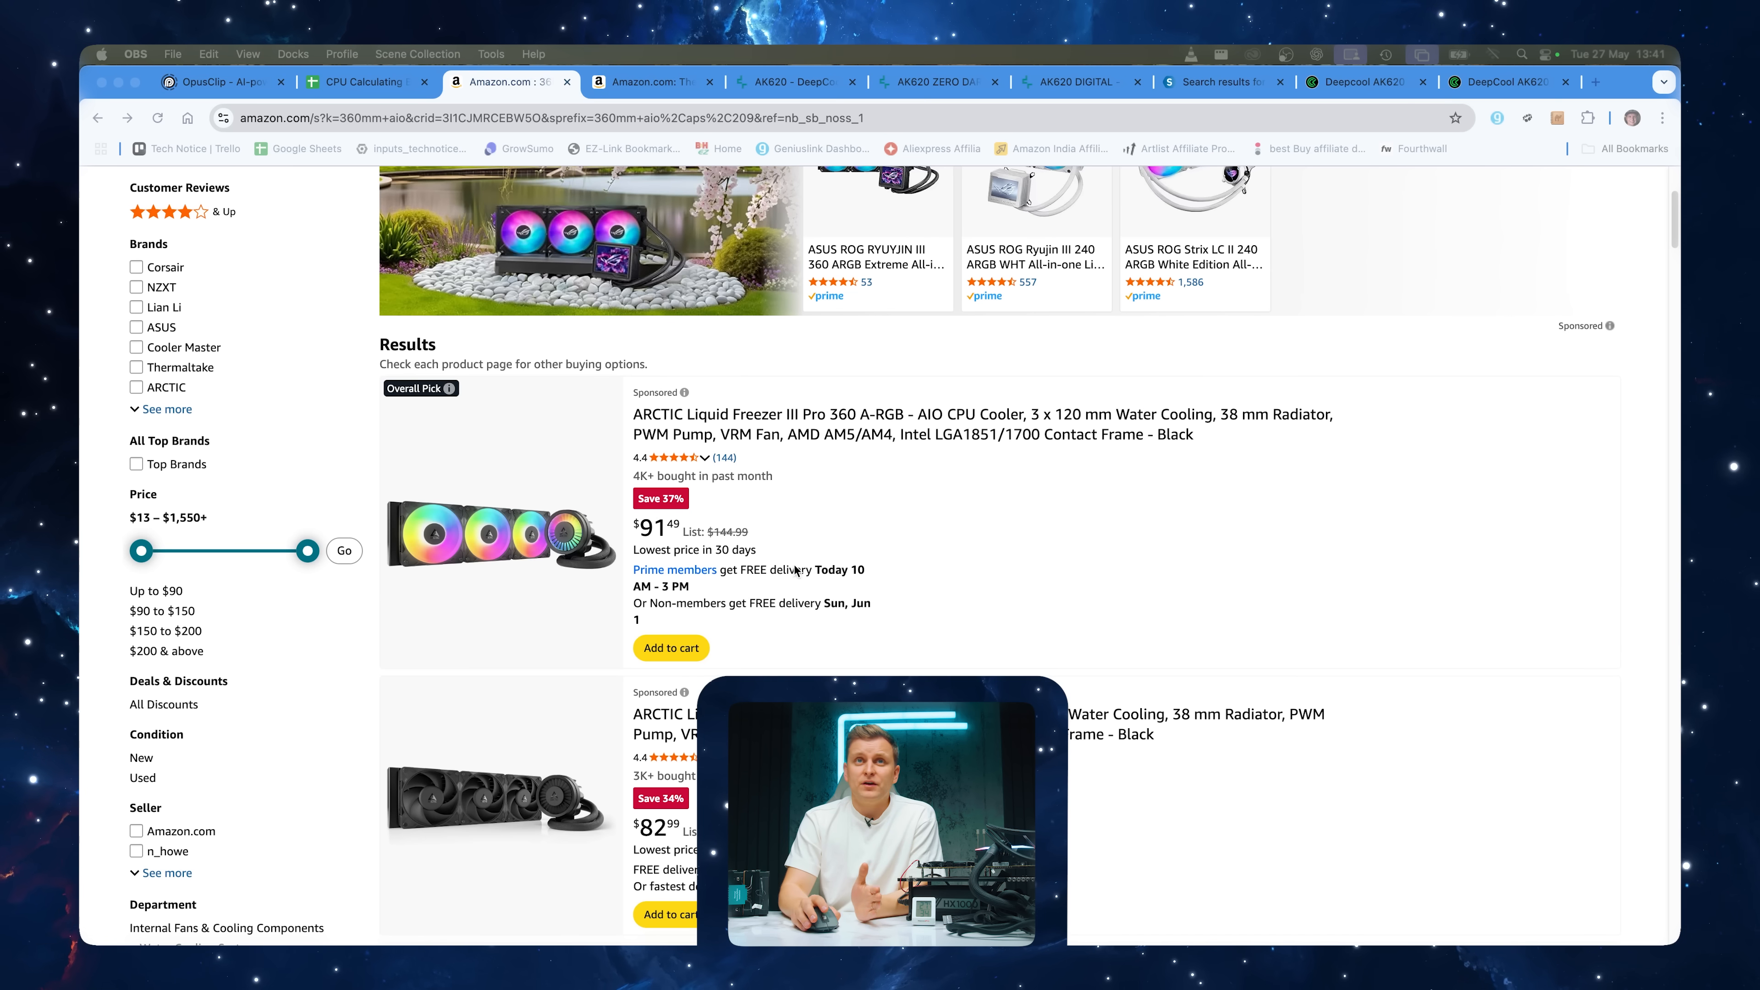
pyautogui.scroll(-3)
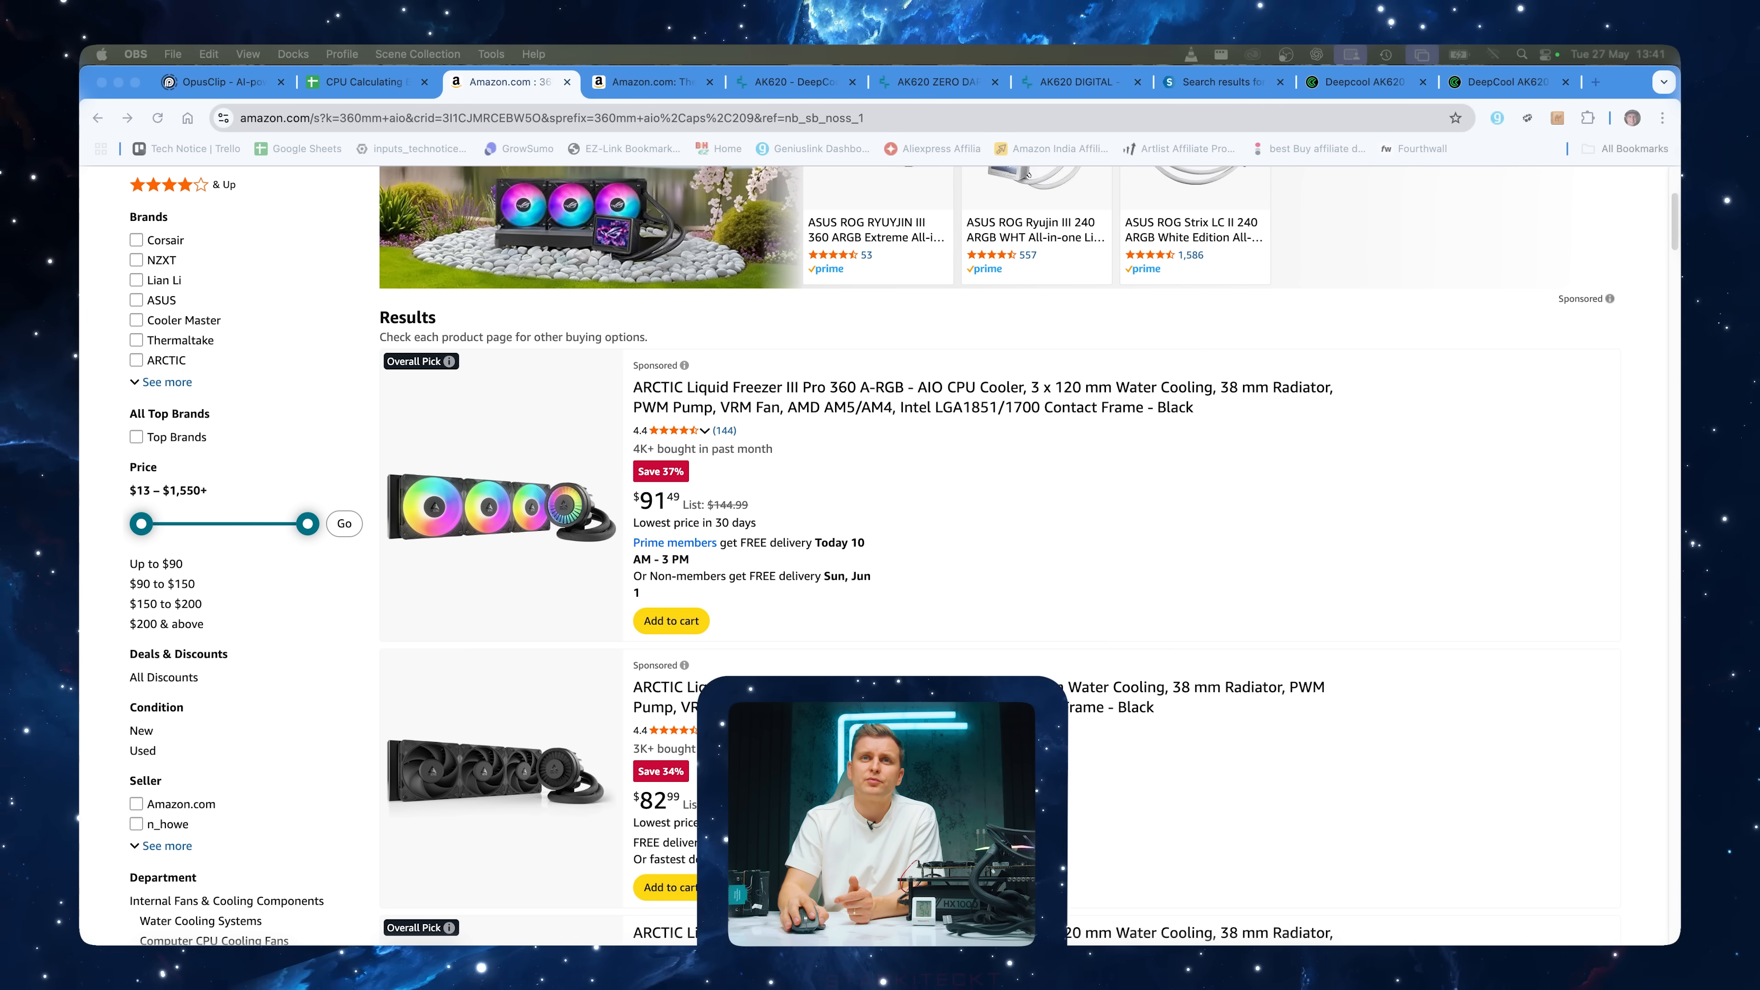
pyautogui.moveTo(1229, 766)
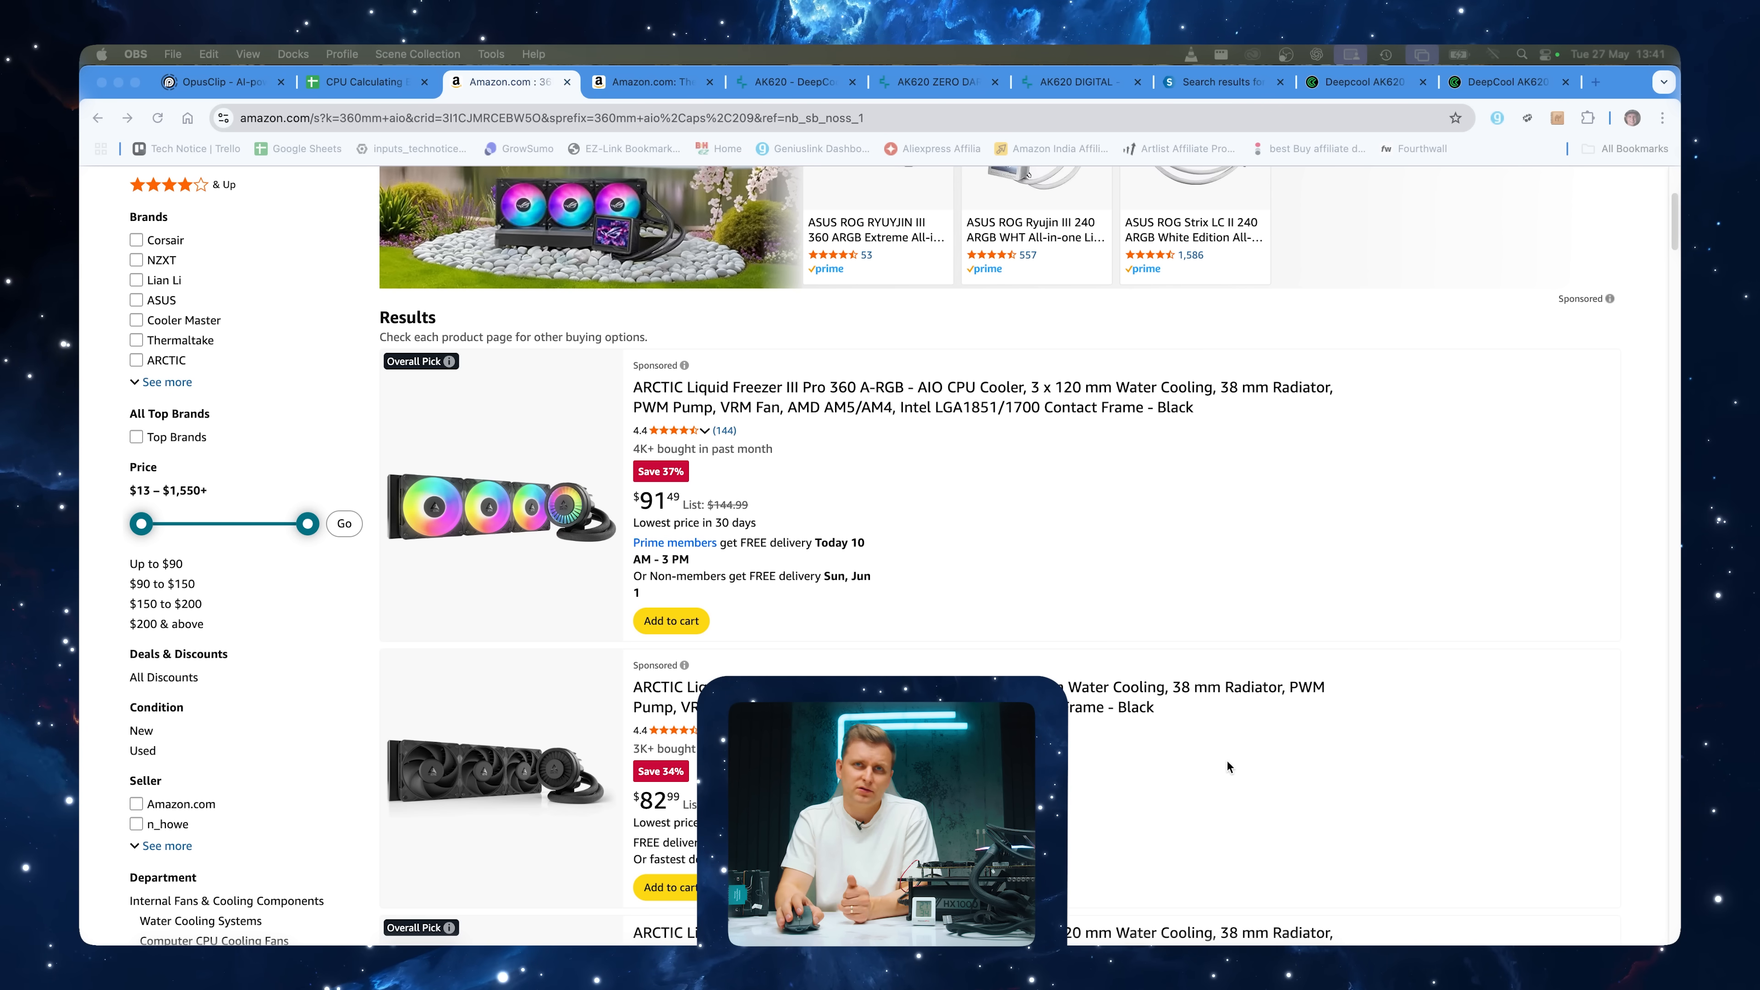
pyautogui.scroll(-3)
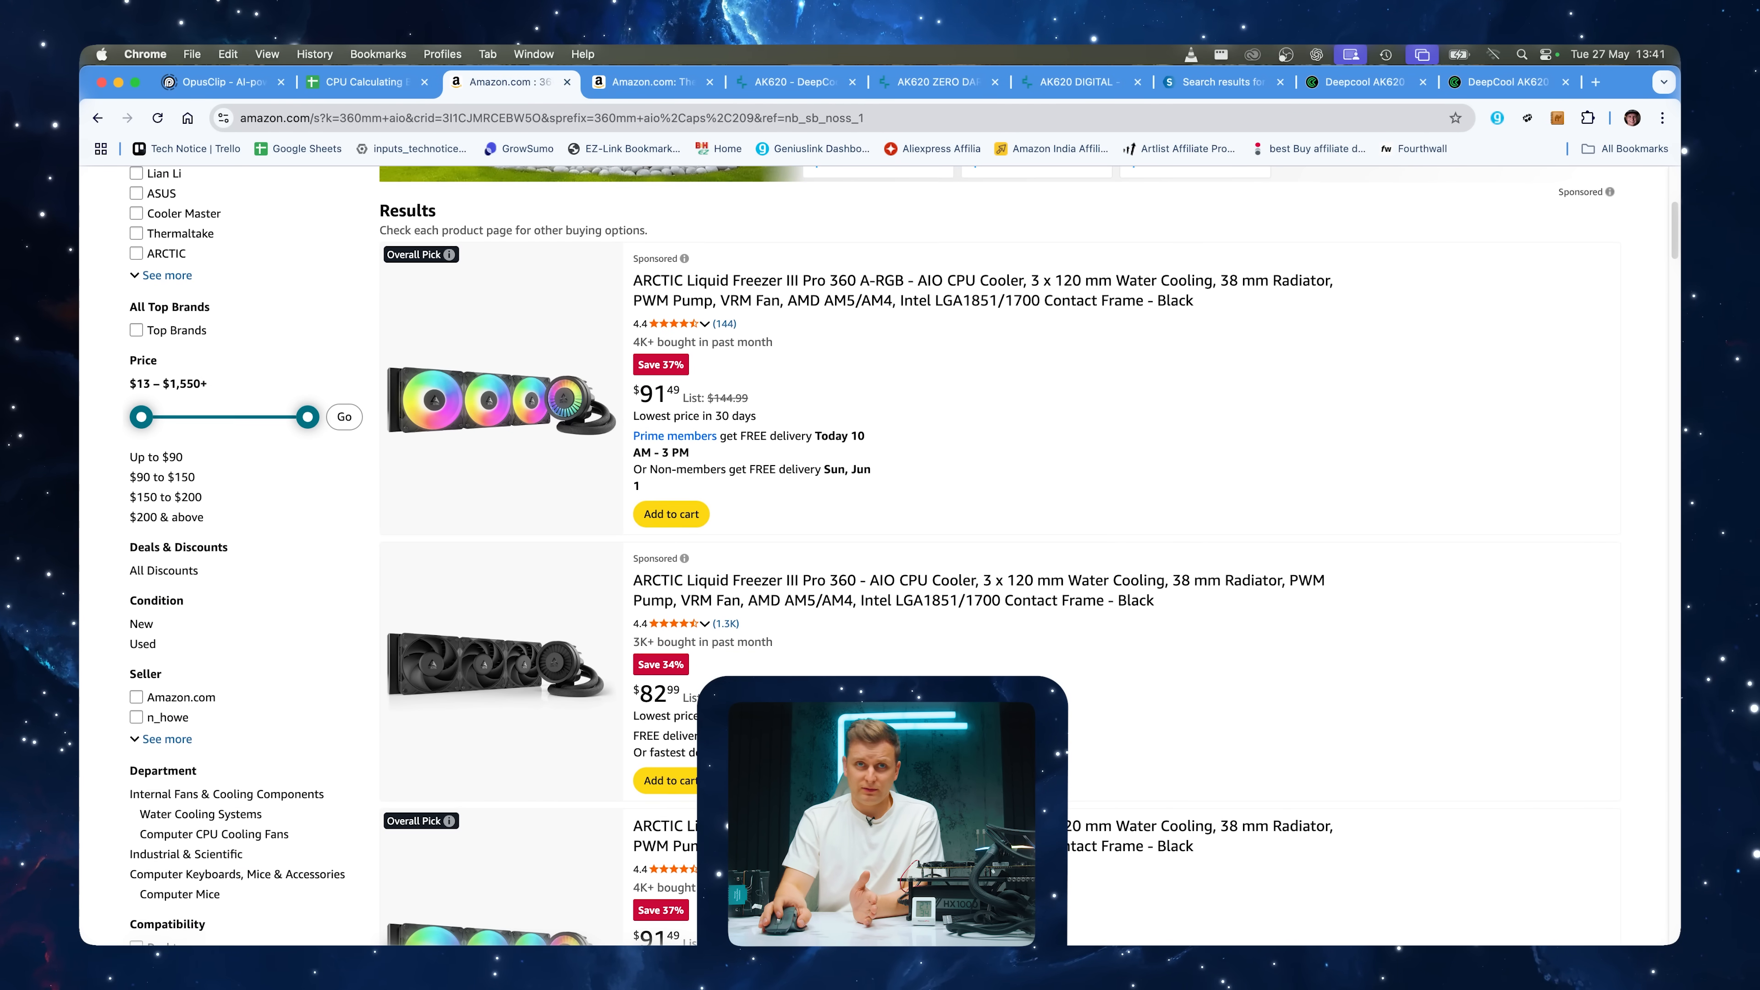
pyautogui.scroll(-3)
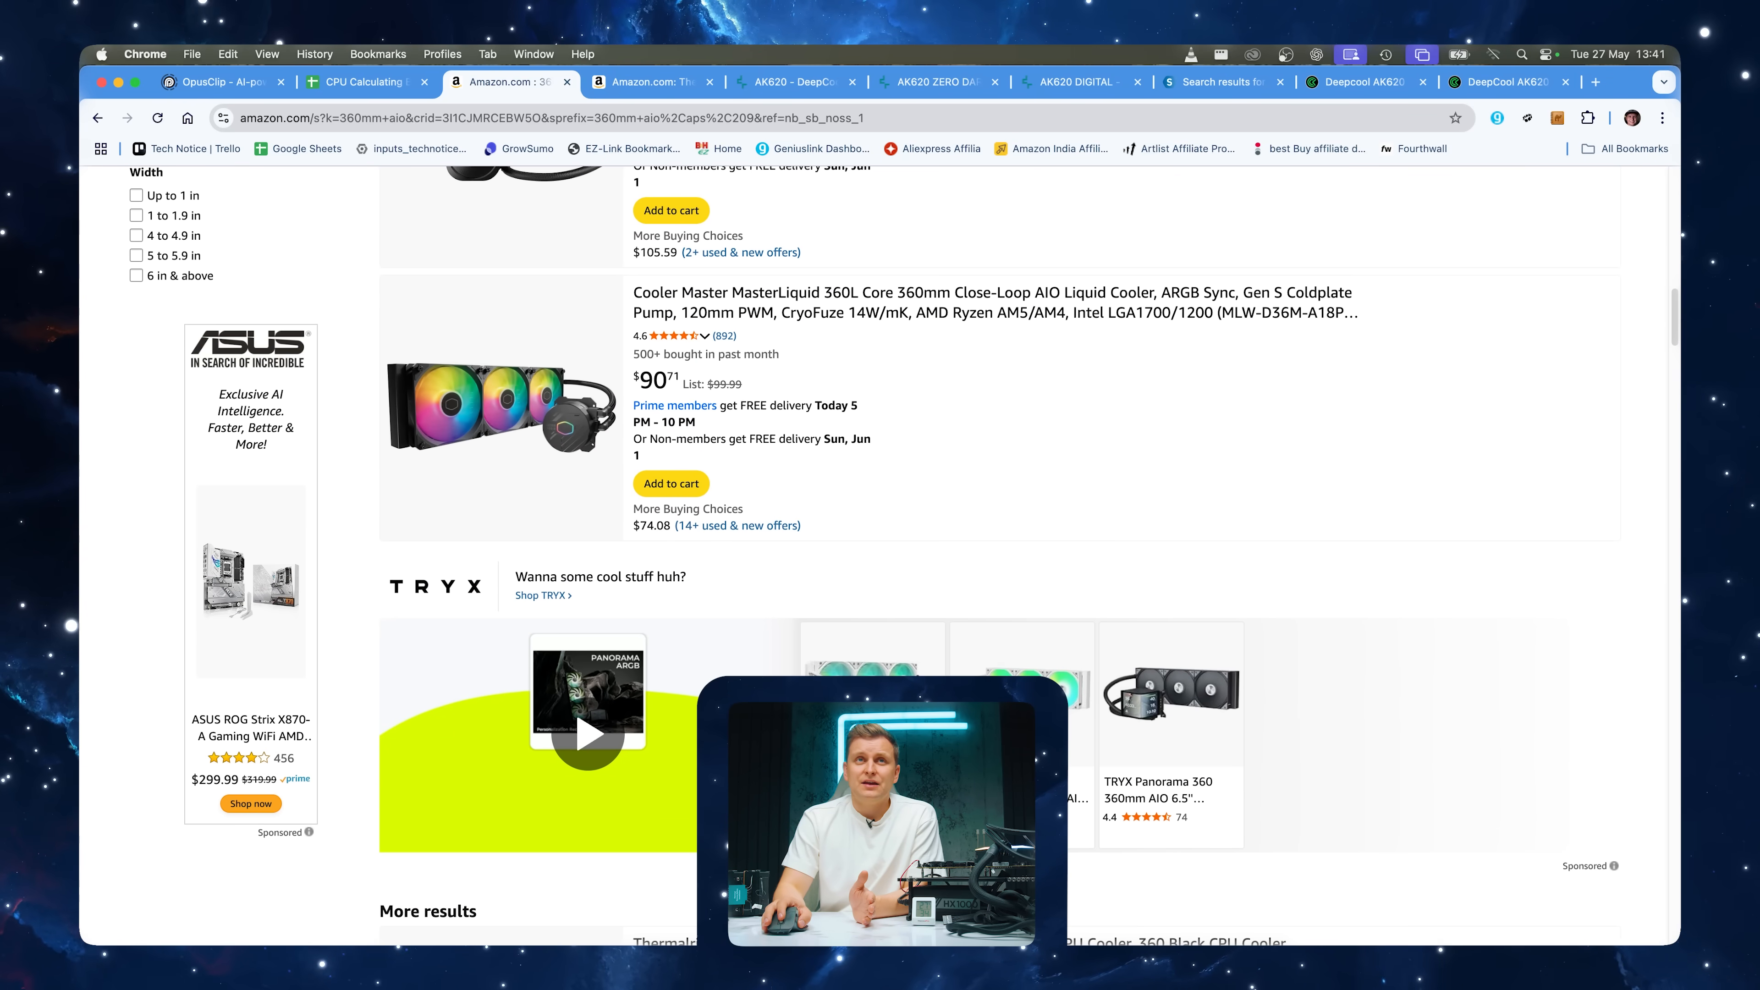
pyautogui.scroll(3)
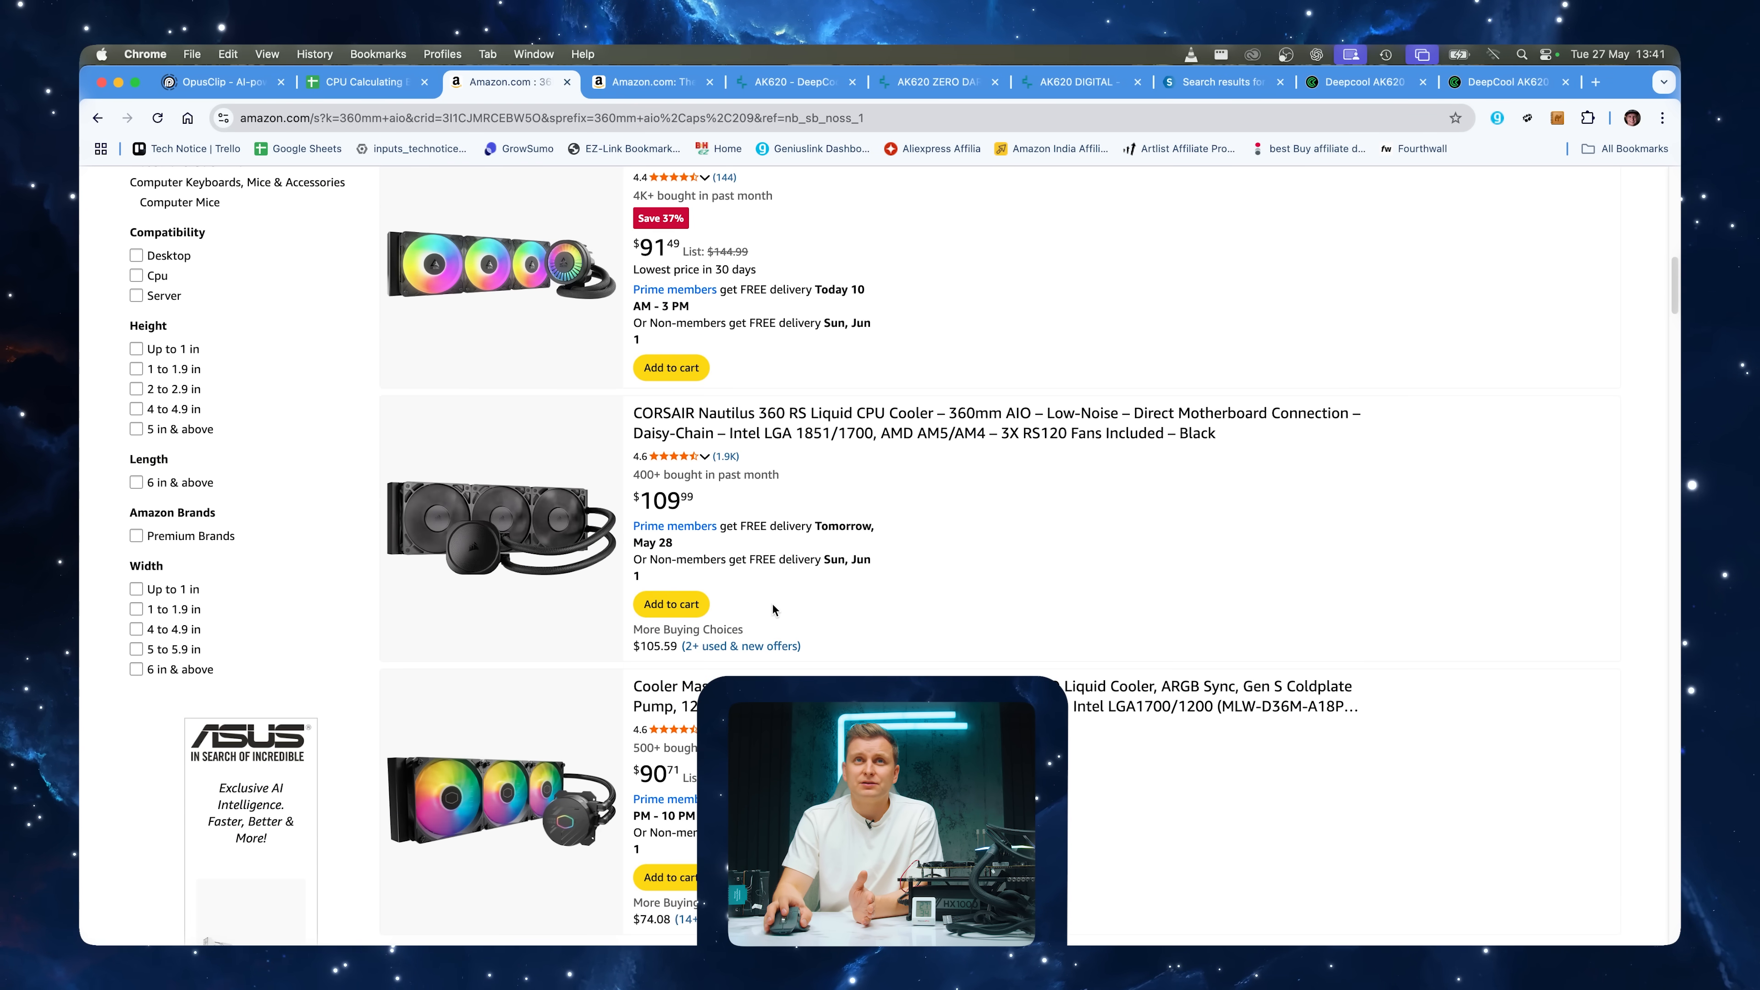
pyautogui.moveTo(854, 501)
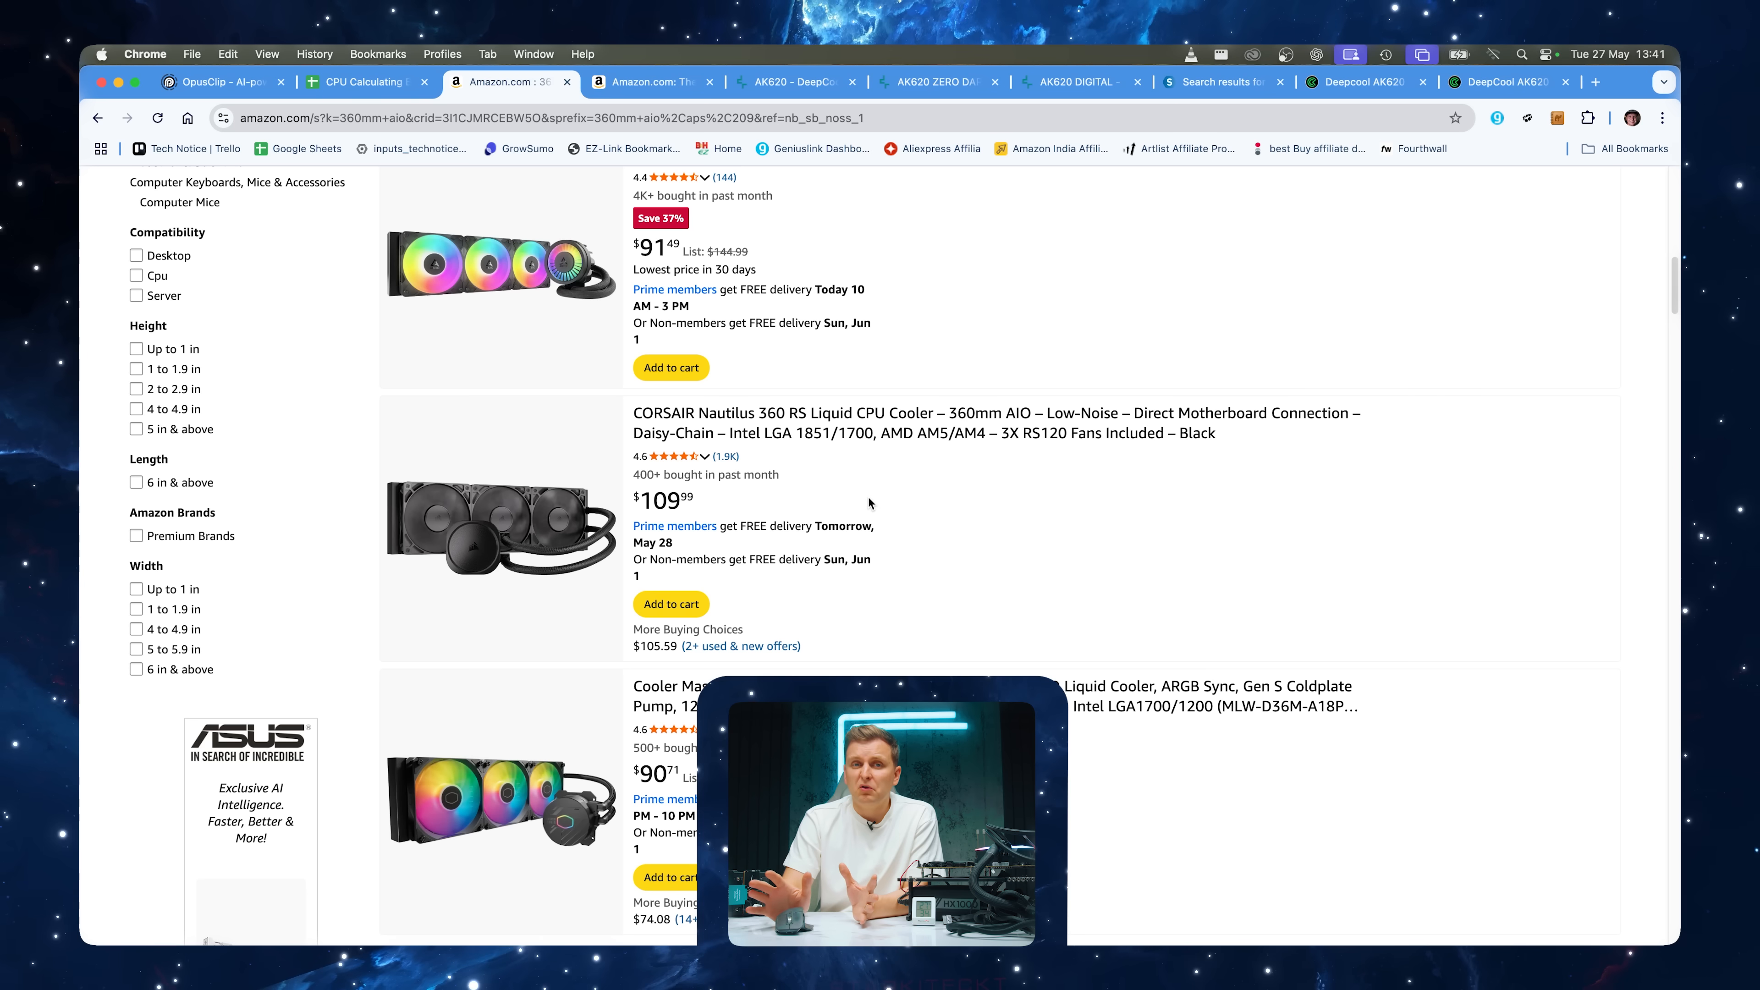
pyautogui.scroll(-3)
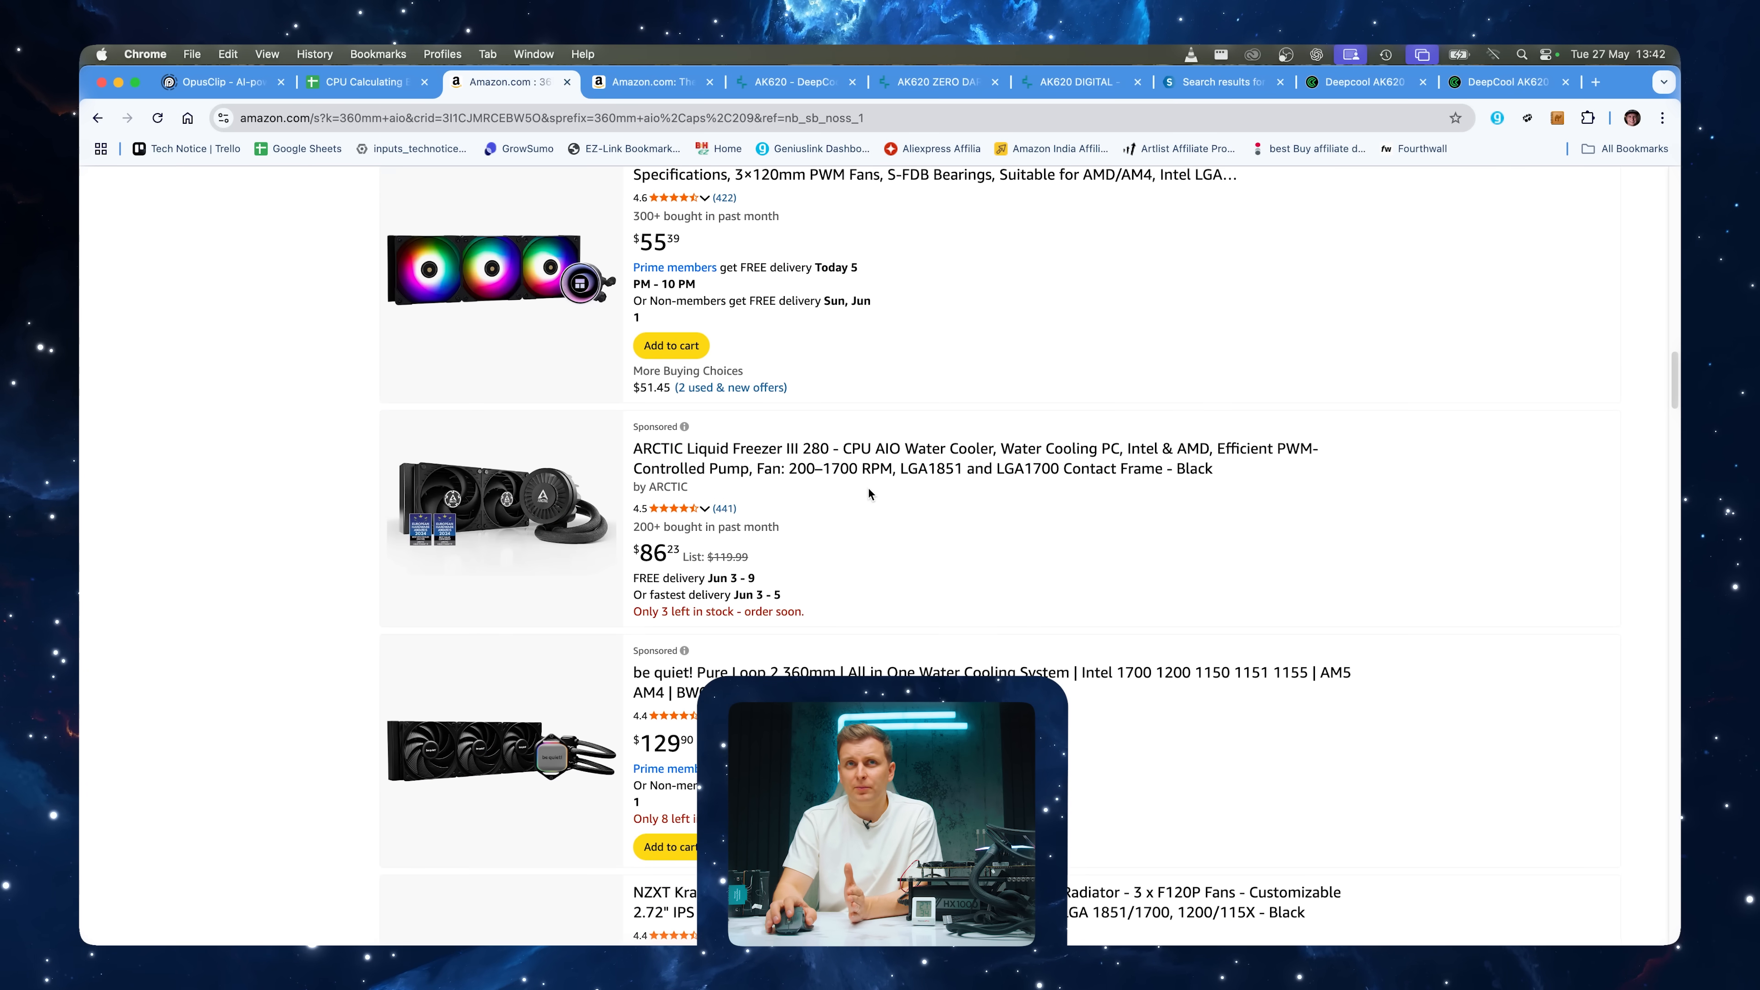
pyautogui.scroll(3)
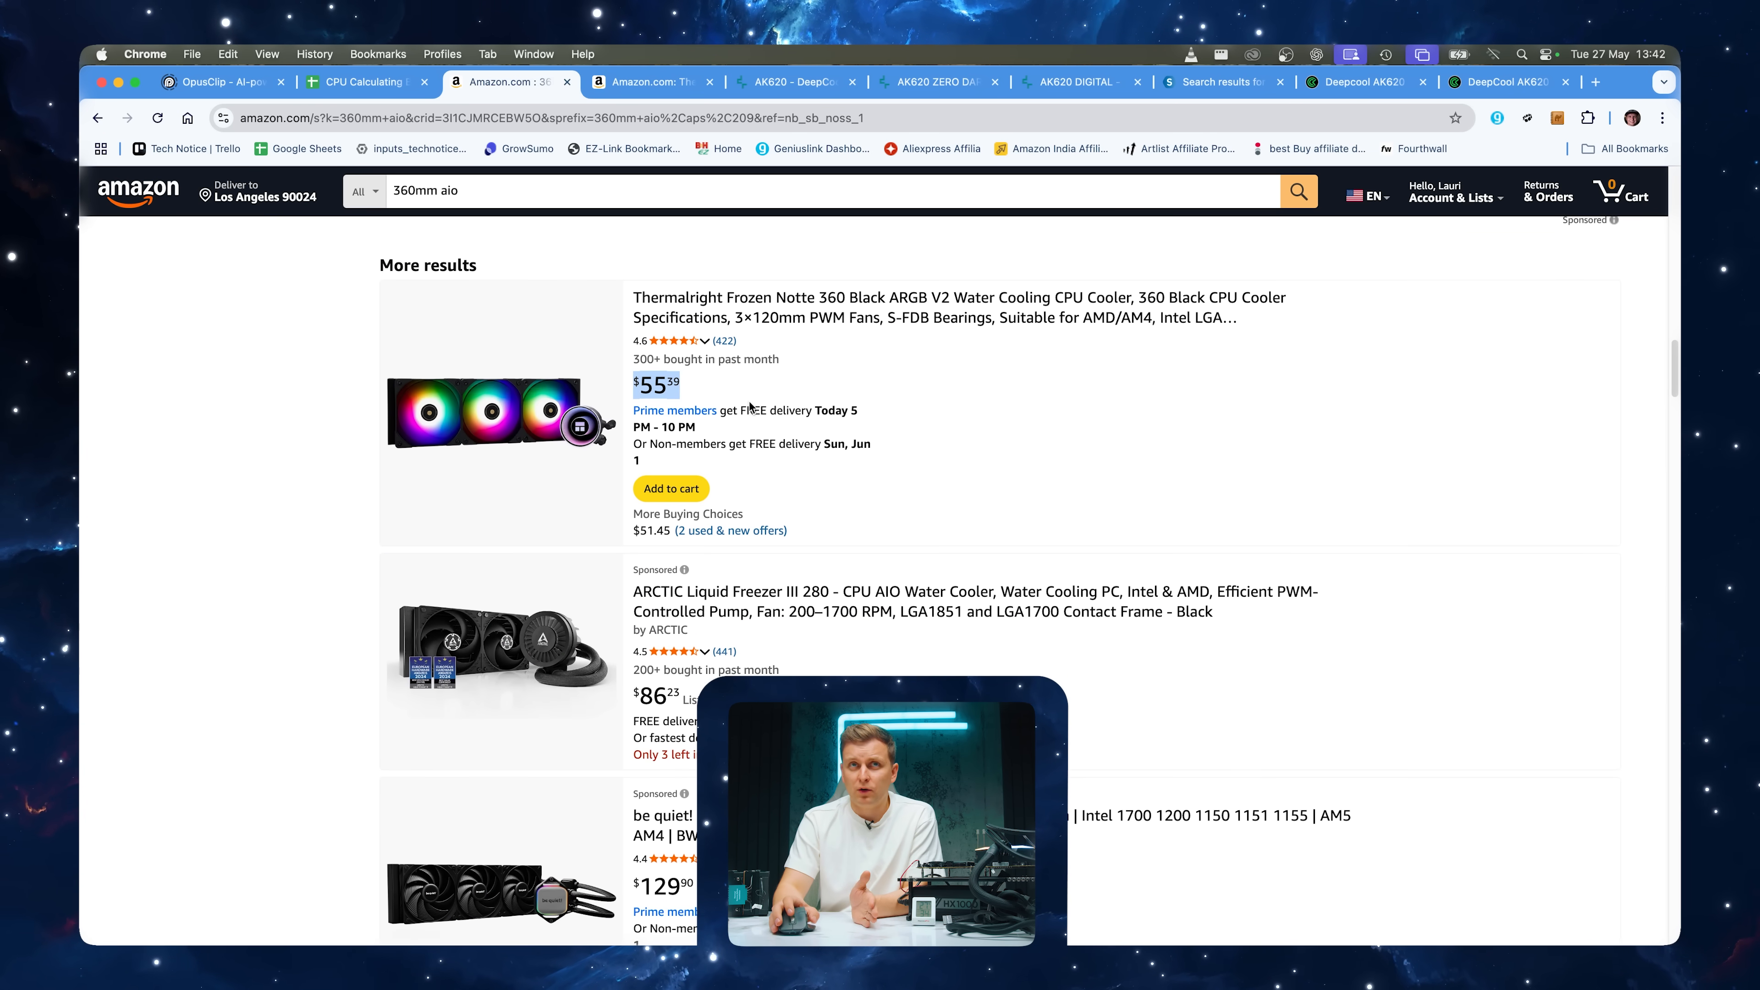
pyautogui.scroll(-3)
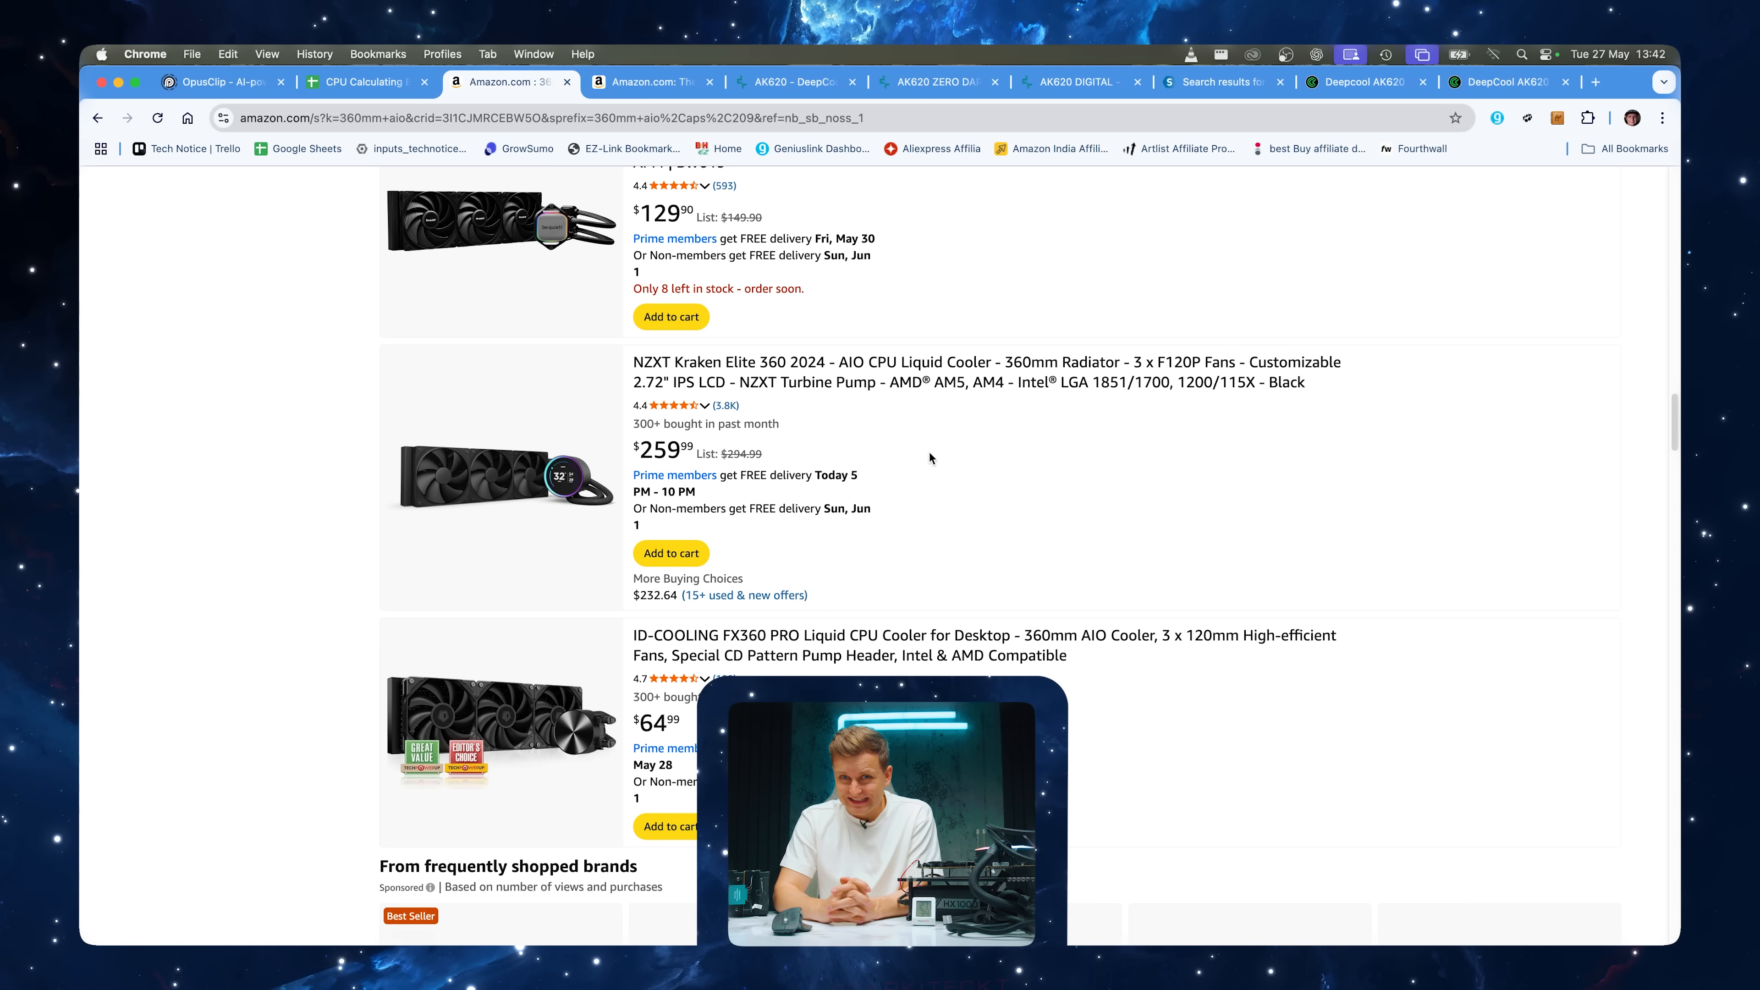
pyautogui.scroll(3)
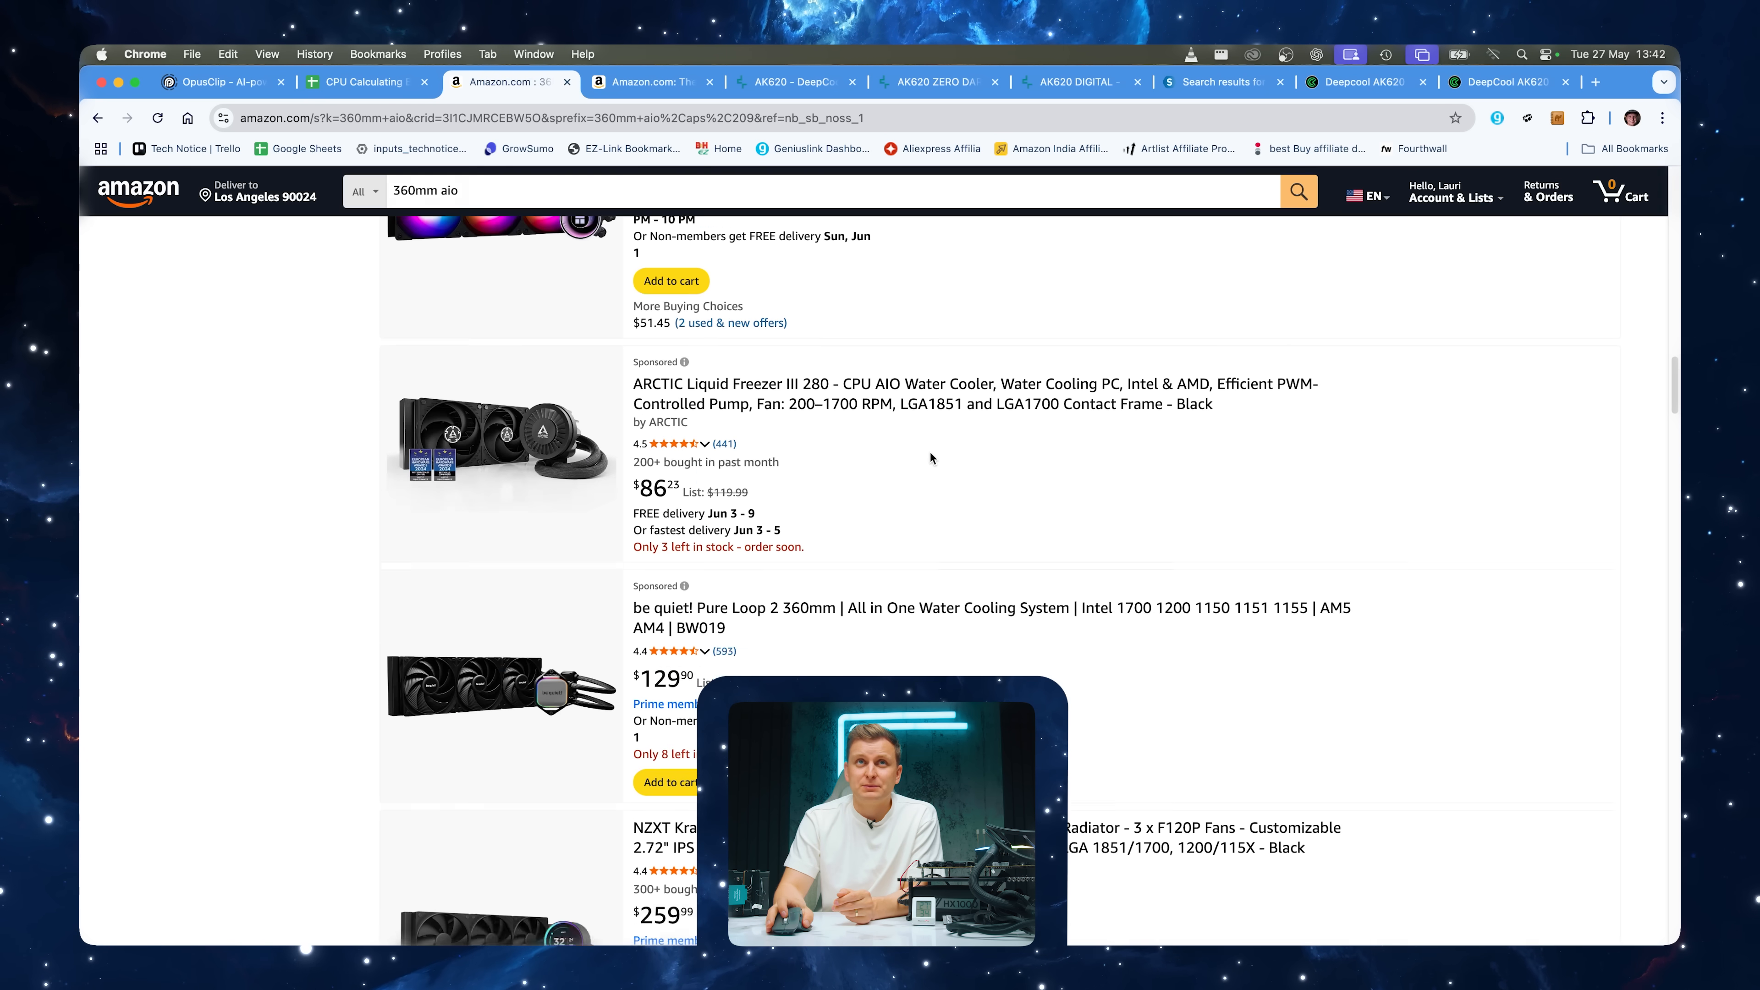
pyautogui.scroll(3)
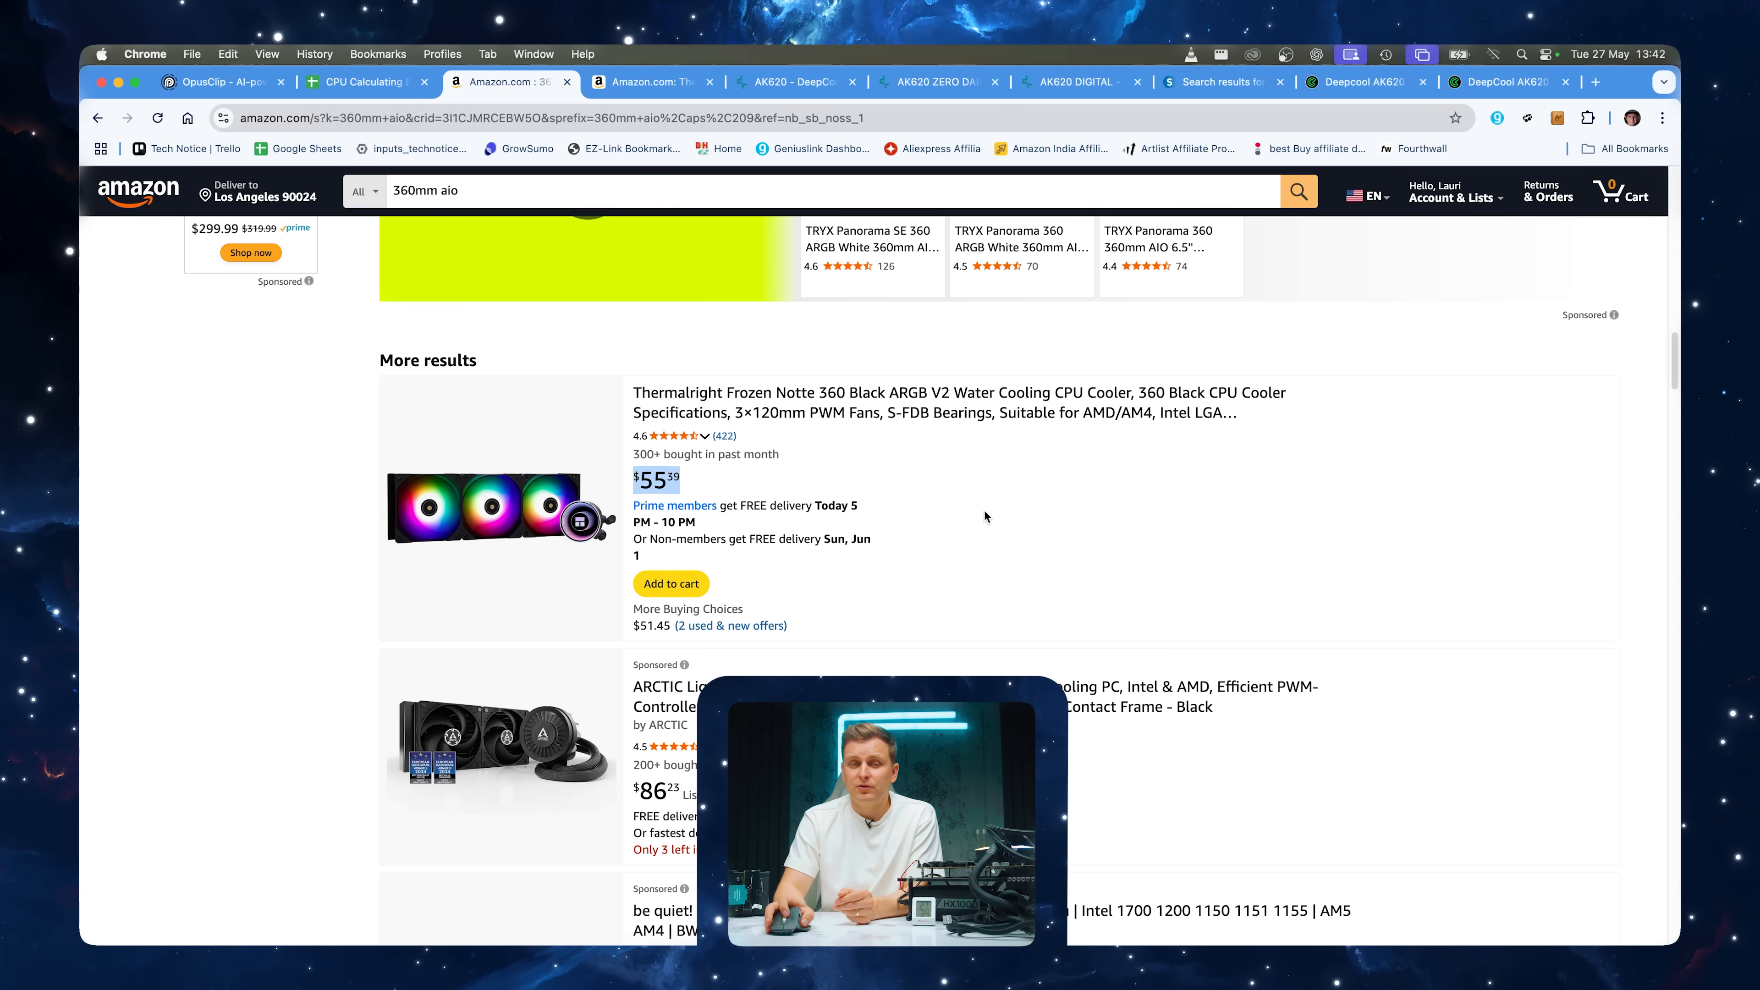
# Review the Frozen Notte 360 listing and 5-year warranty result, then view DeepCool's AK620 product page
pyautogui.scroll(-3)
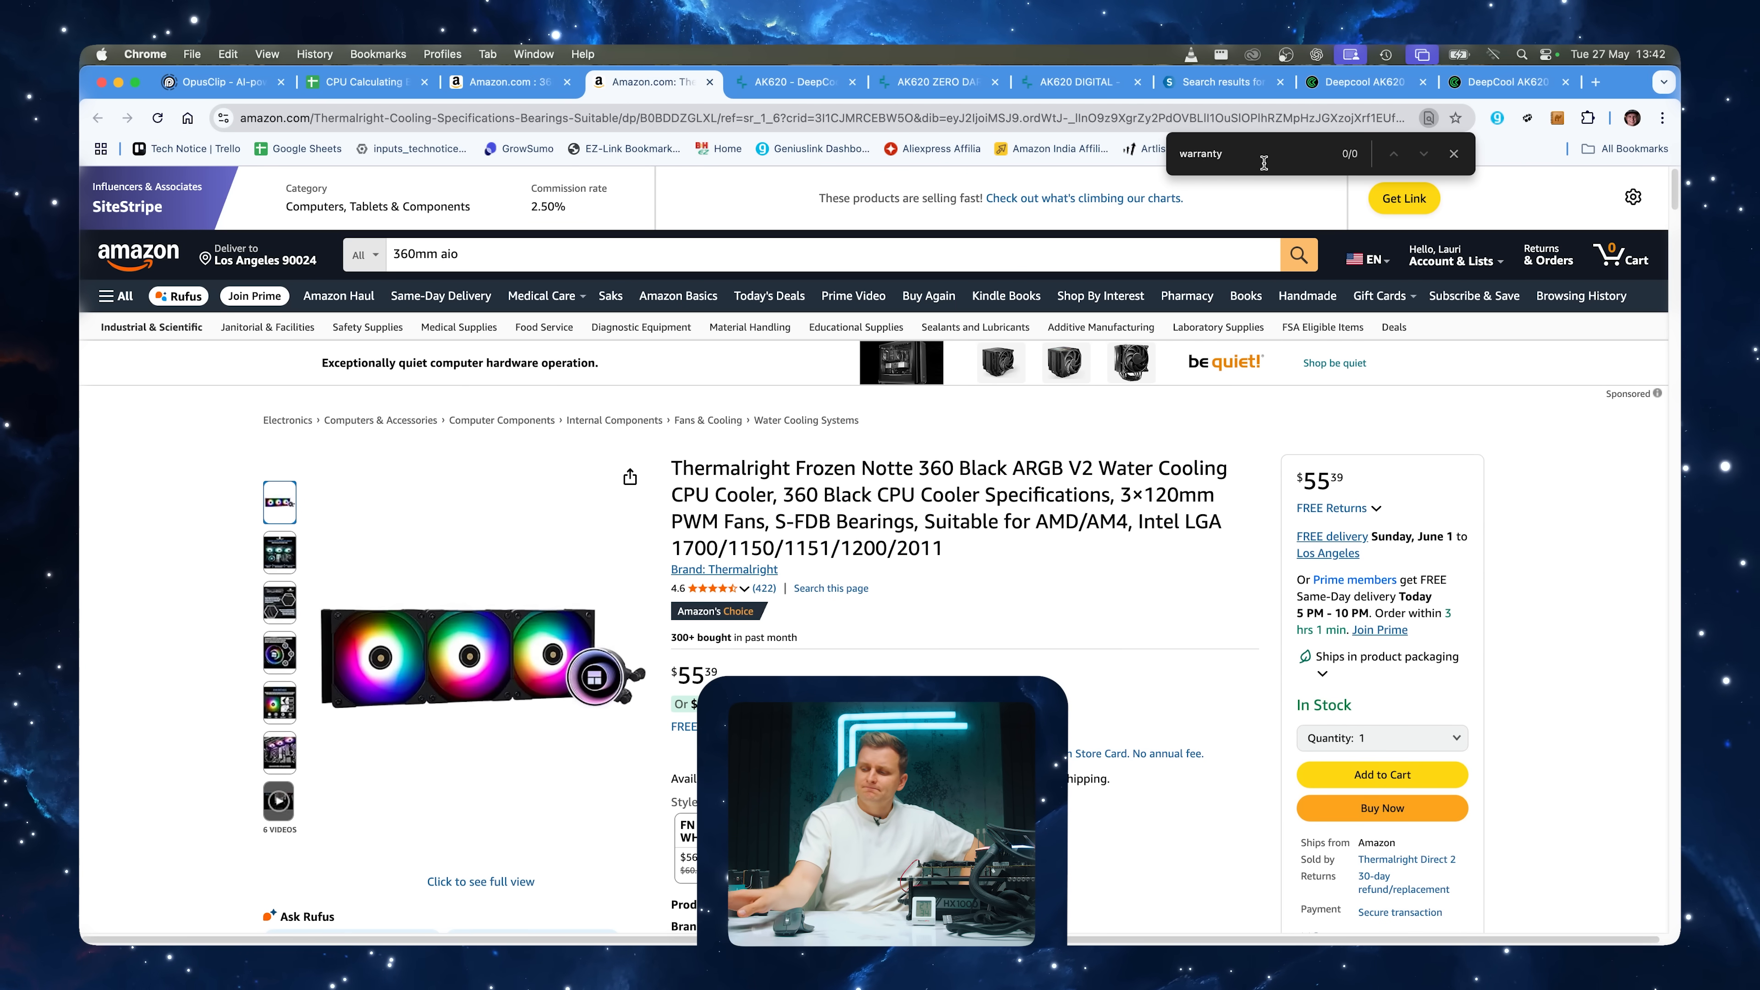
pyautogui.moveTo(1212, 209)
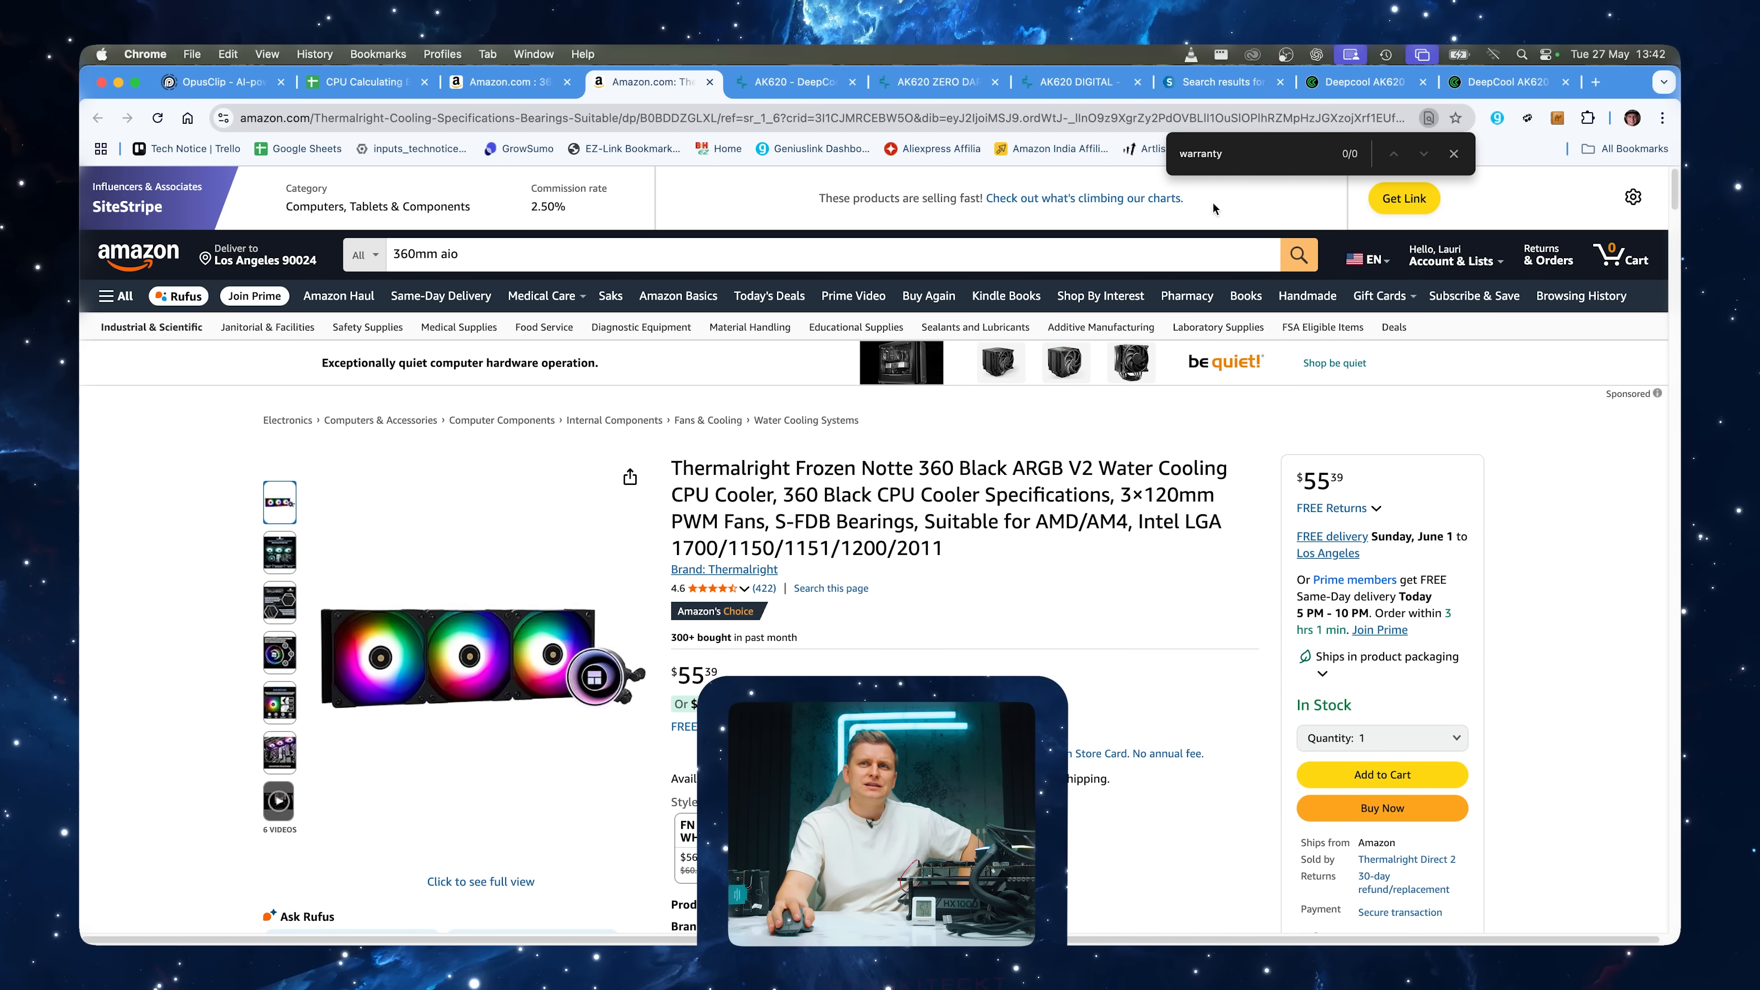
pyautogui.scroll(-3)
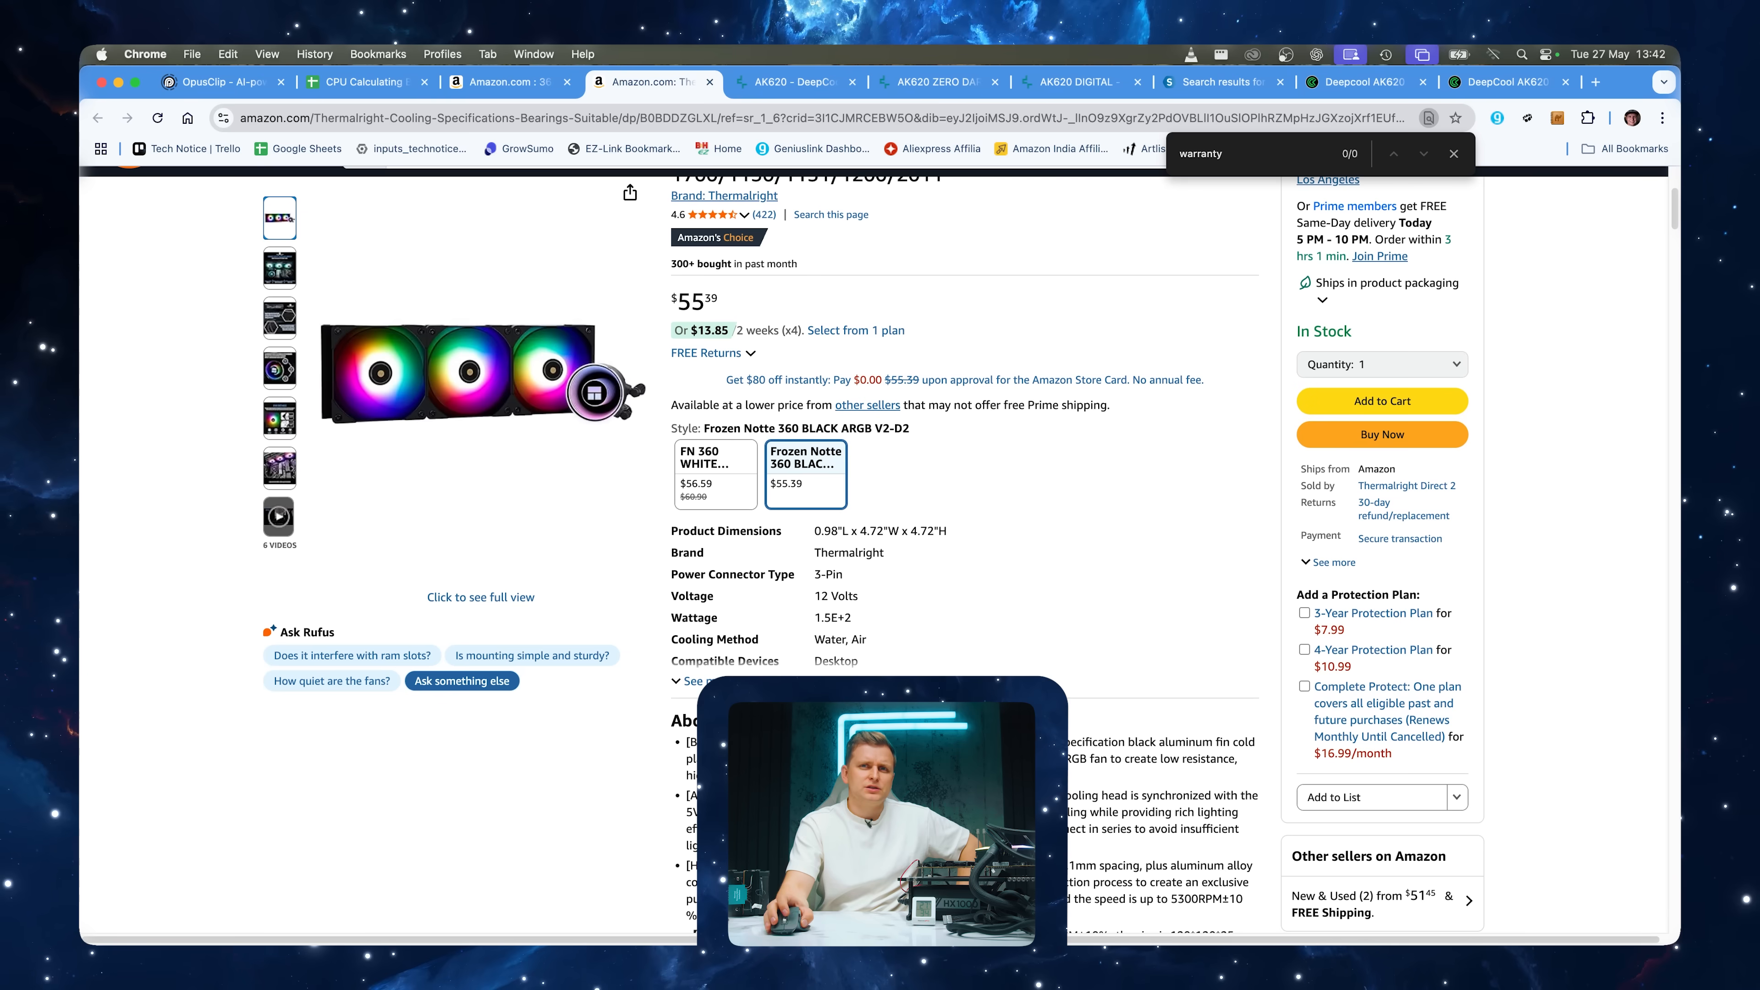
pyautogui.press('Return')
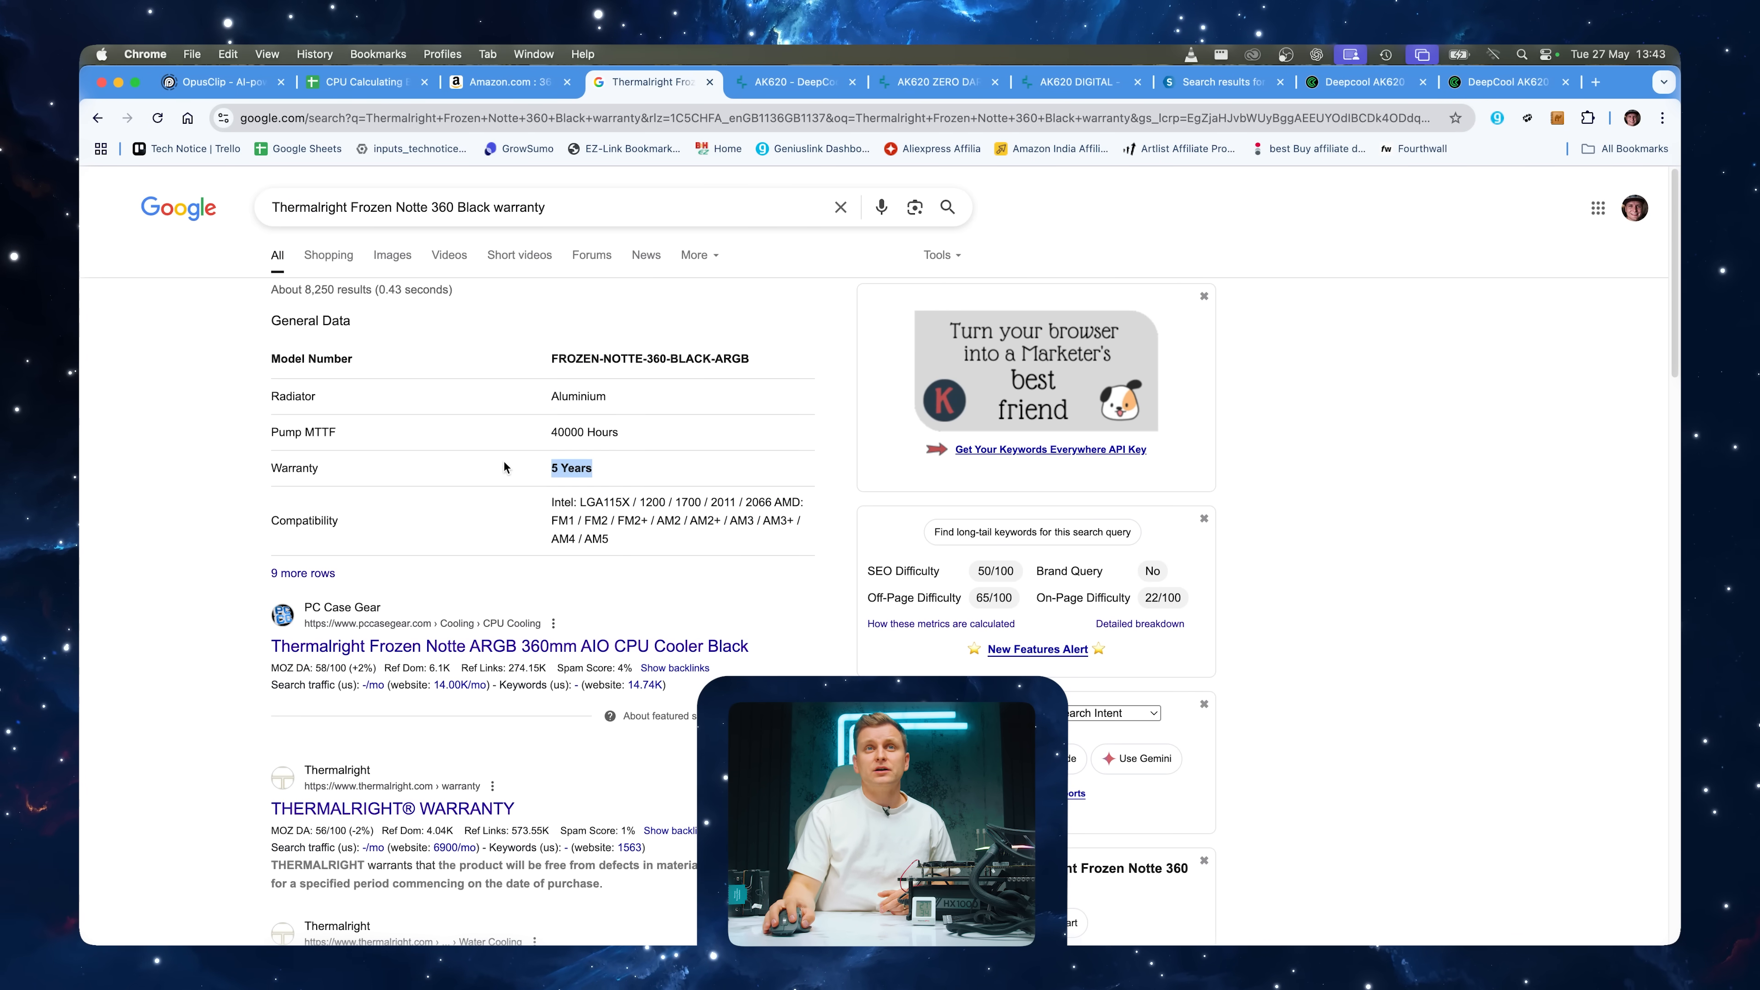
pyautogui.click(547, 81)
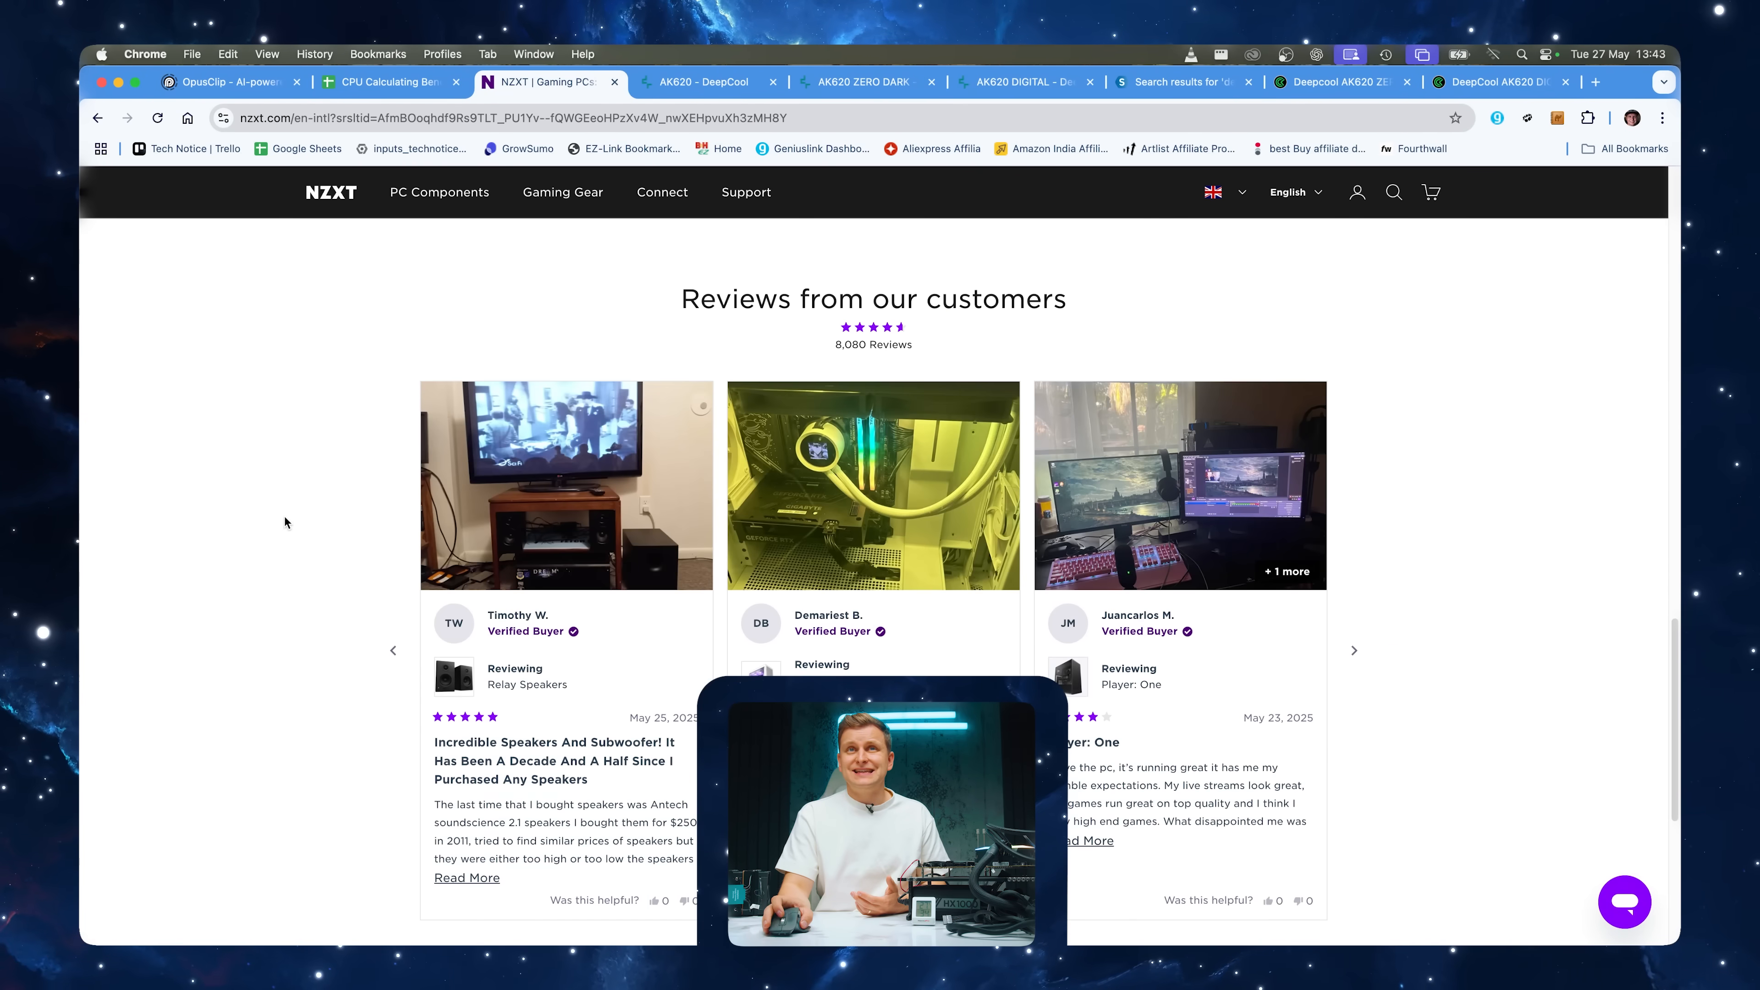
pyautogui.scroll(3)
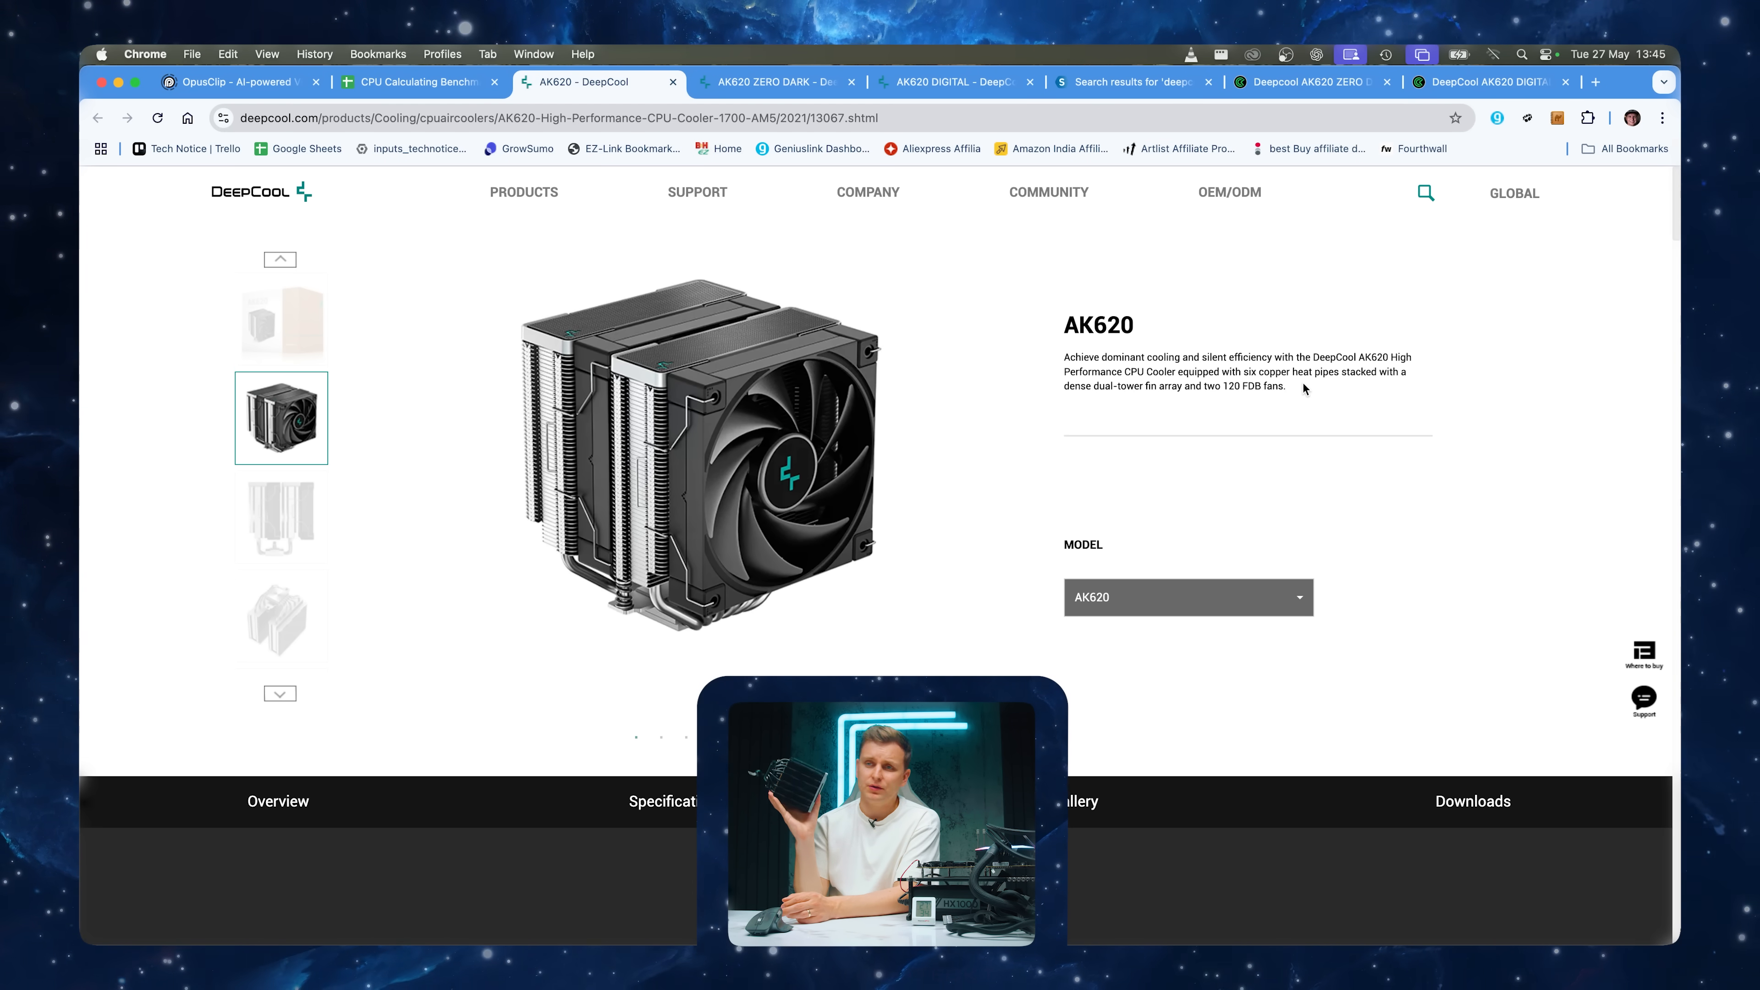
pyautogui.moveTo(774, 332)
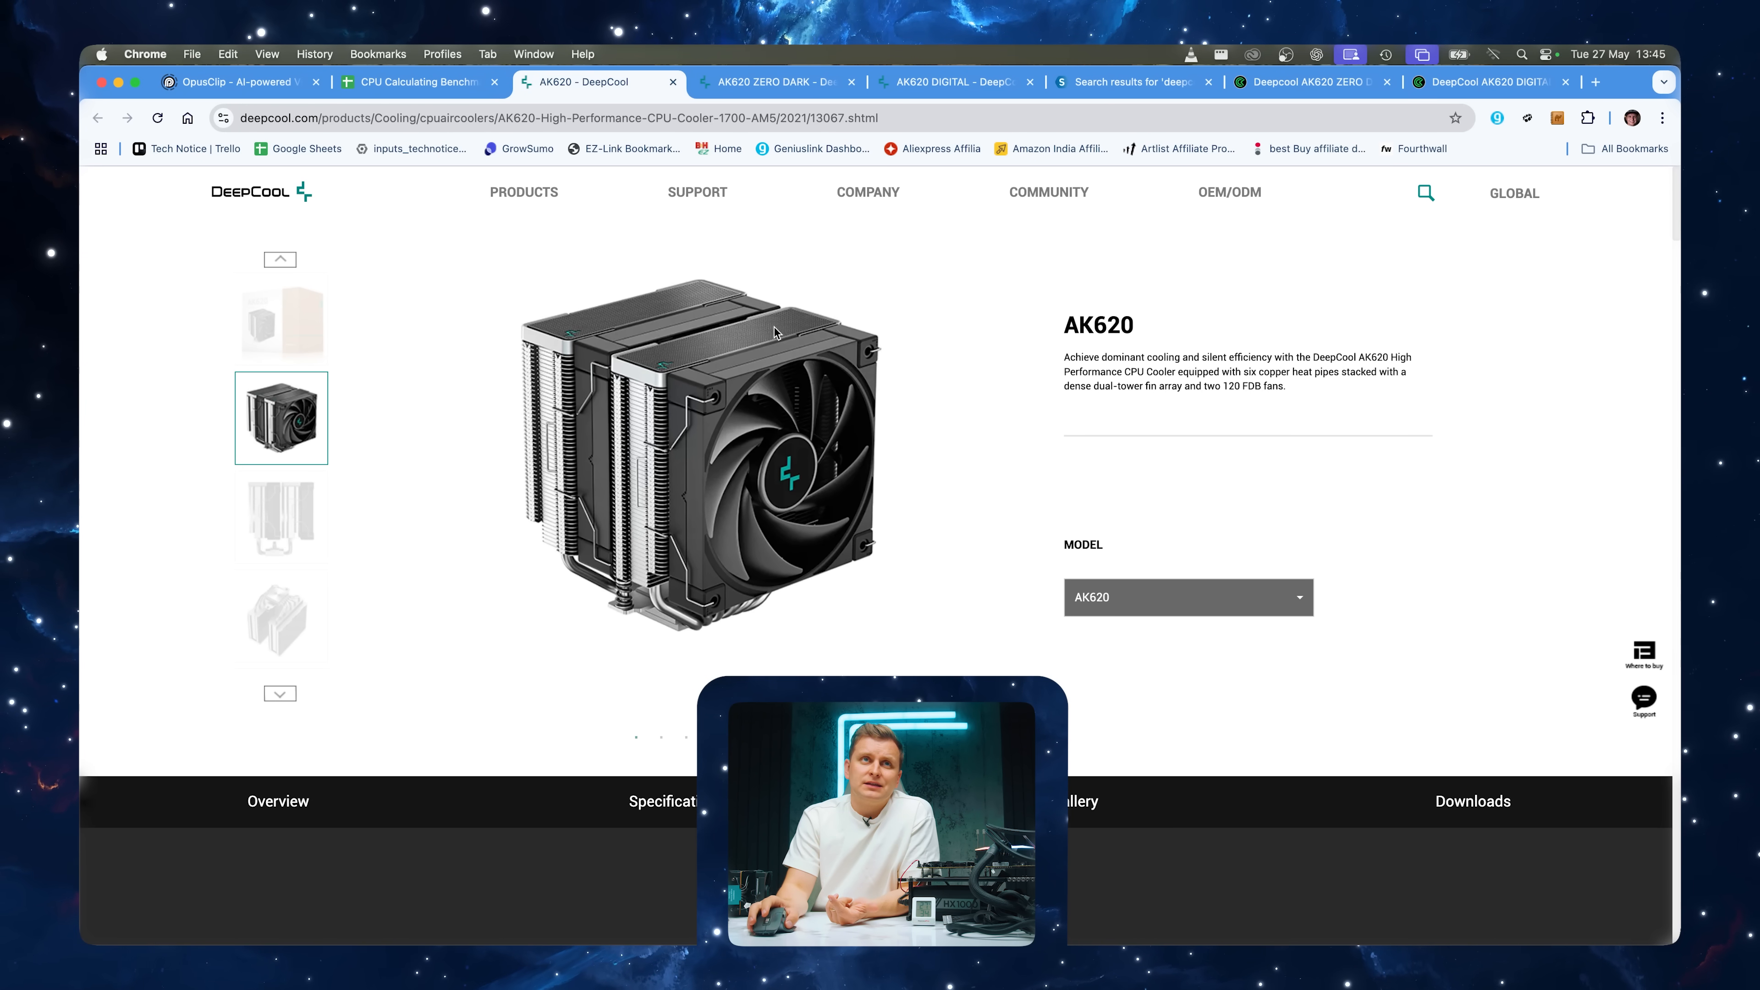
pyautogui.moveTo(624, 90)
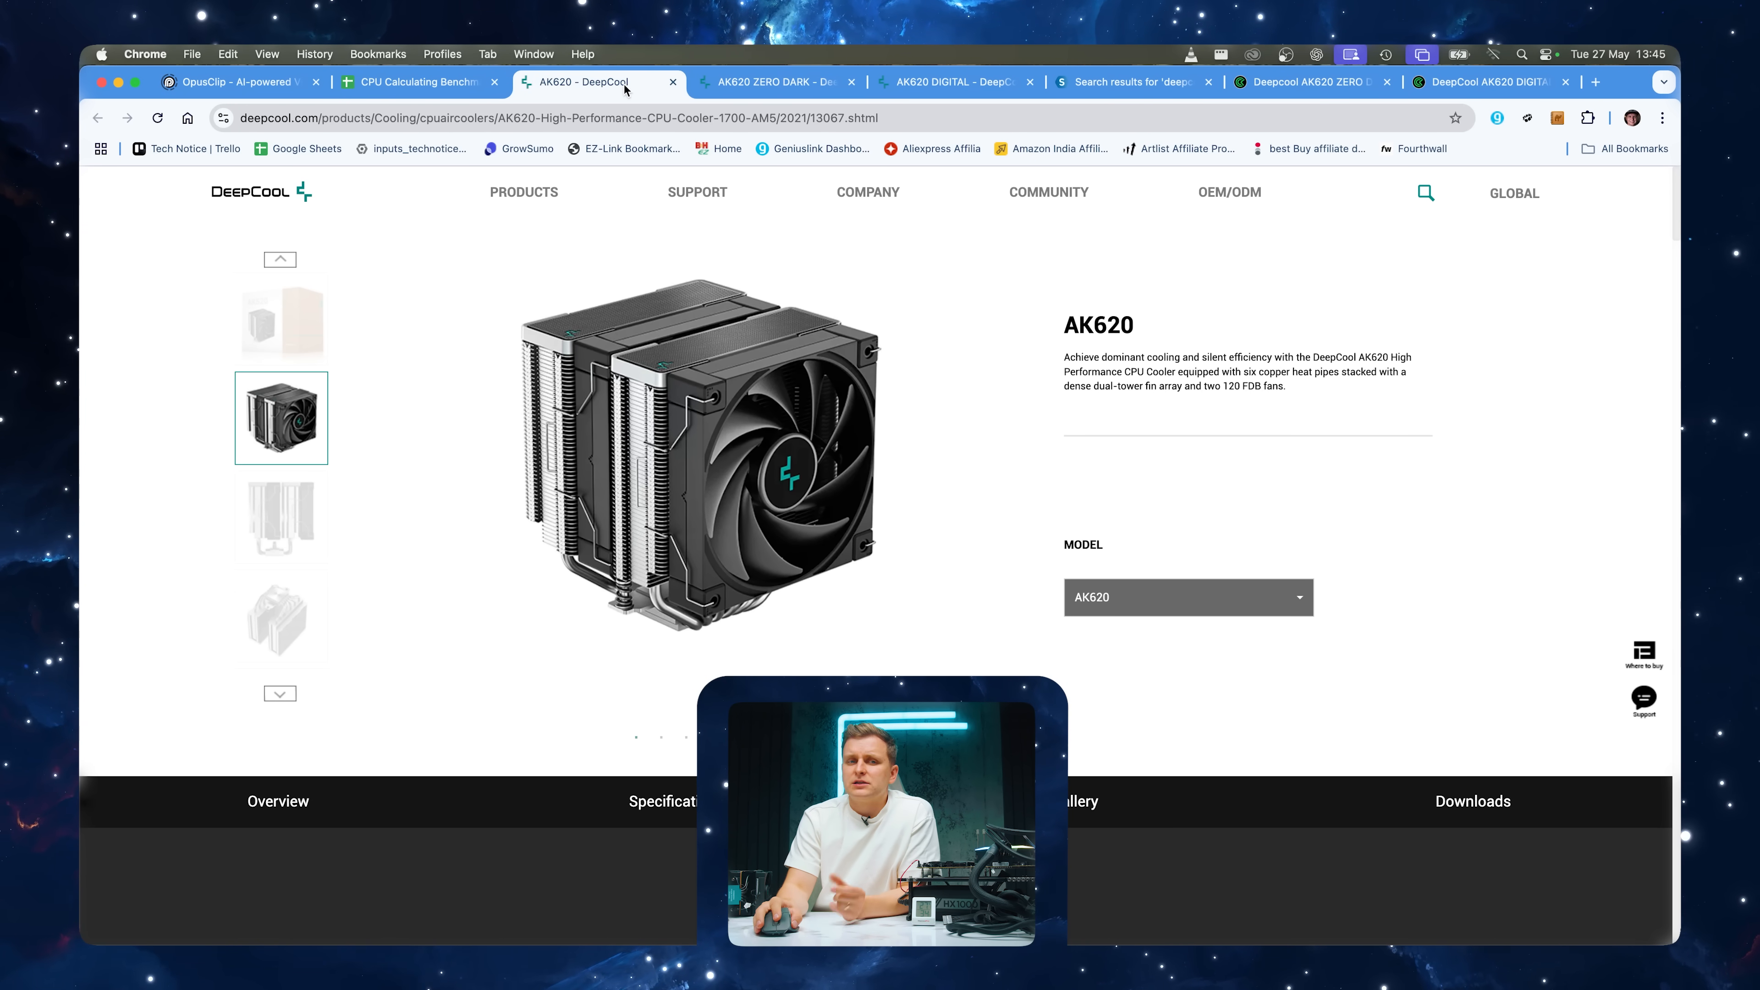
# Compare CCL listings for the AK620 ZERO DARK at £54.99 and AK620 DIGITAL at £69.99
pyautogui.click(600, 81)
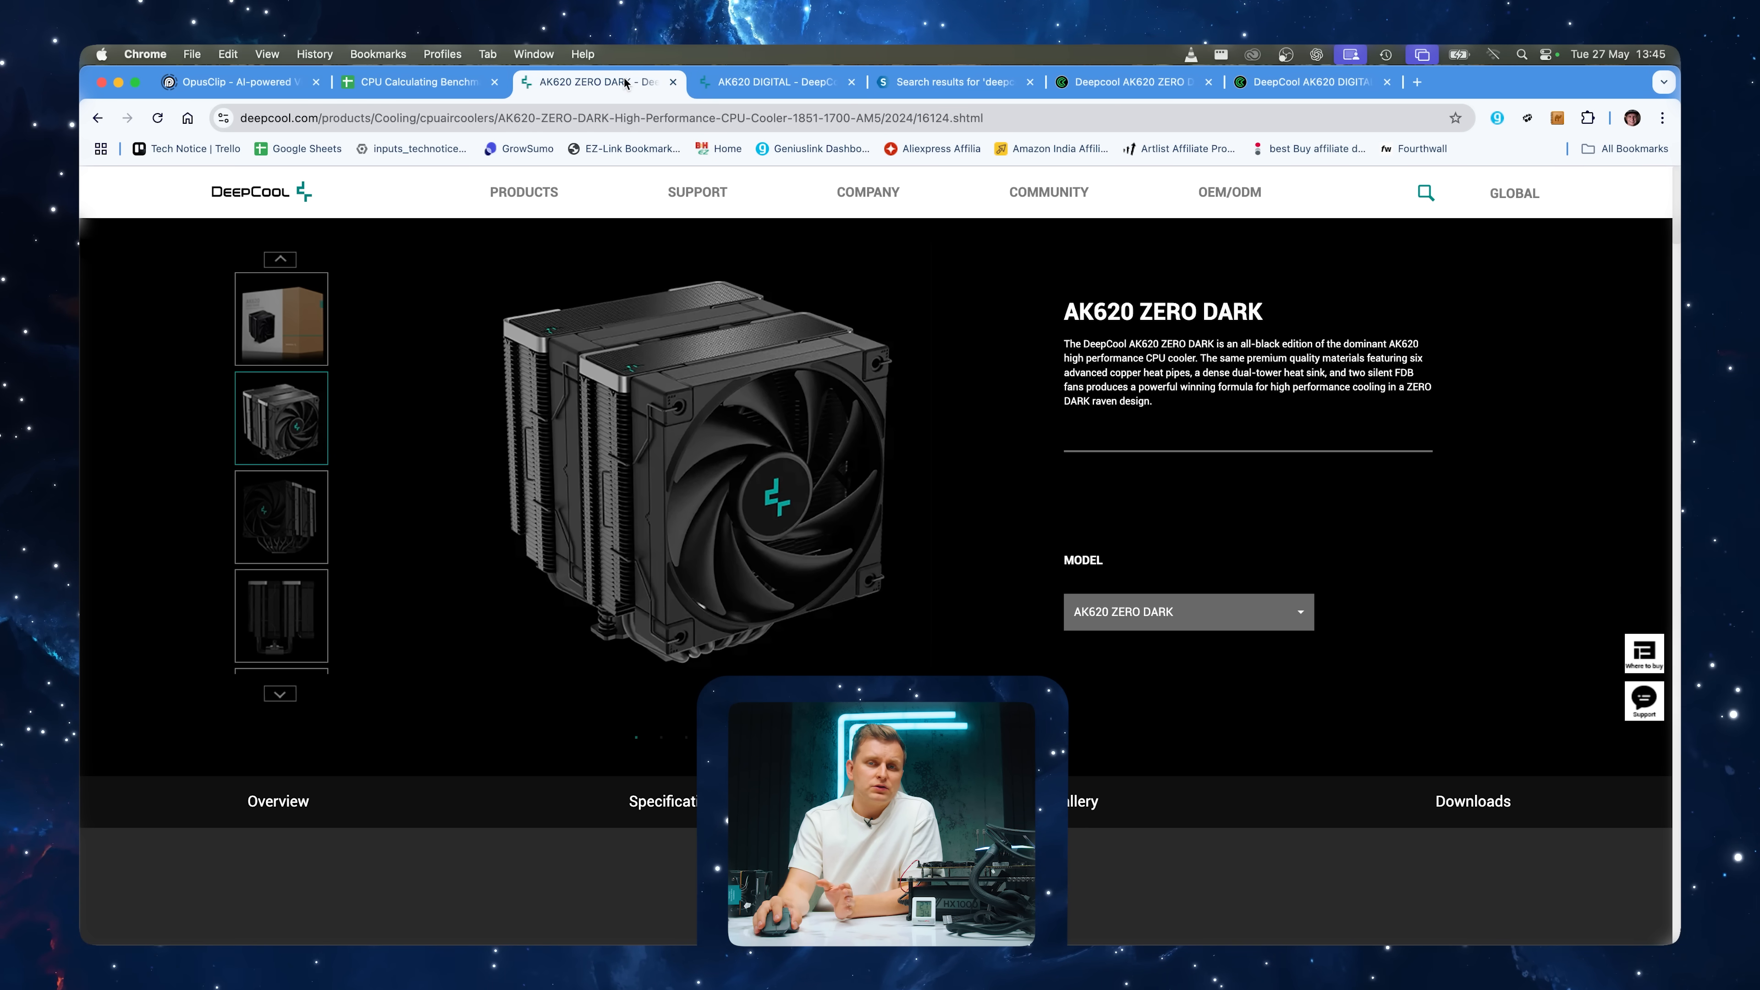
pyautogui.click(1130, 81)
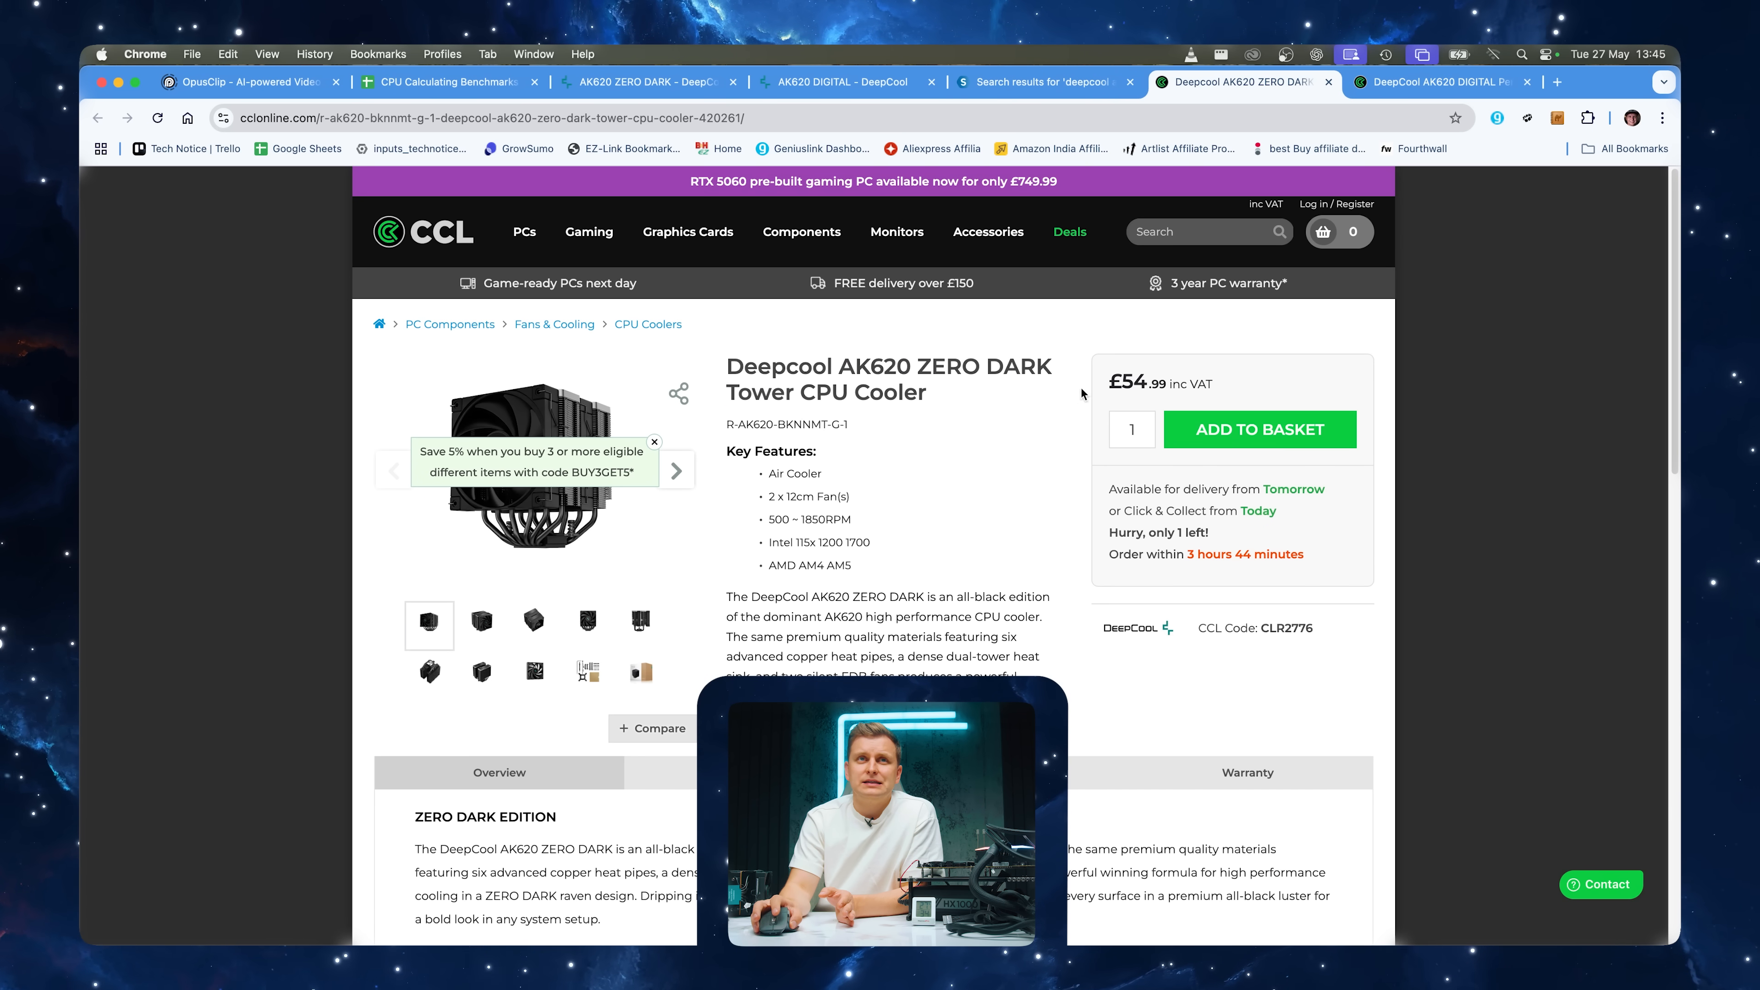
pyautogui.click(1441, 82)
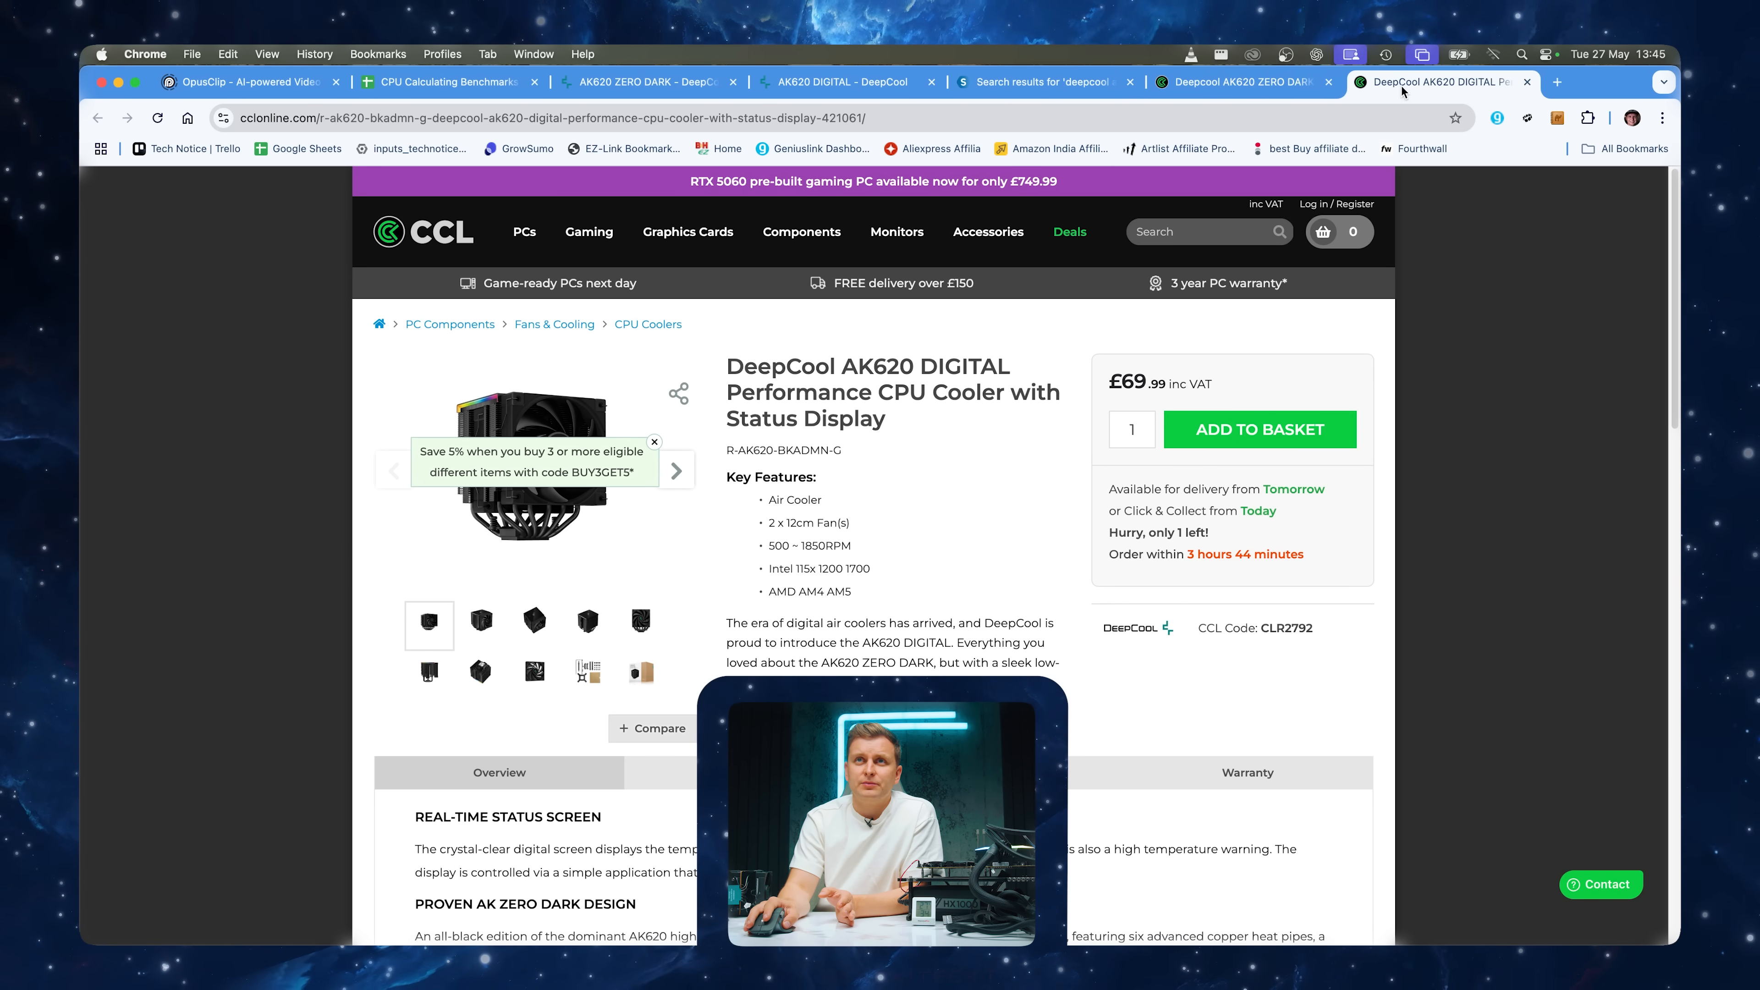
pyautogui.click(1235, 82)
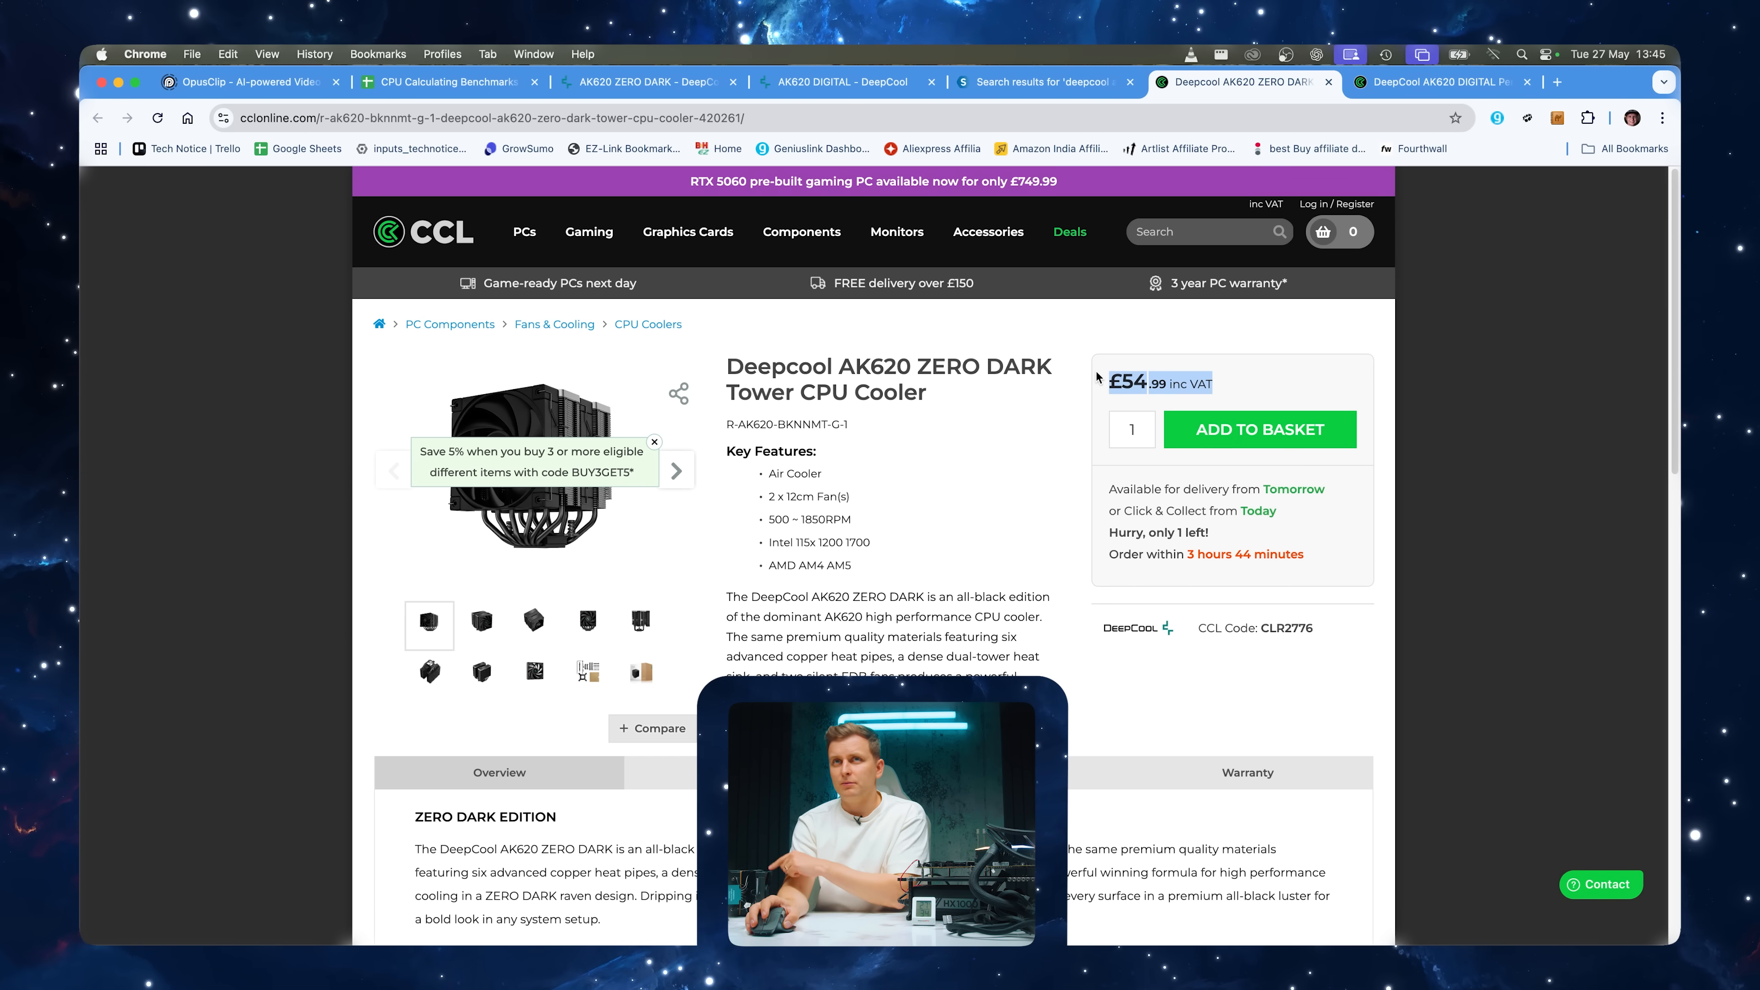
# View Scan's DeepCool AK620 results with the ZERO DARK at £54.98, then leave the browser
pyautogui.click(1038, 81)
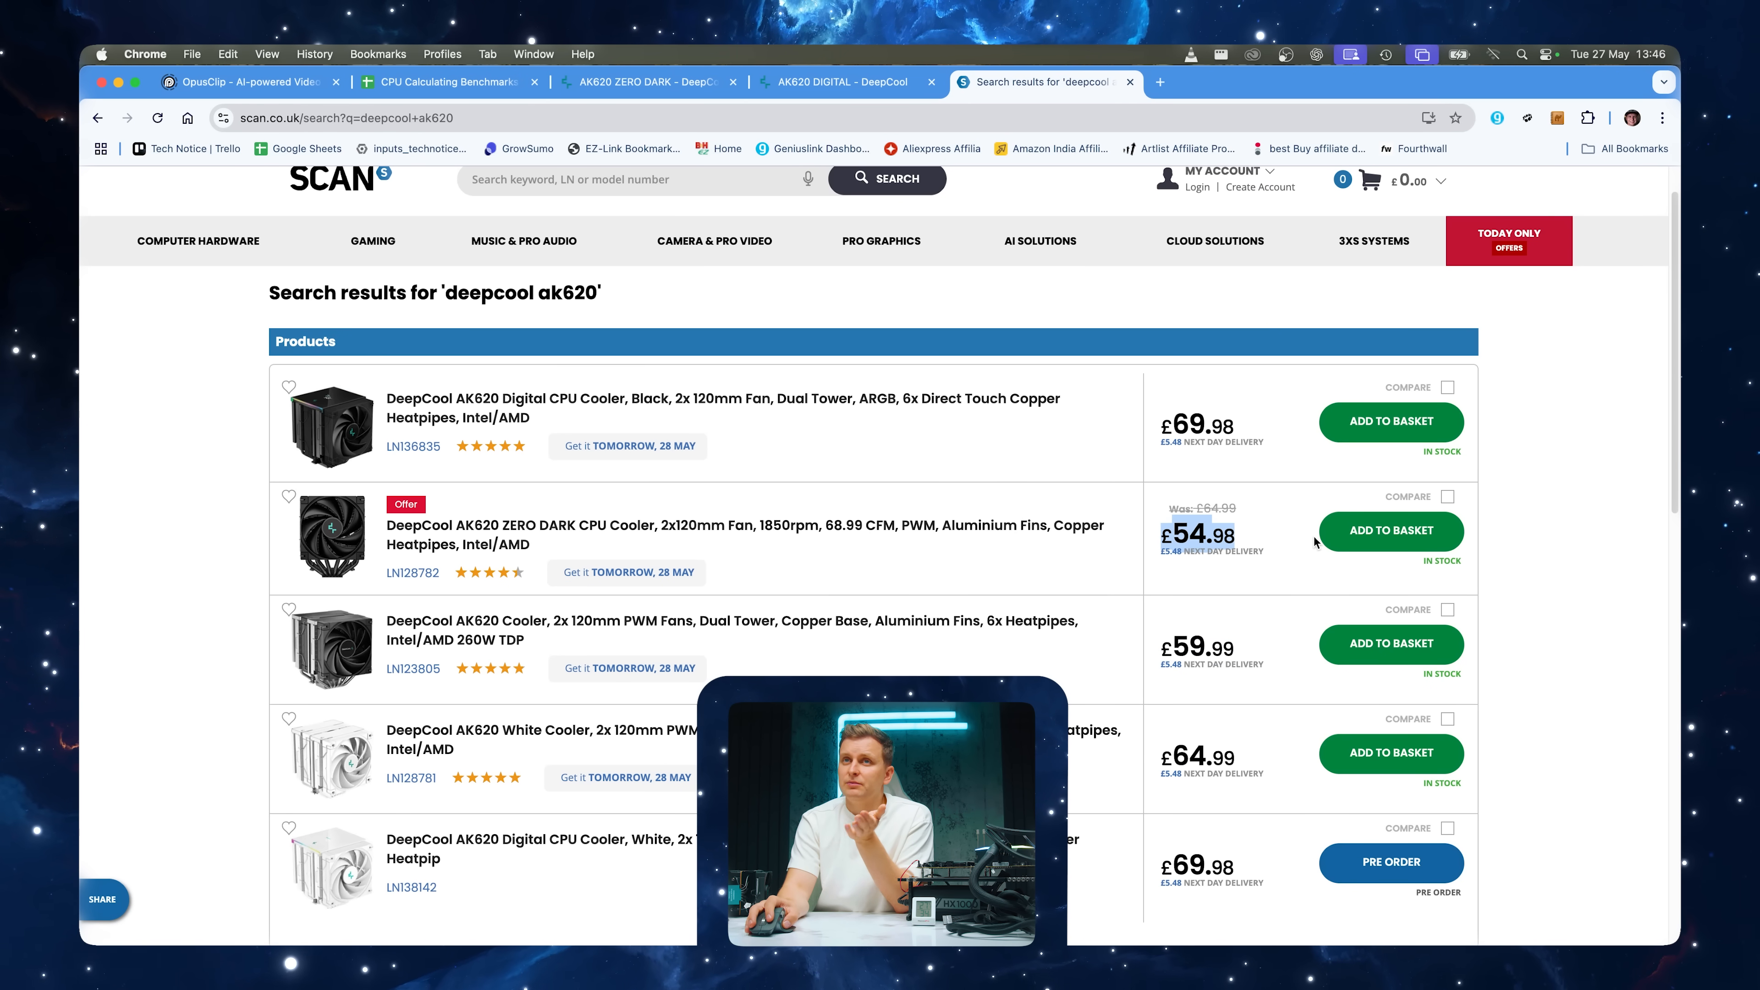
pyautogui.click(836, 82)
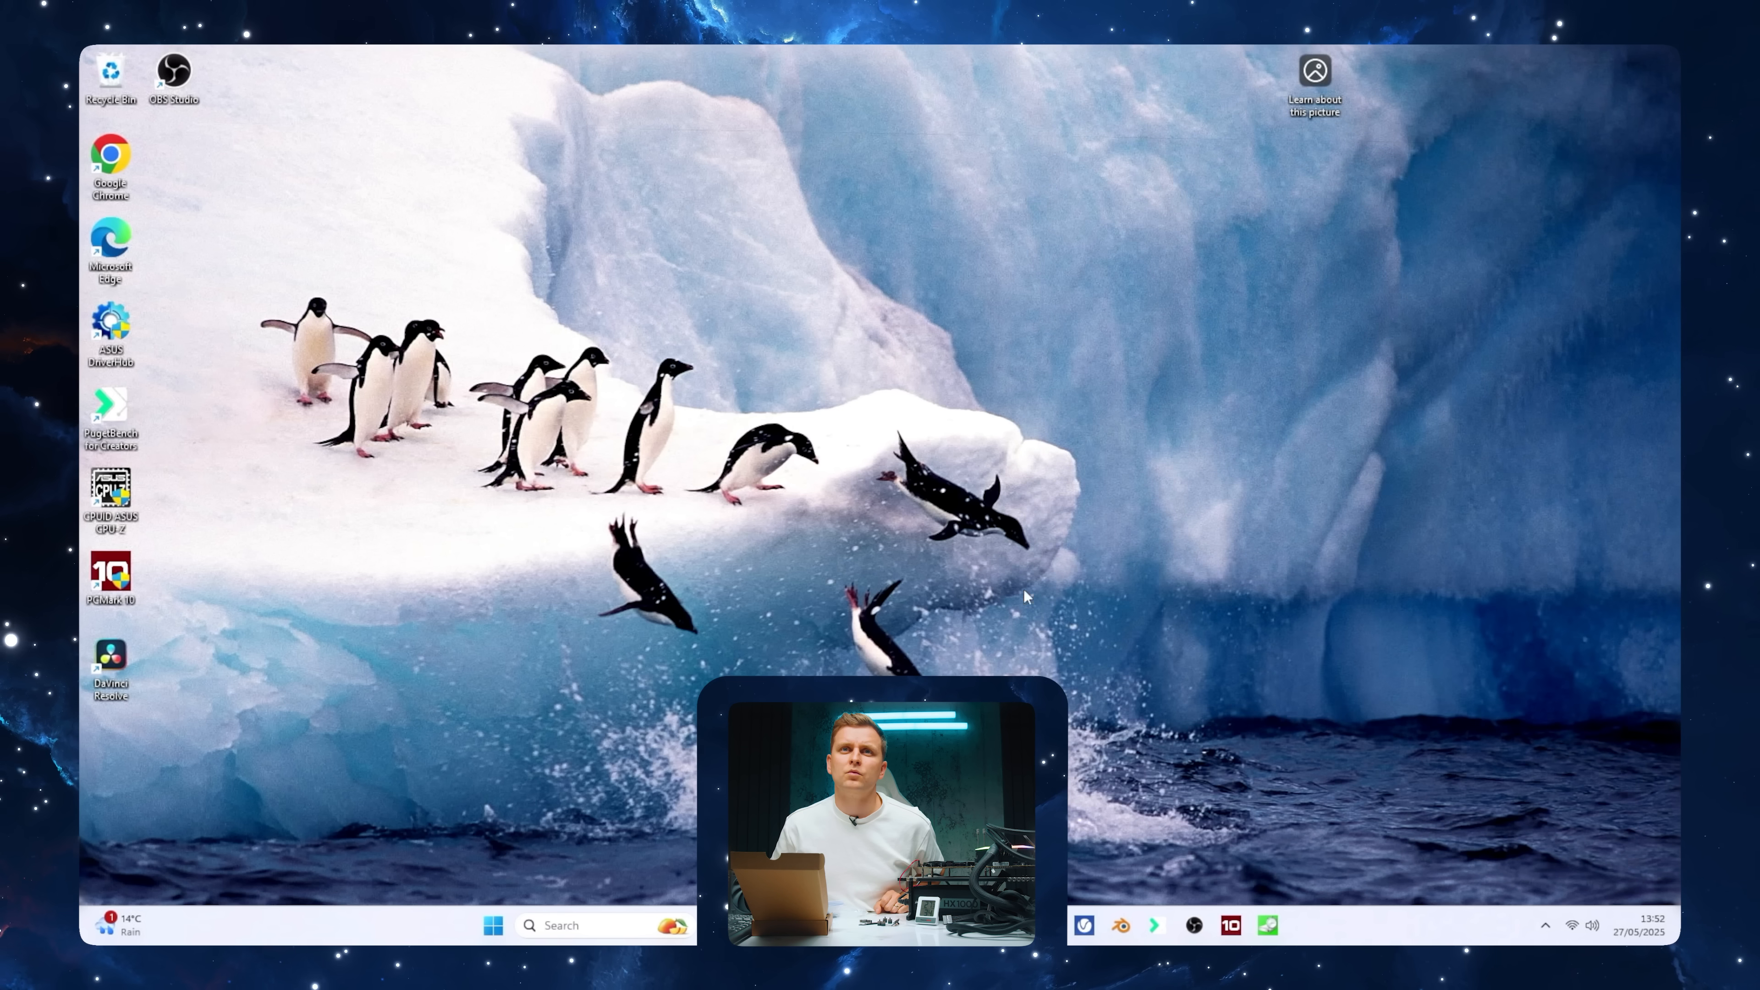
# Launch the benchmark setup with Cinebench 2024 and HWiNFO sensors on the Ryzen 9 9950X3D test PC
pyautogui.click(491, 925)
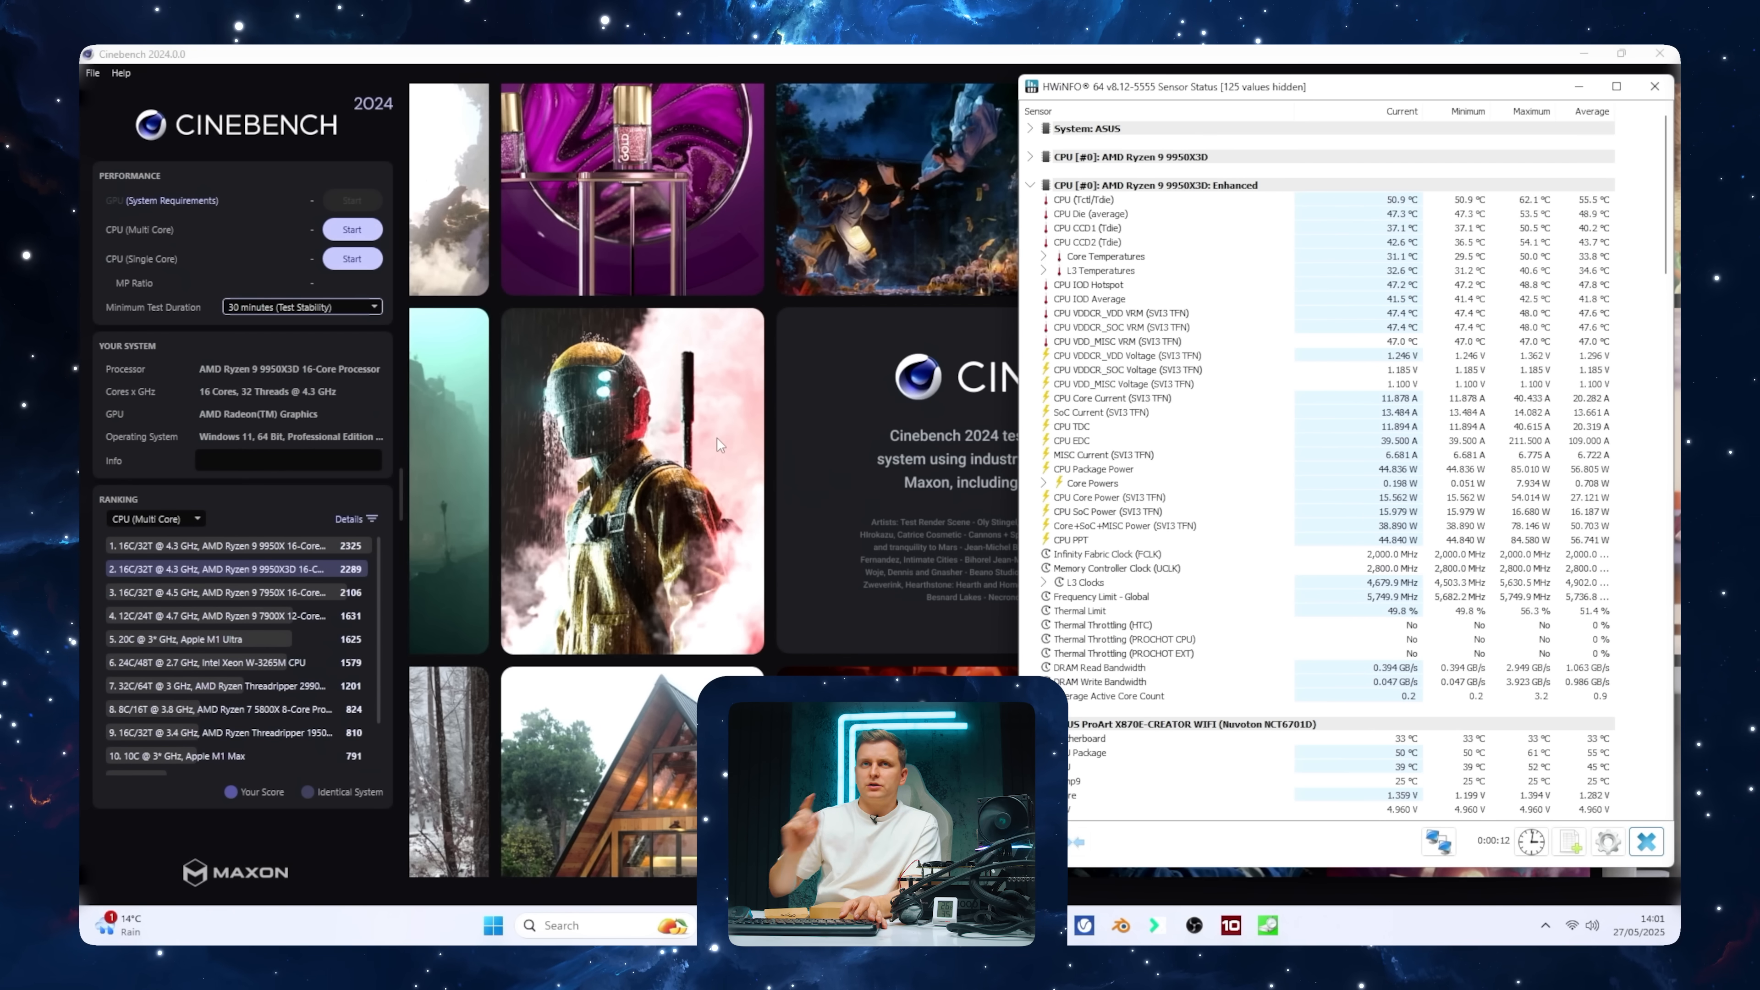
# Start the 30-minute Cinebench CPU multi-core run while HWiNFO logs temperatures
pyautogui.click(351, 229)
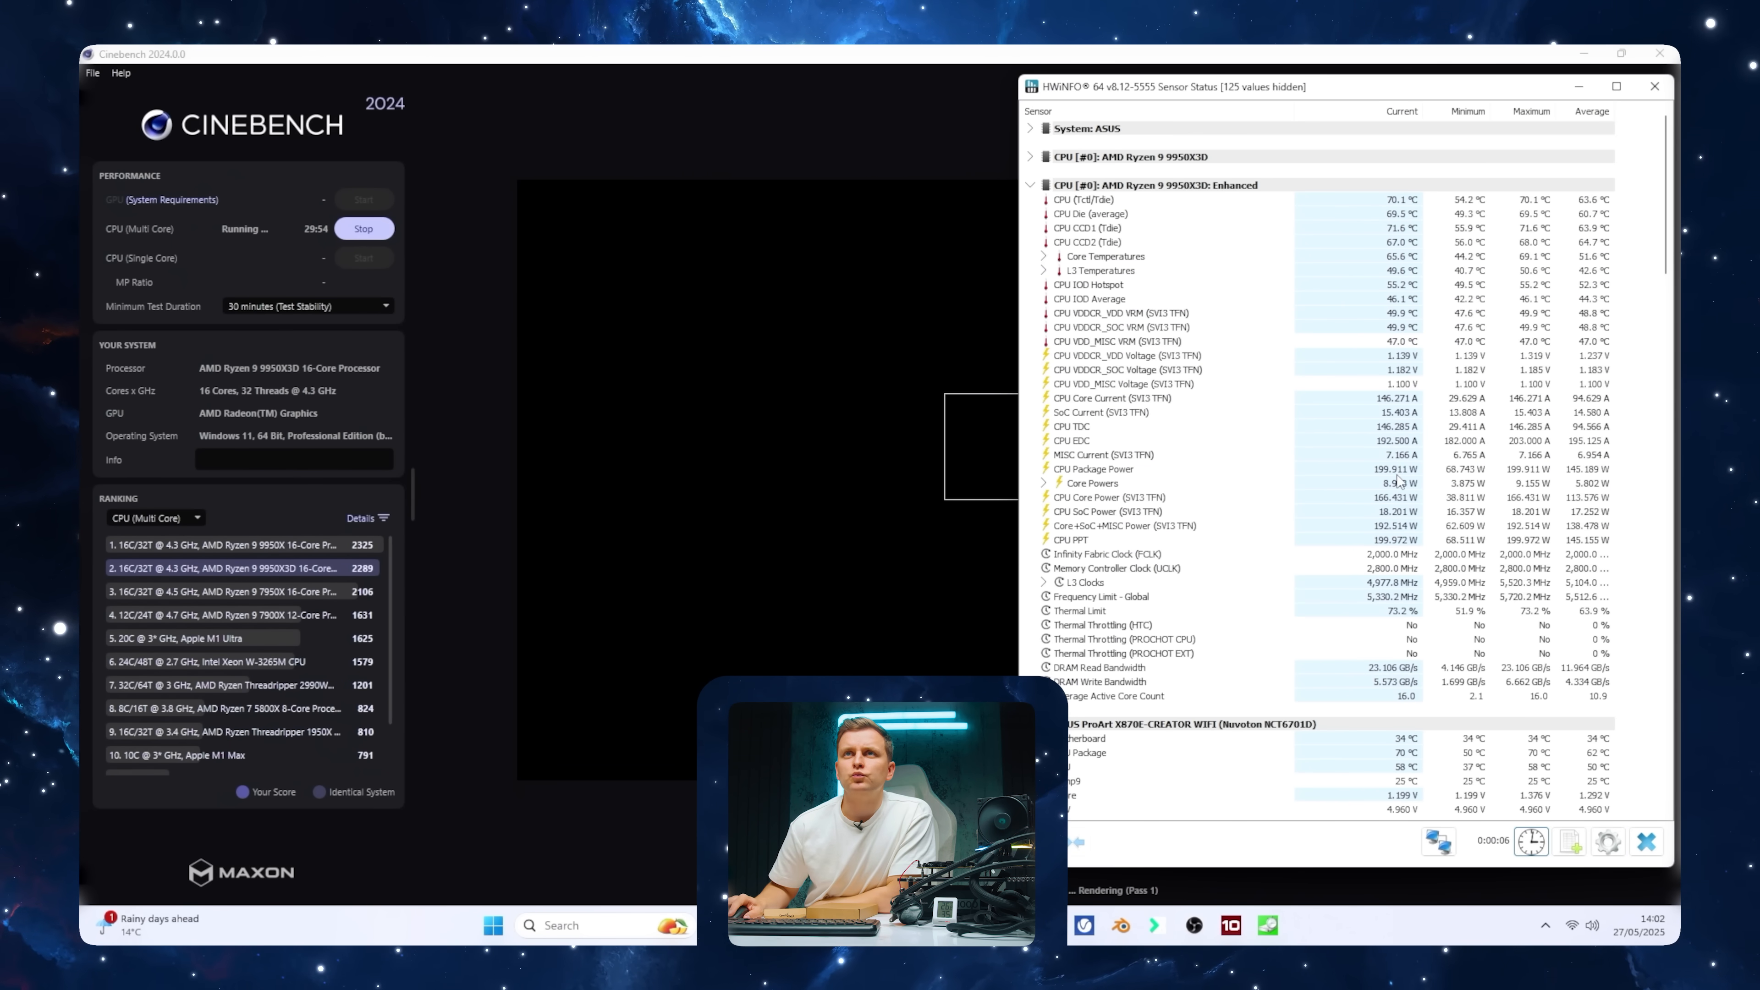
pyautogui.moveTo(1094, 469)
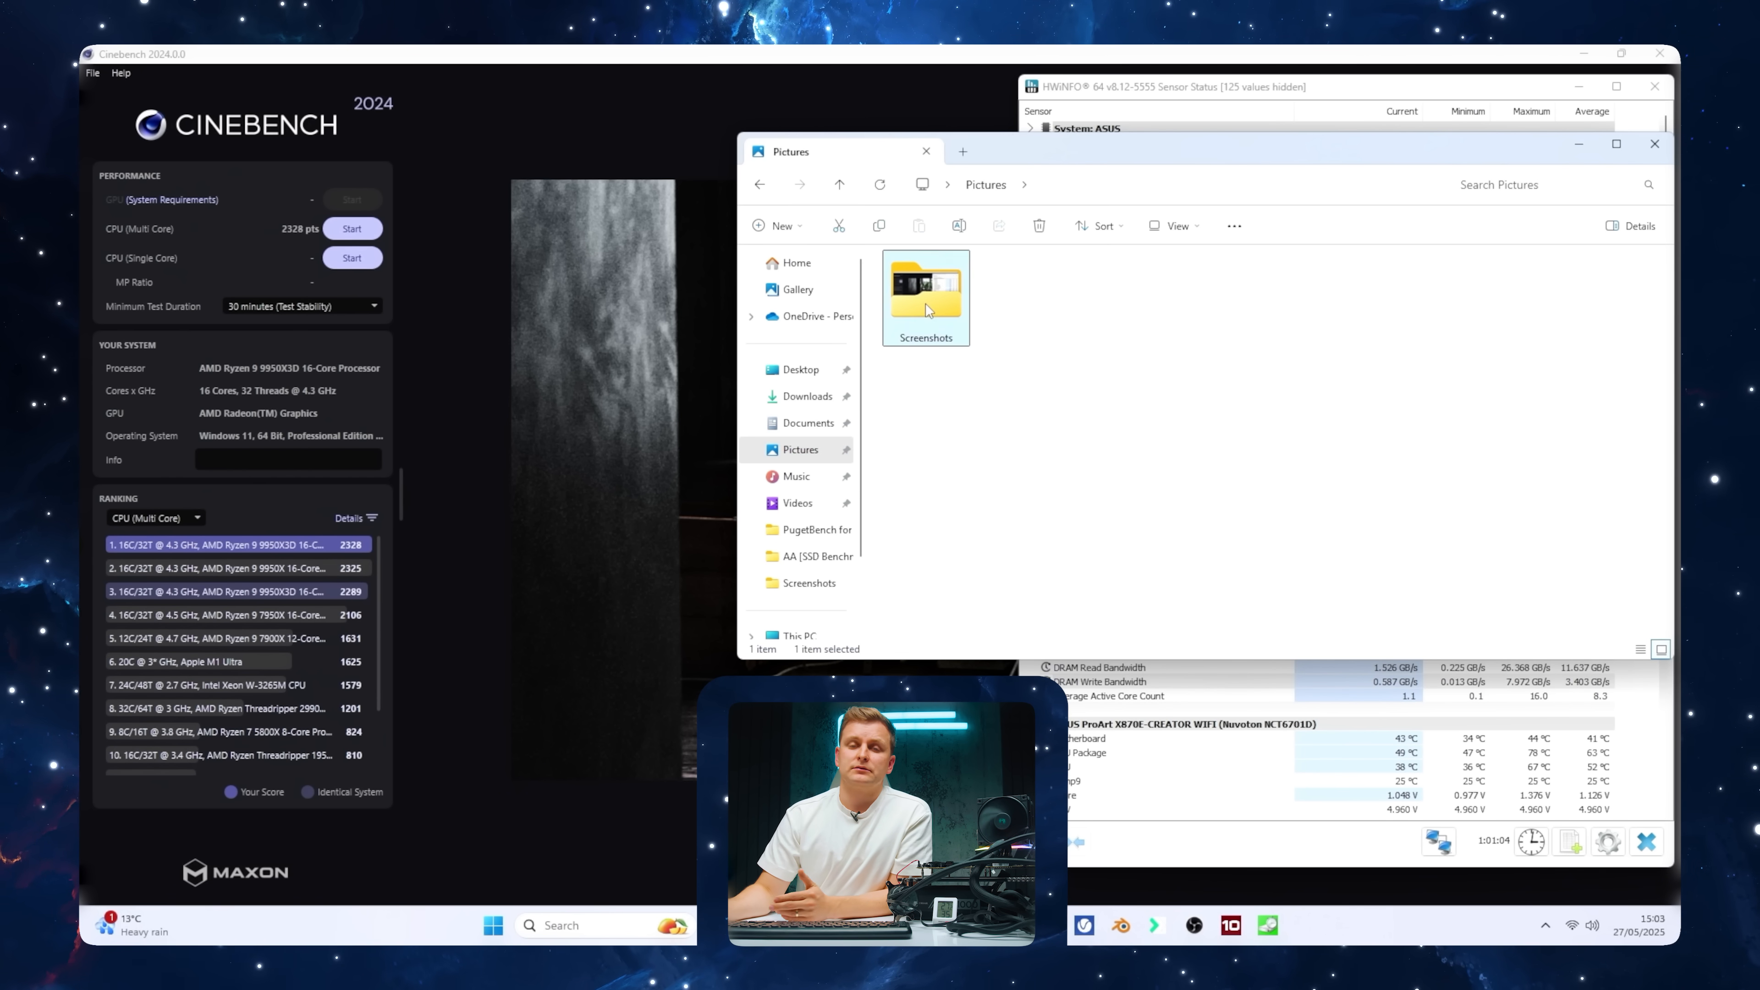
# View Screenshot 2025-05-27 143351.png of the 2328 pts result beside HWiNFO temperatures, maximised in Photos
pyautogui.doubleClick(924, 290)
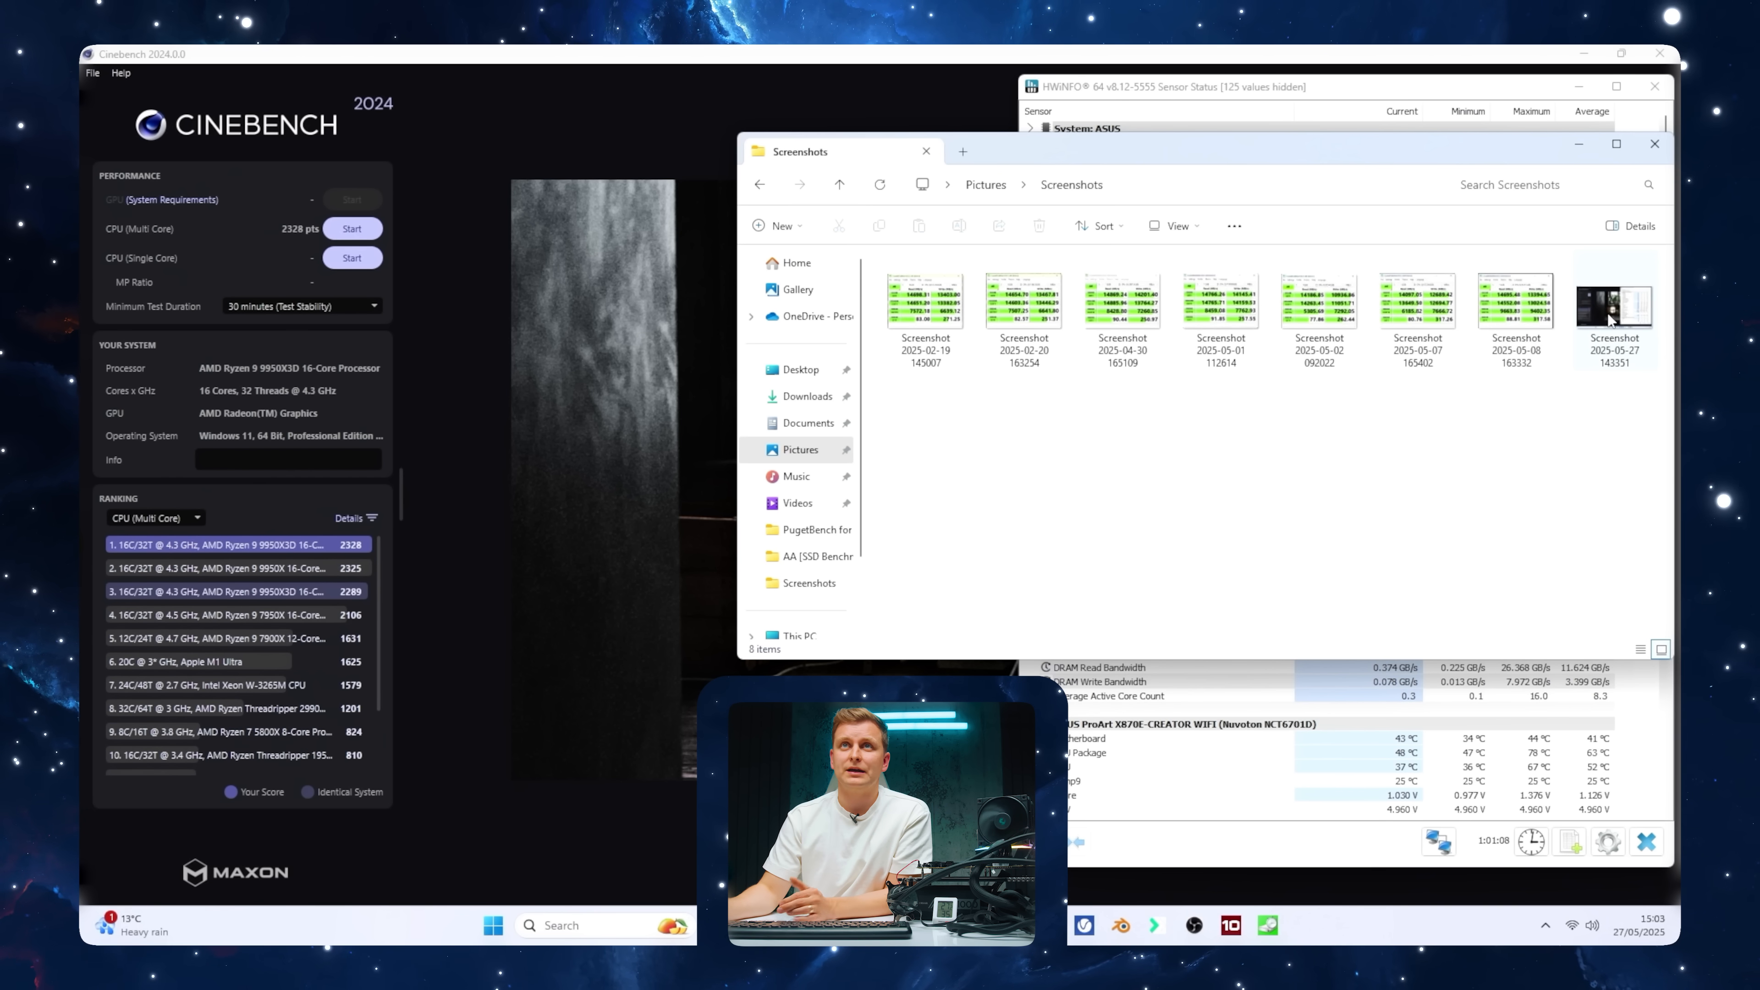
pyautogui.doubleClick(1613, 304)
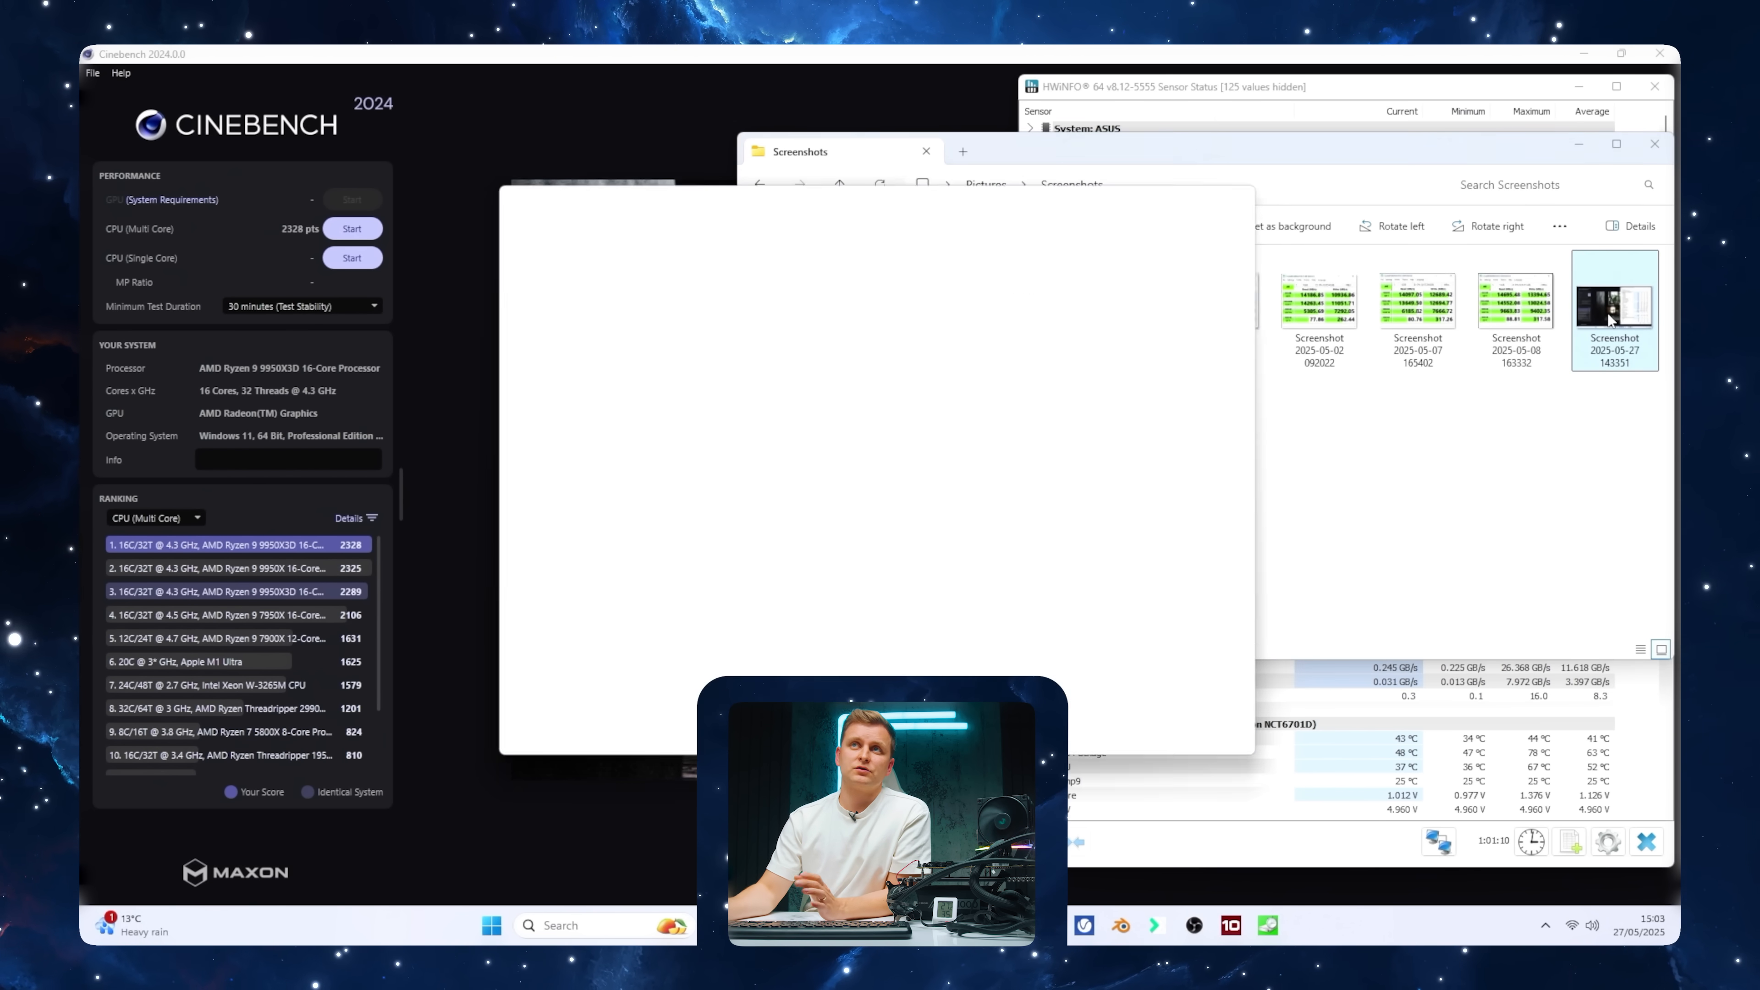
pyautogui.doubleClick(1614, 304)
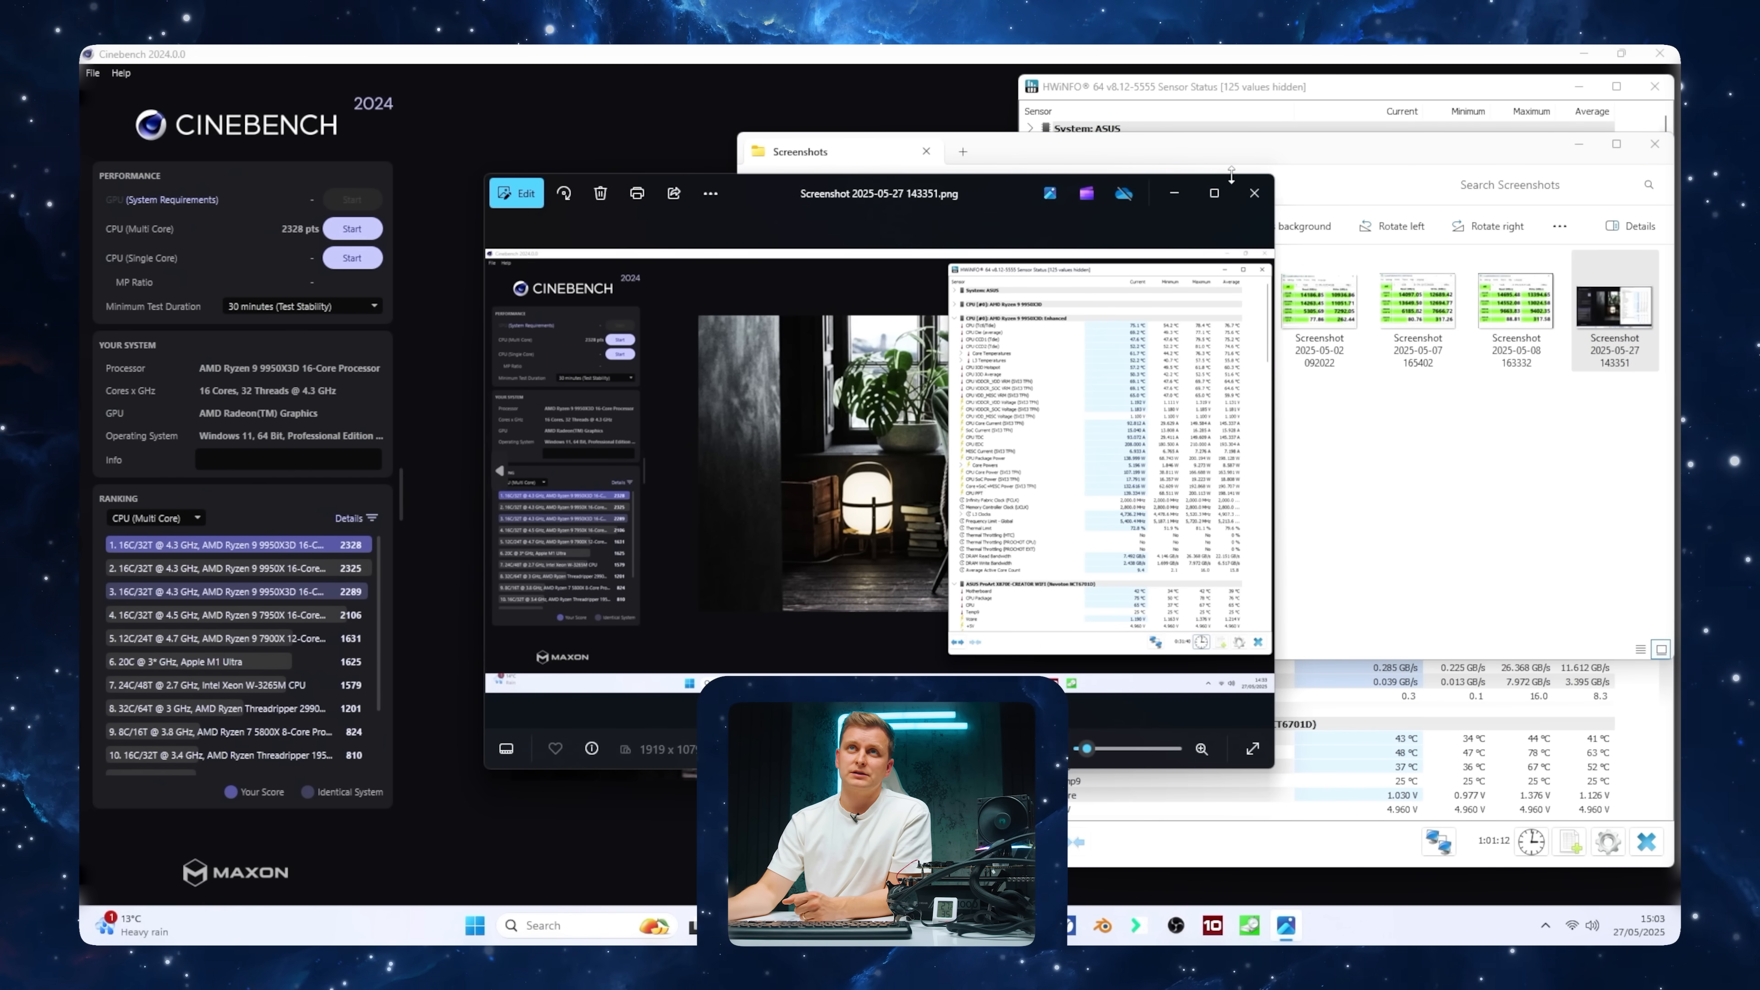
pyautogui.click(1214, 191)
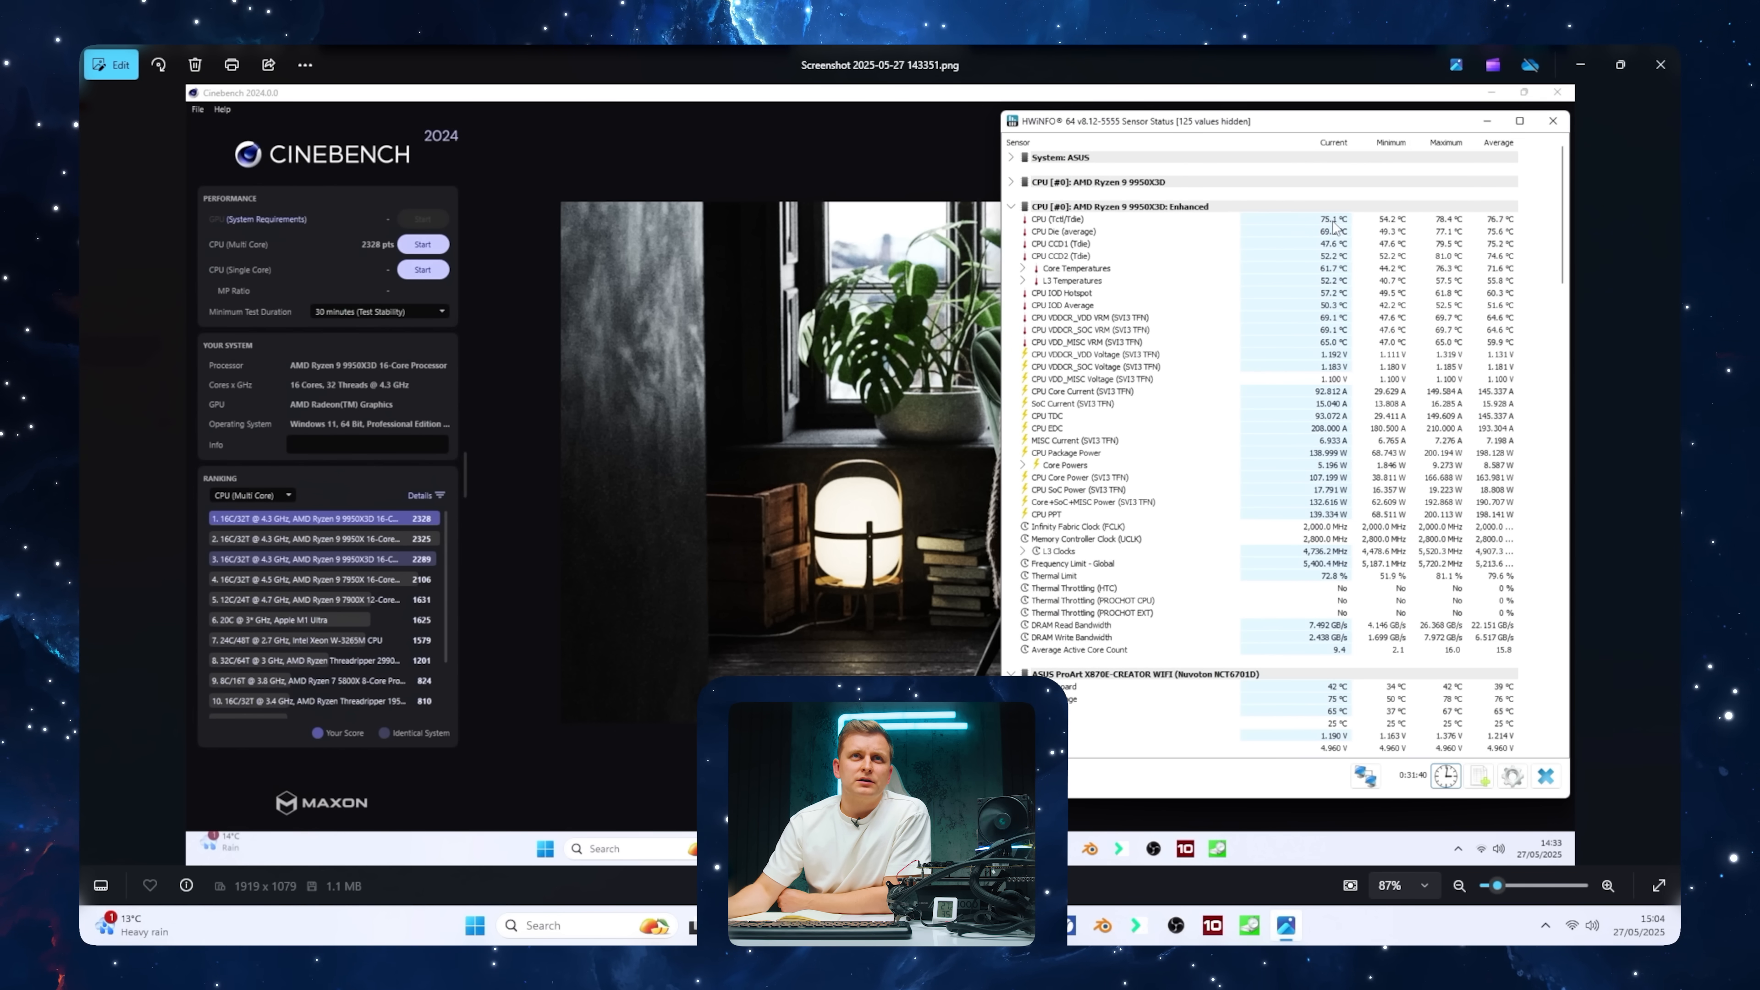
pyautogui.moveTo(1289, 209)
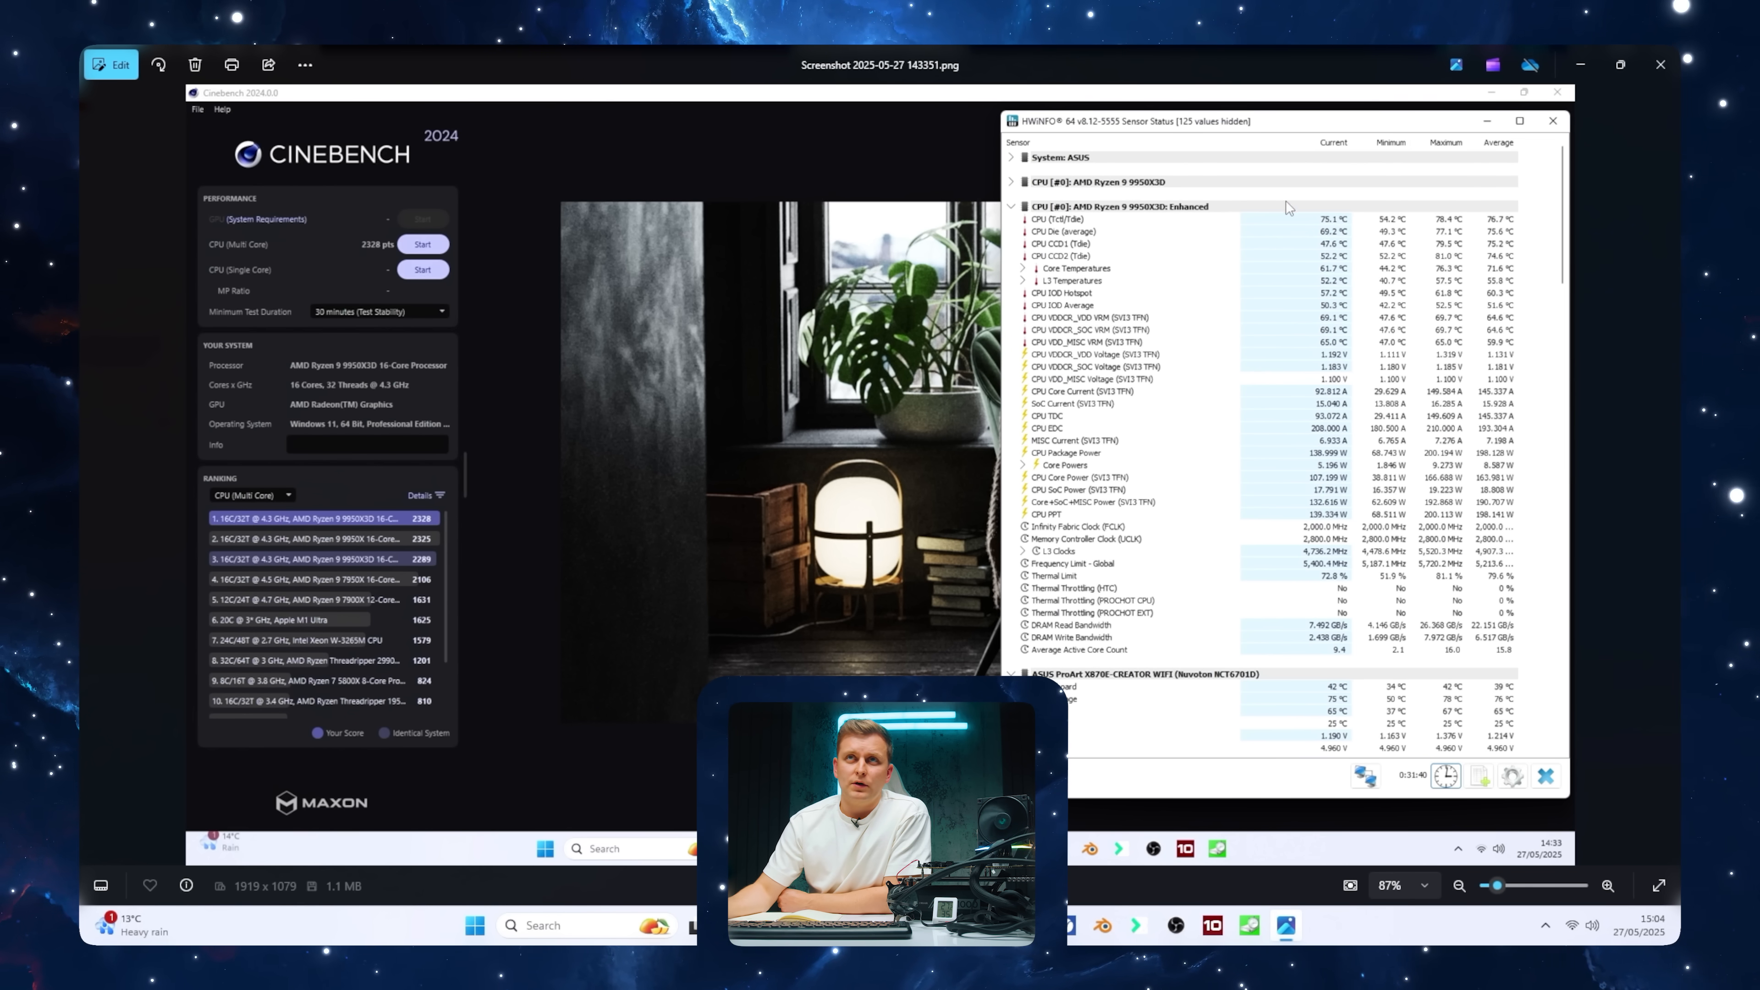